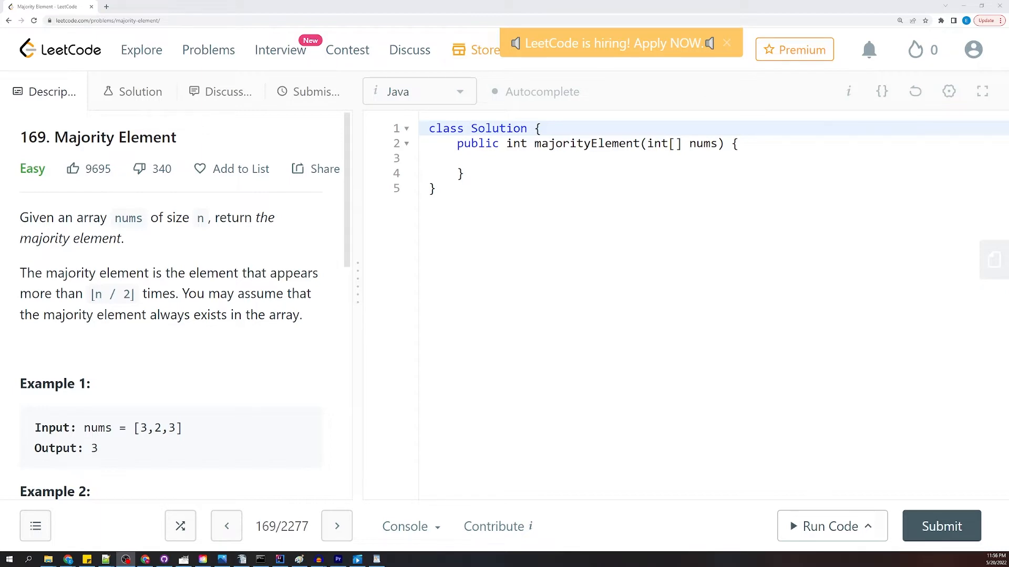
Step: Mark up Example 2's array [2,2,1,1,1,2,2] and bring up its Paint sketch
scroll(down, 3)
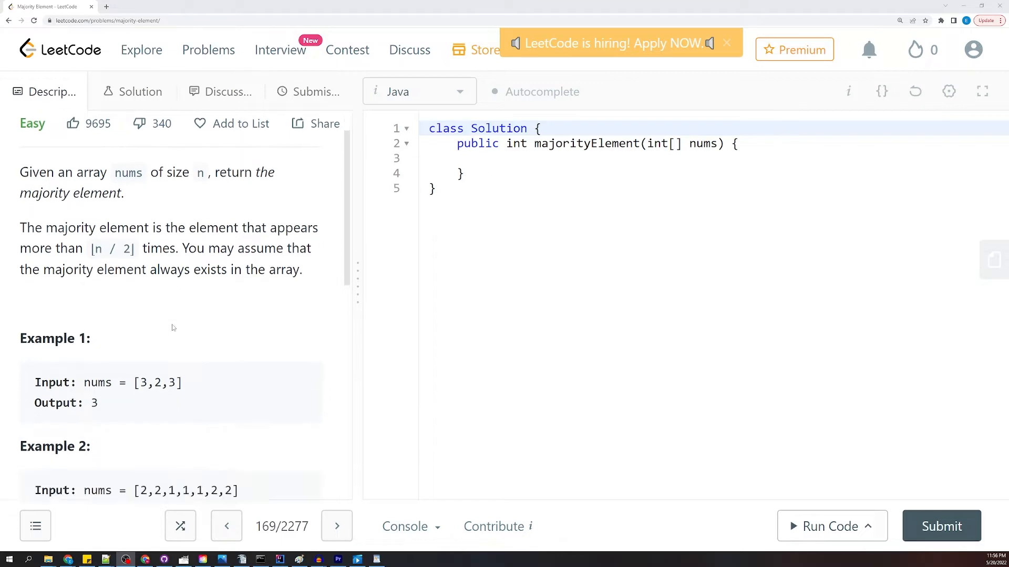
scroll(down, 3)
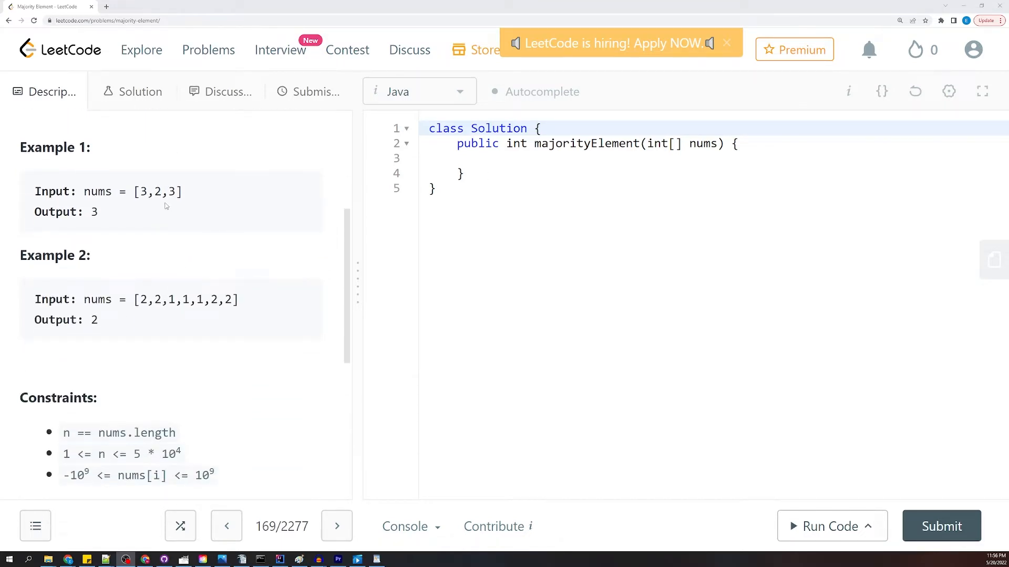
mouse_move(131, 196)
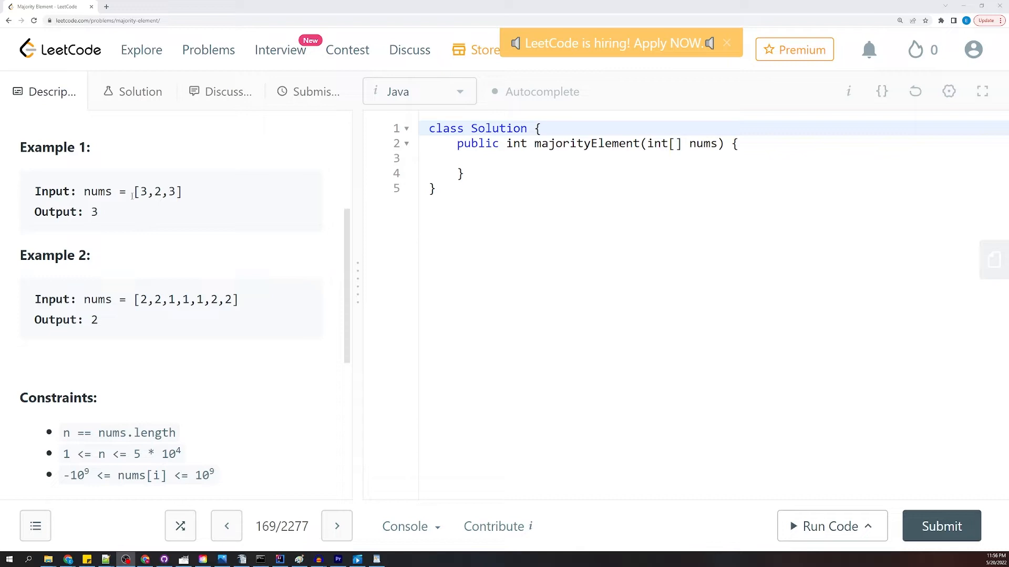
double_click(158, 191)
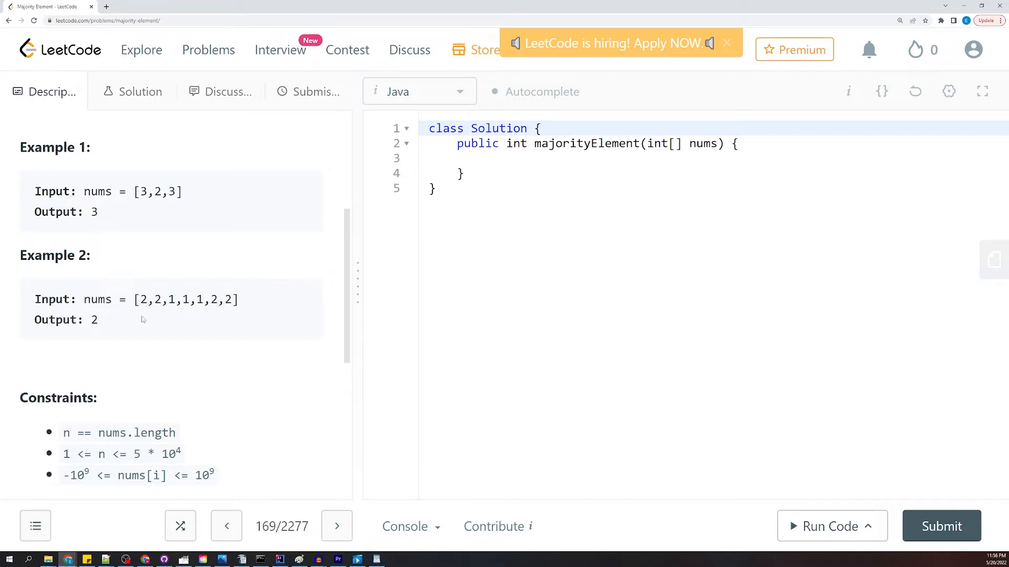
mouse_move(140, 290)
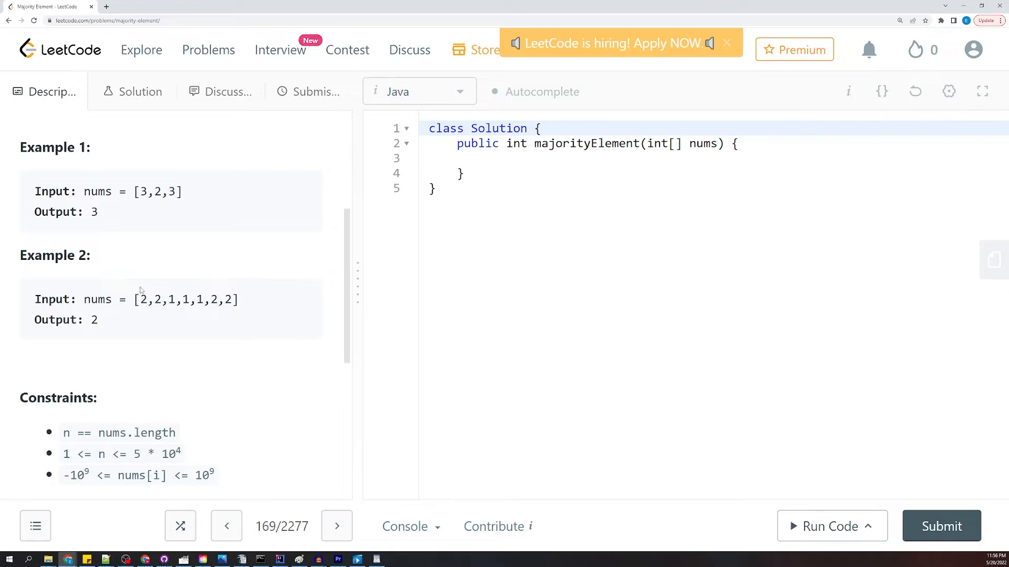
mouse_move(163, 289)
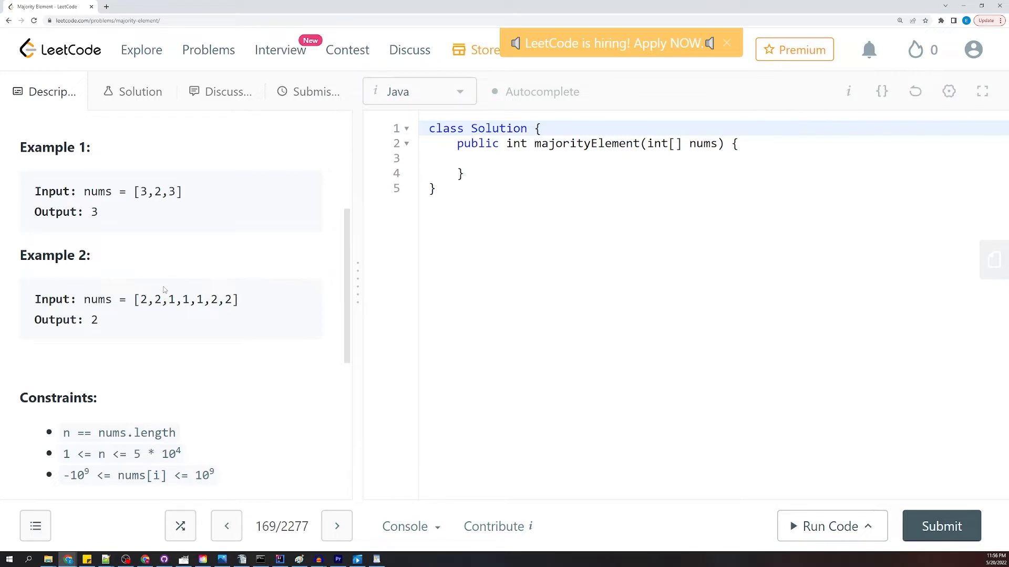
mouse_move(185, 322)
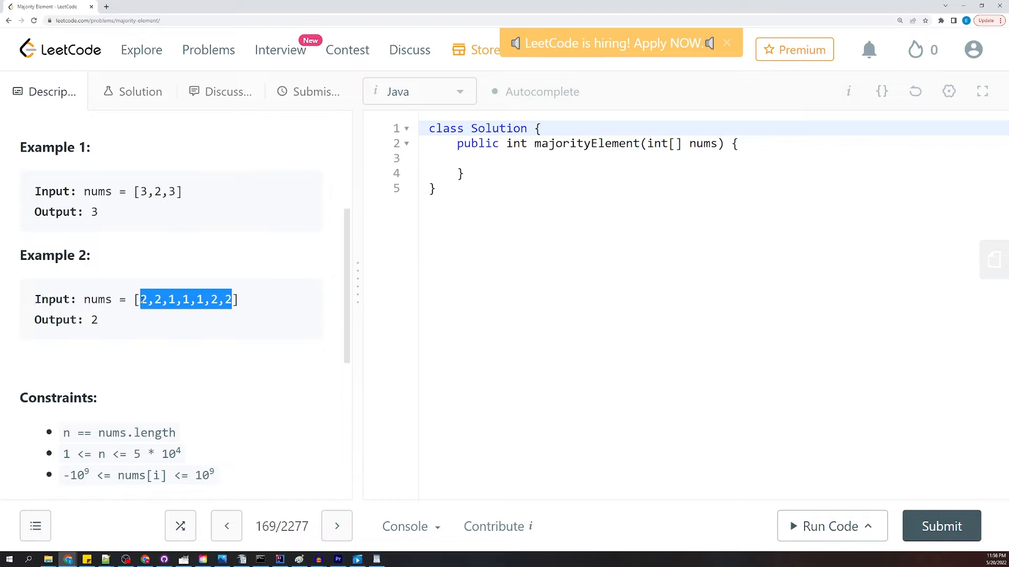
click(157, 318)
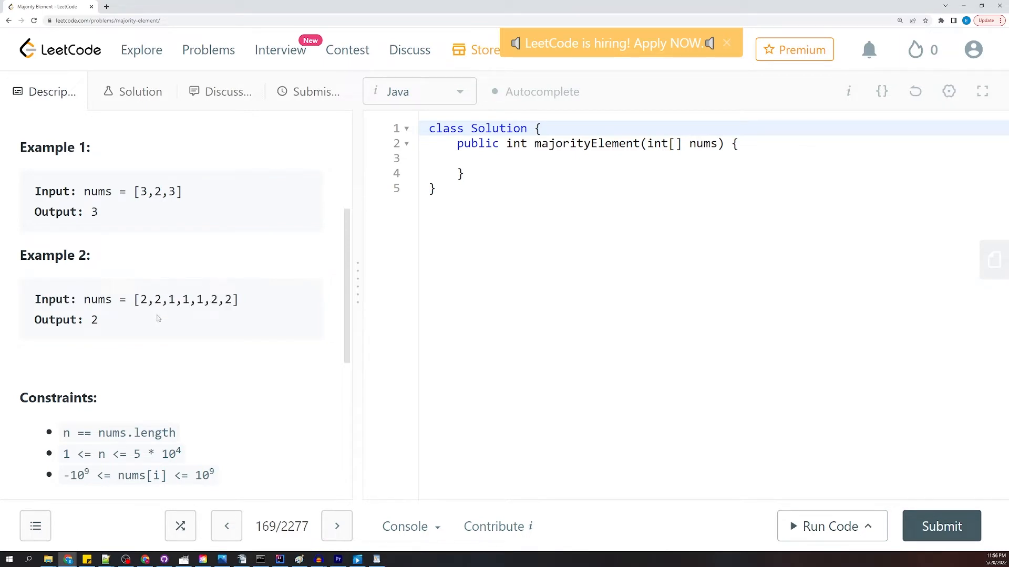
mouse_move(157, 297)
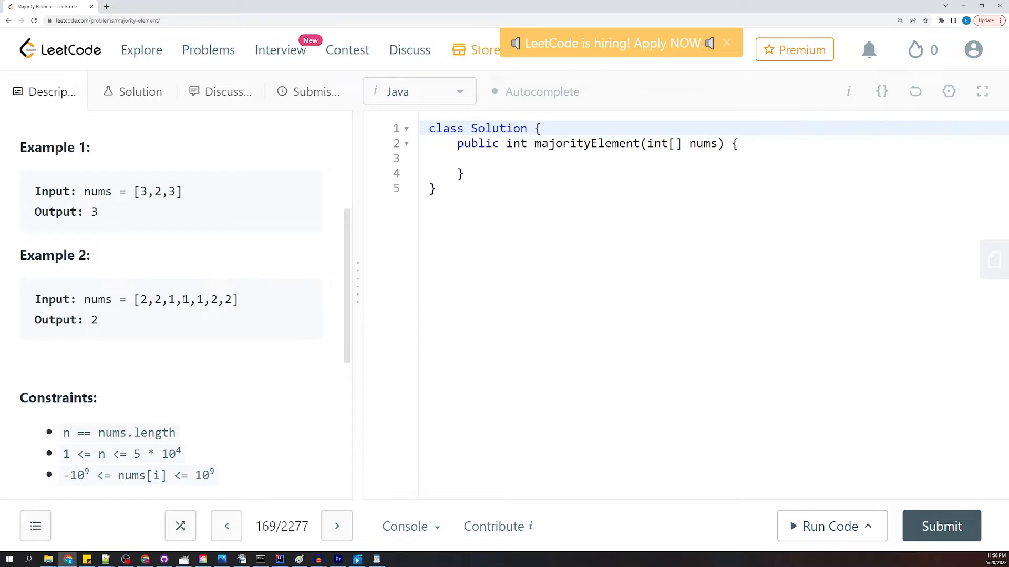
double_click(184, 300)
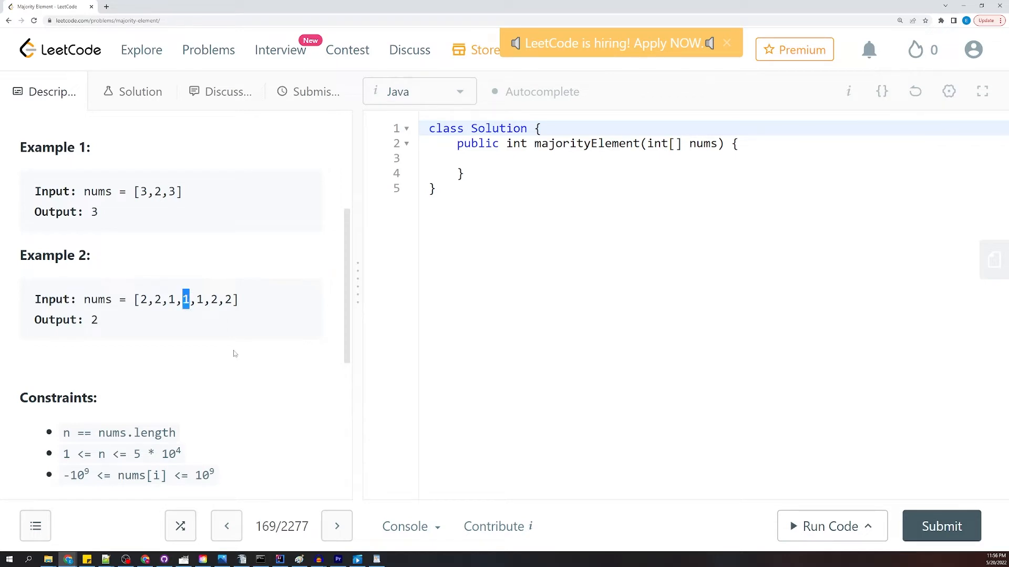
mouse_move(226, 343)
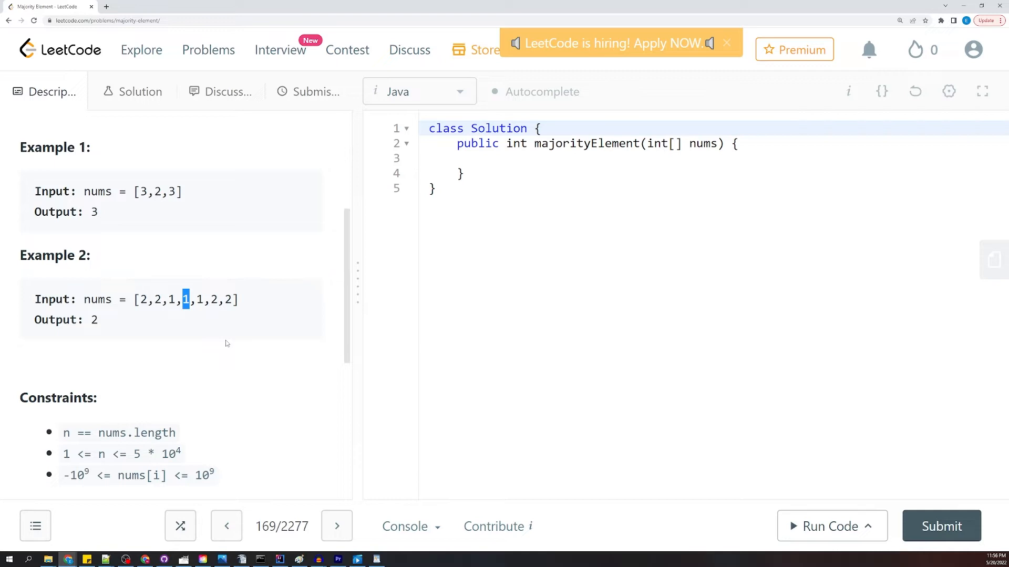
mouse_move(169, 321)
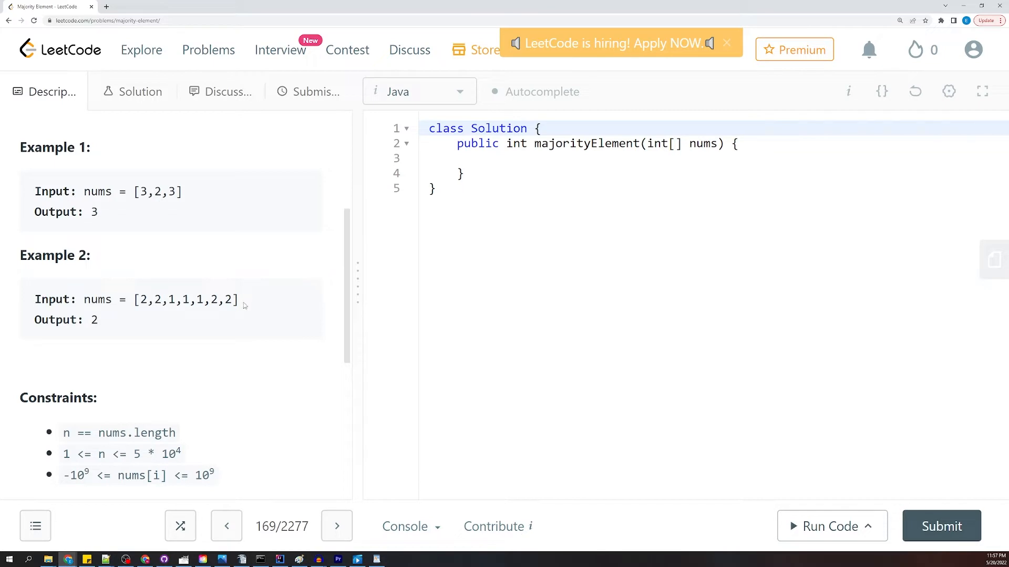
click(278, 559)
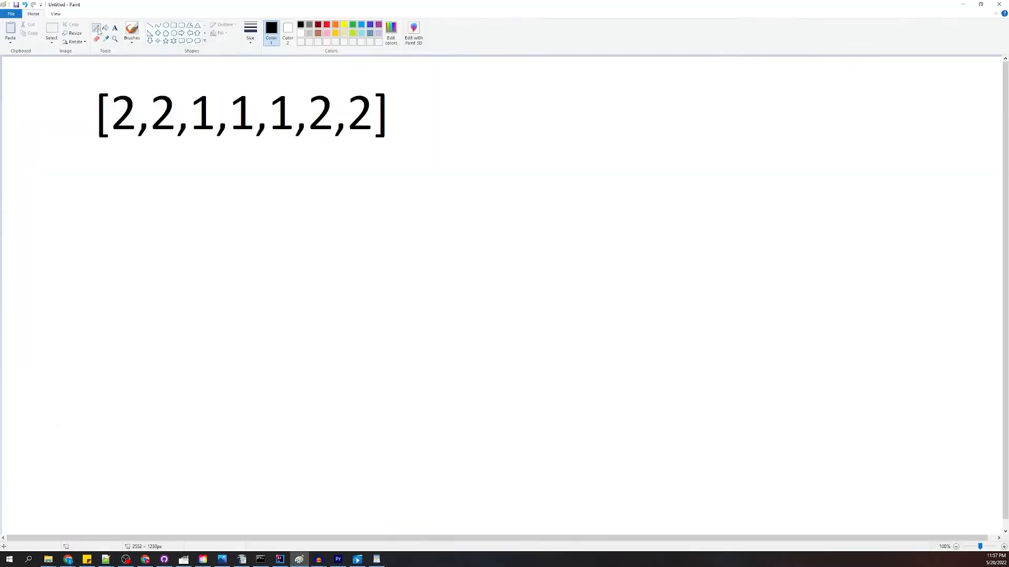
mouse_move(206, 177)
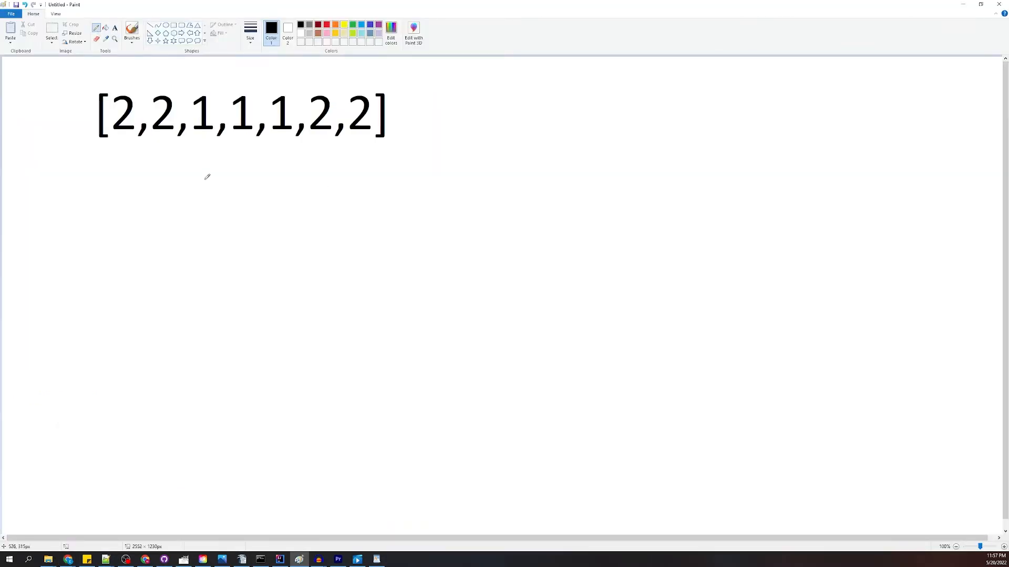
mouse_move(127, 226)
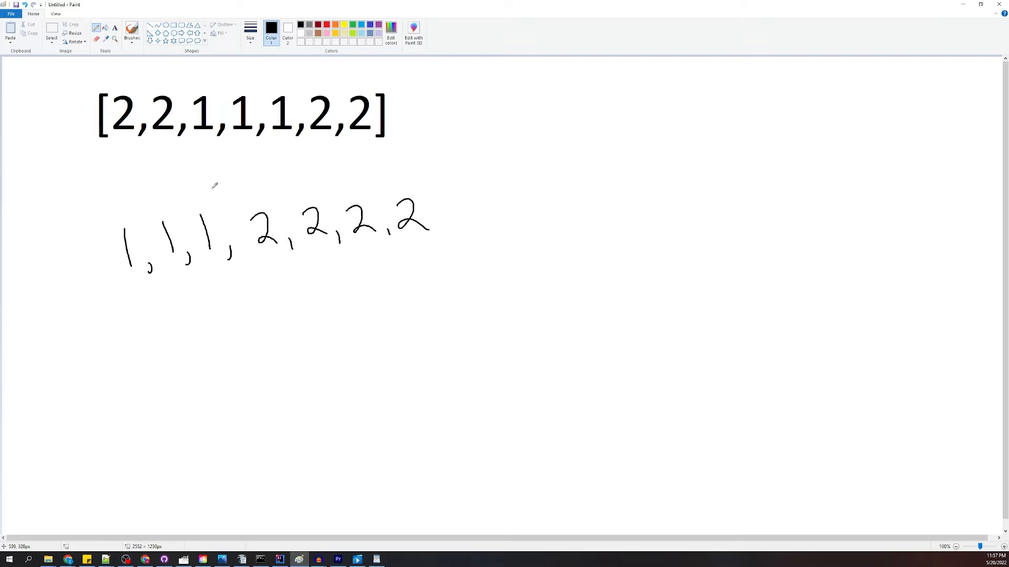
mouse_move(251, 190)
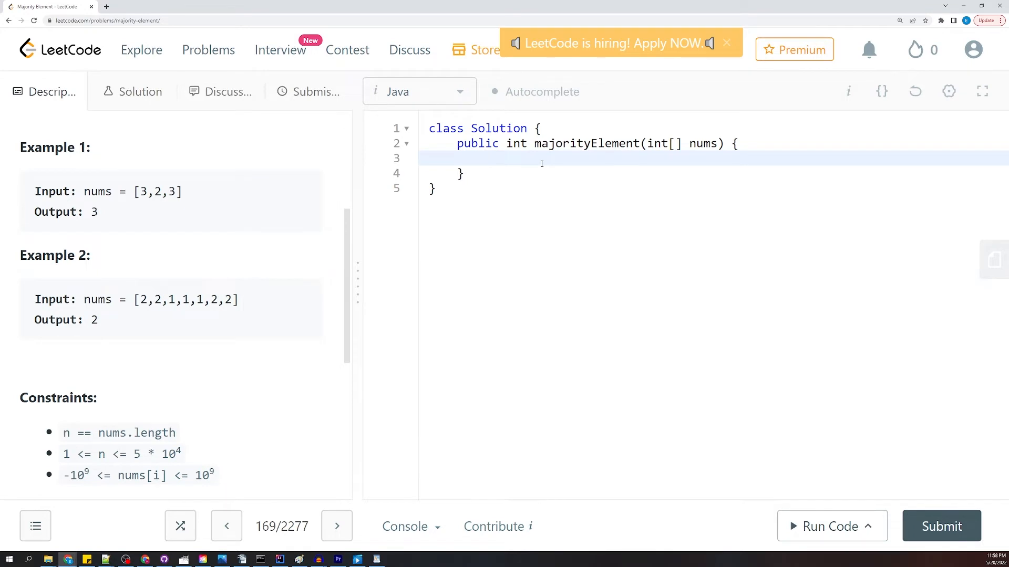
Step: Sort the input array with Arrays.sort(nums) on its own line
text(Arrays.)
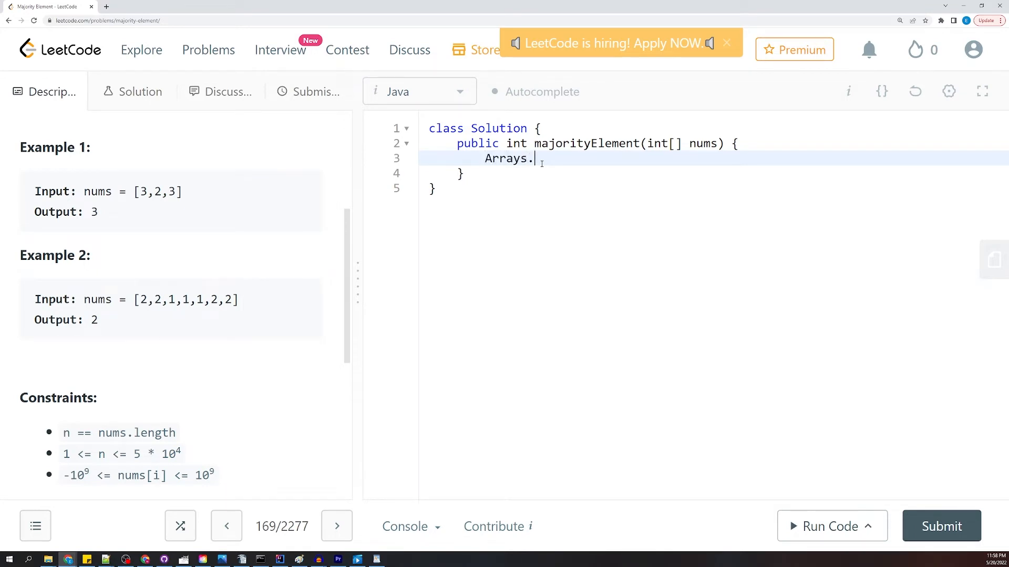
text(sort())
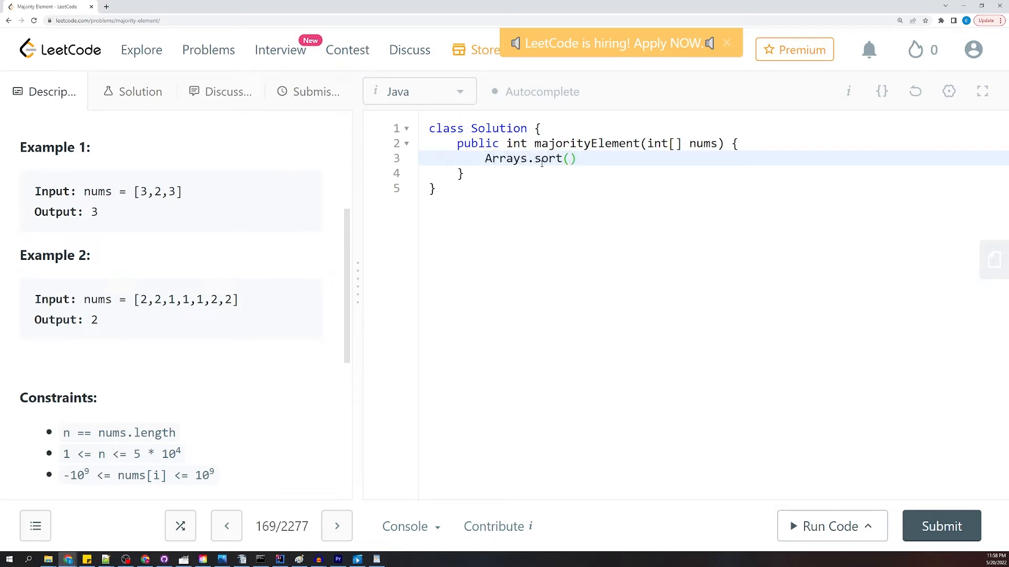
text(nums)
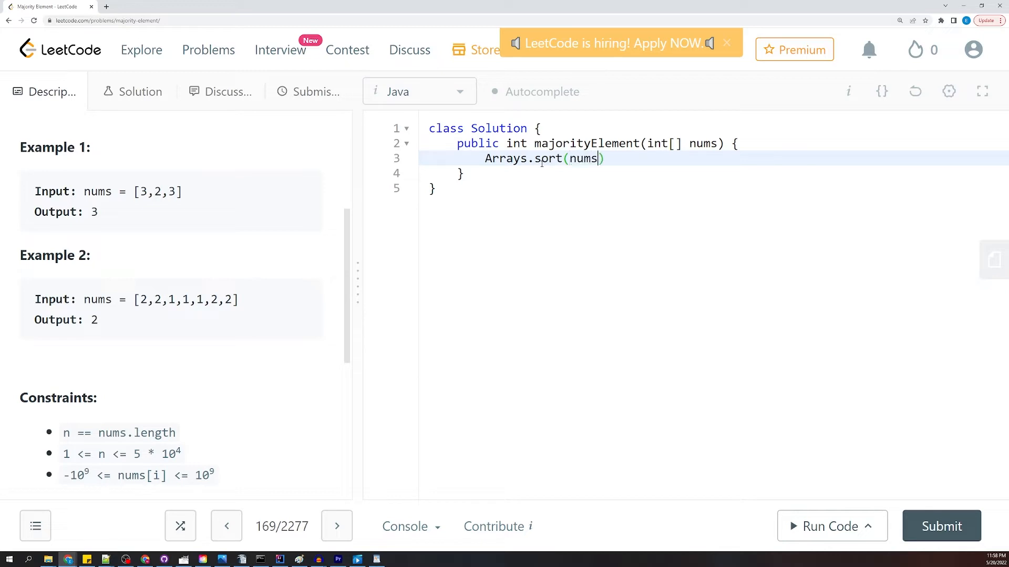
key(Enter)
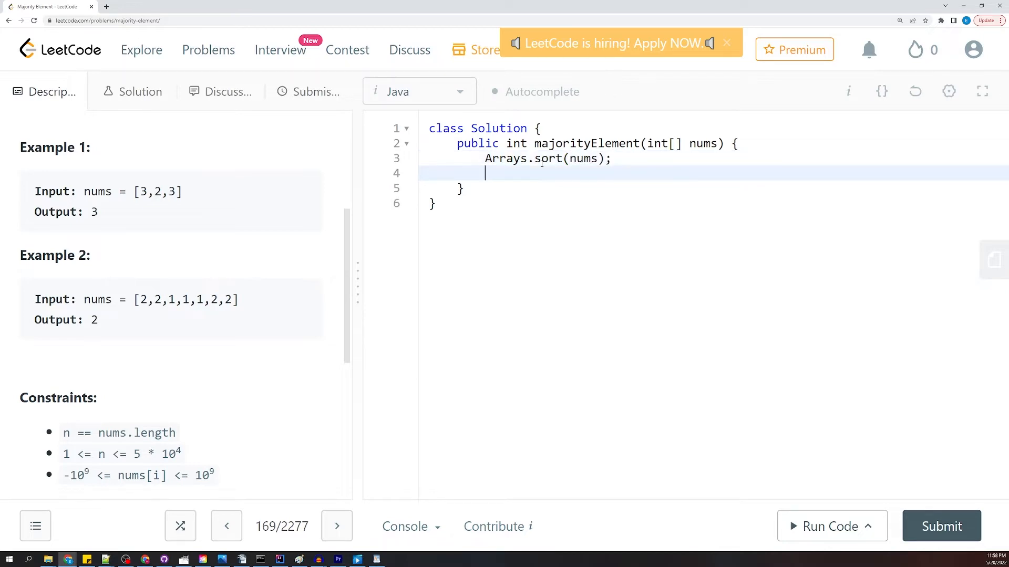
Step: Return the middle element nums[nums.length/2]
text(r)
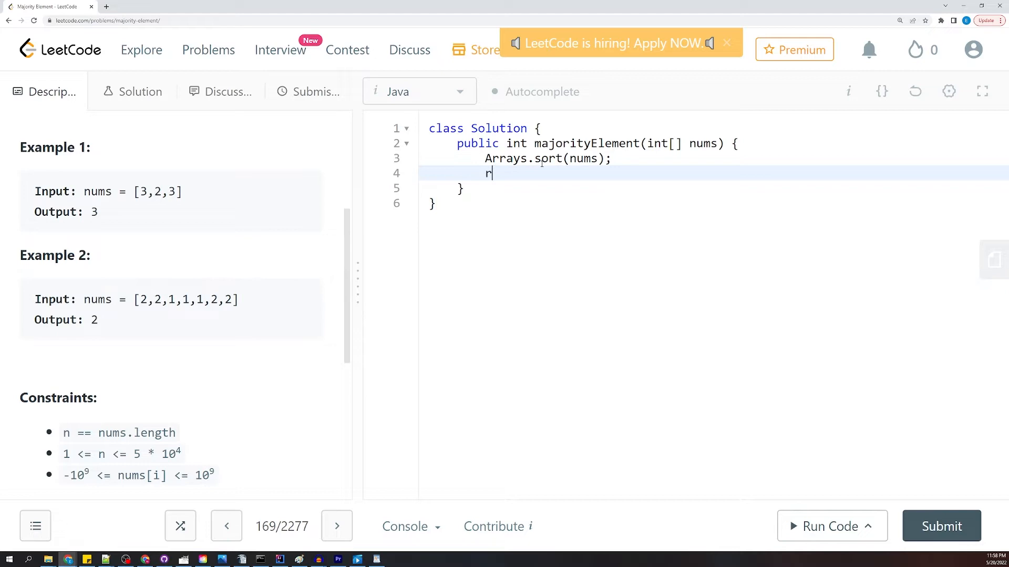
text(eturn)
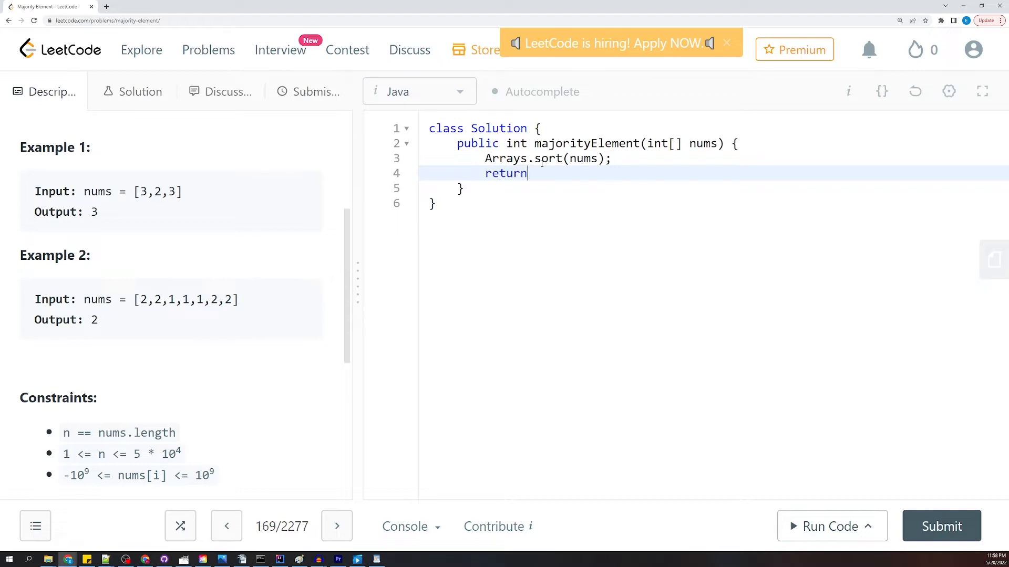
text(nums)
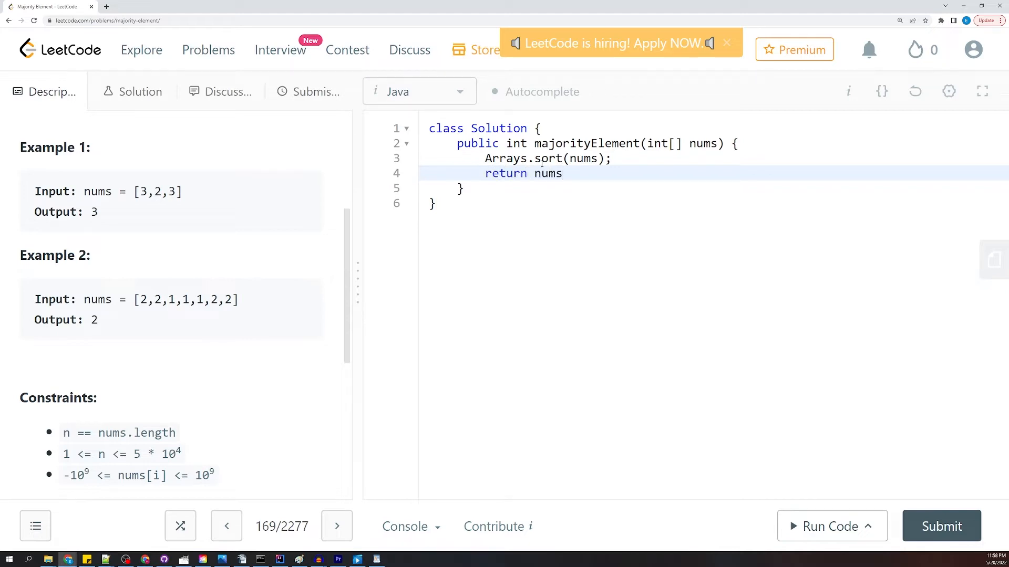
text([nums])
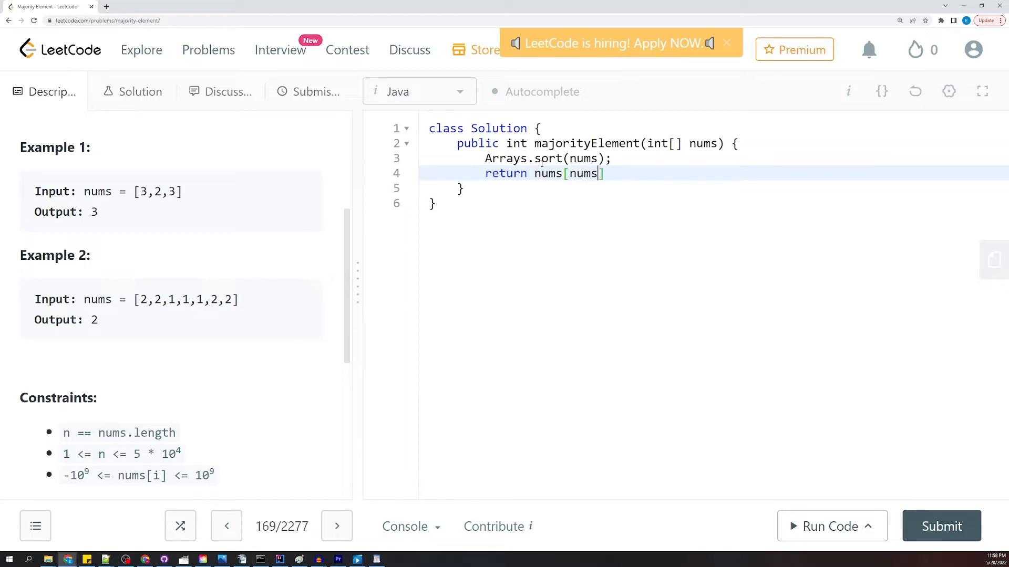
text(.length)
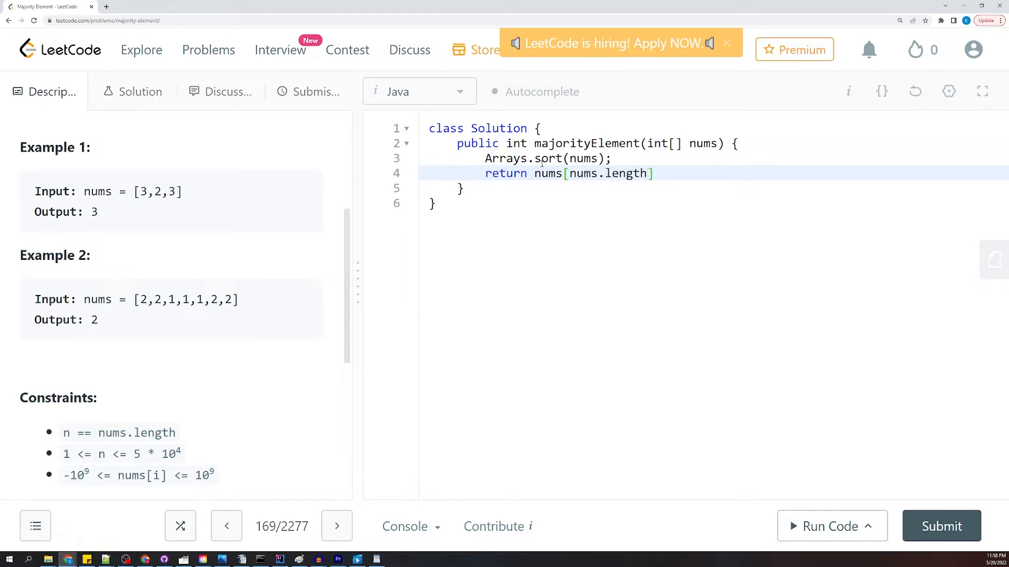
text(/2)
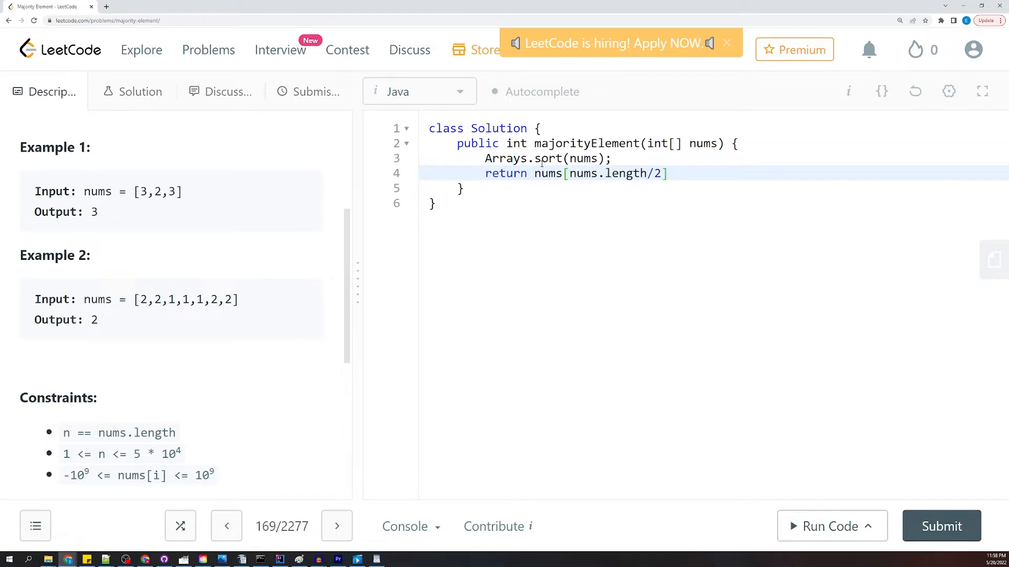
text(;)
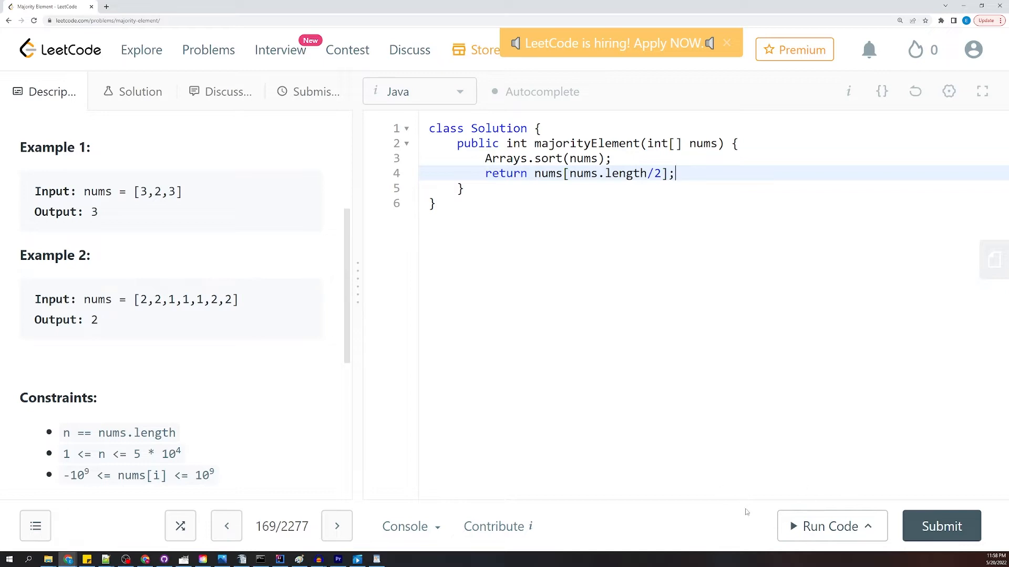
Step: Run the sort-based solution on the sample test and submit it, getting Success at 5 ms
click(825, 526)
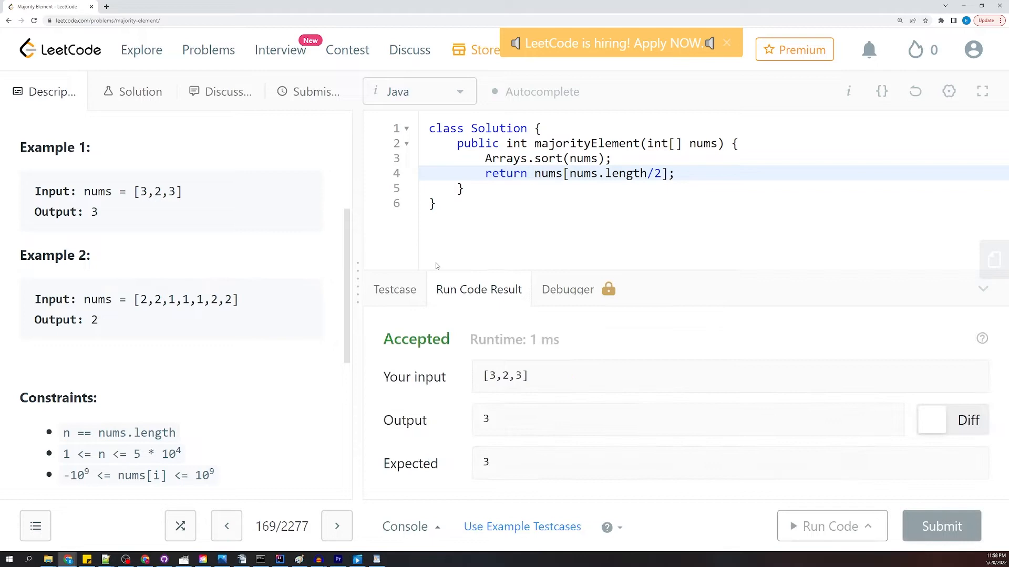
click(941, 526)
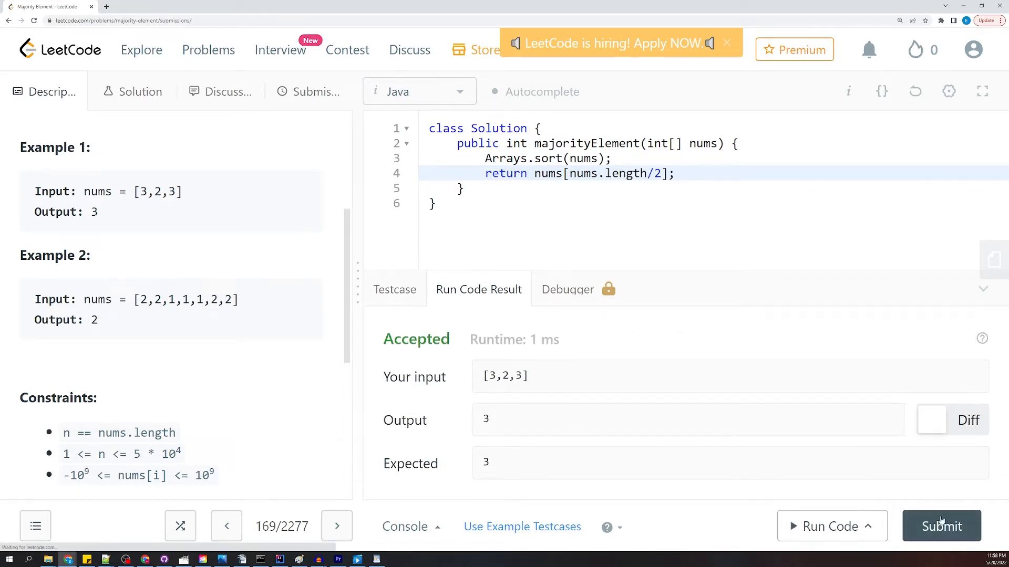
click(939, 525)
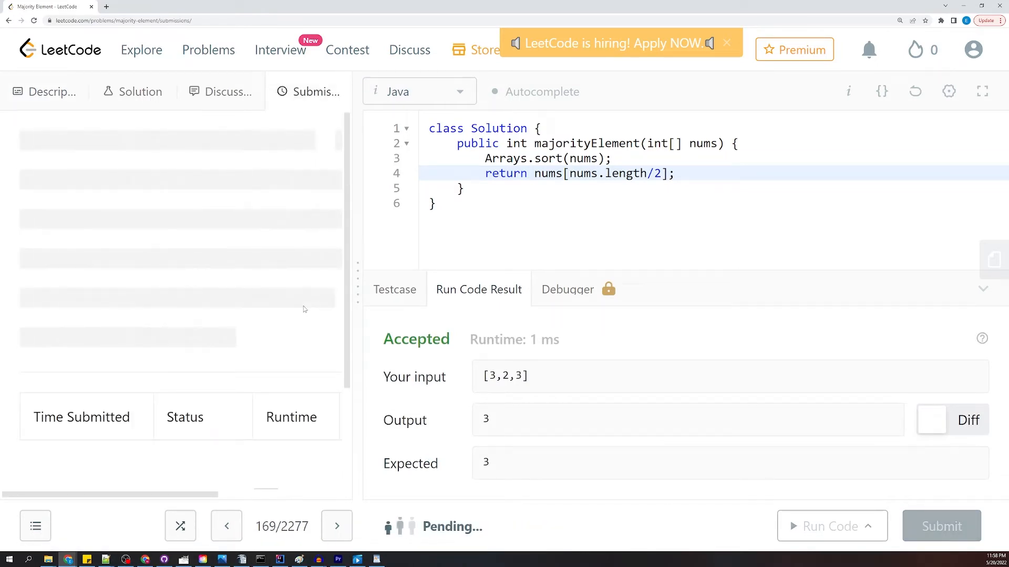
click(941, 526)
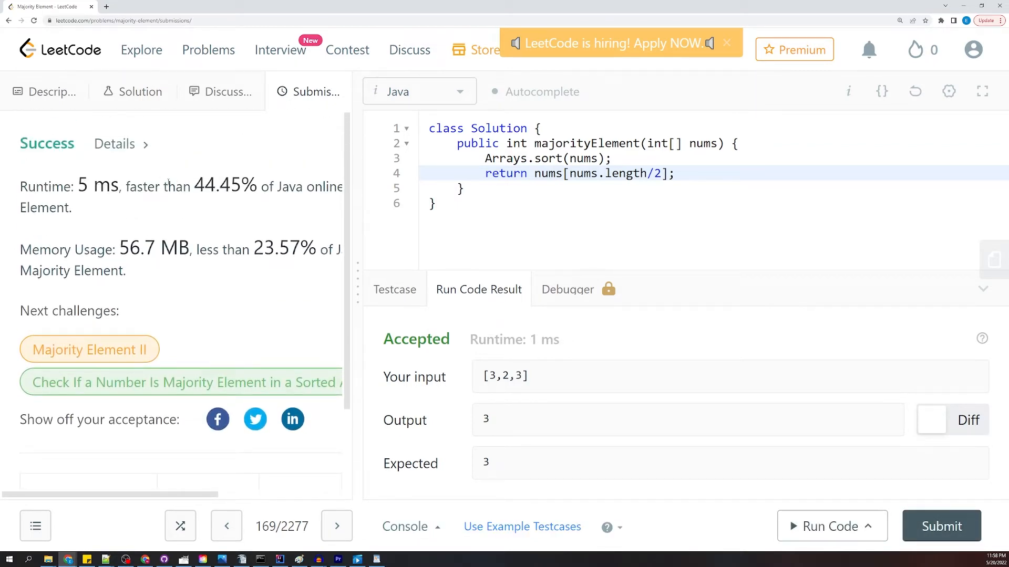
mouse_move(228, 266)
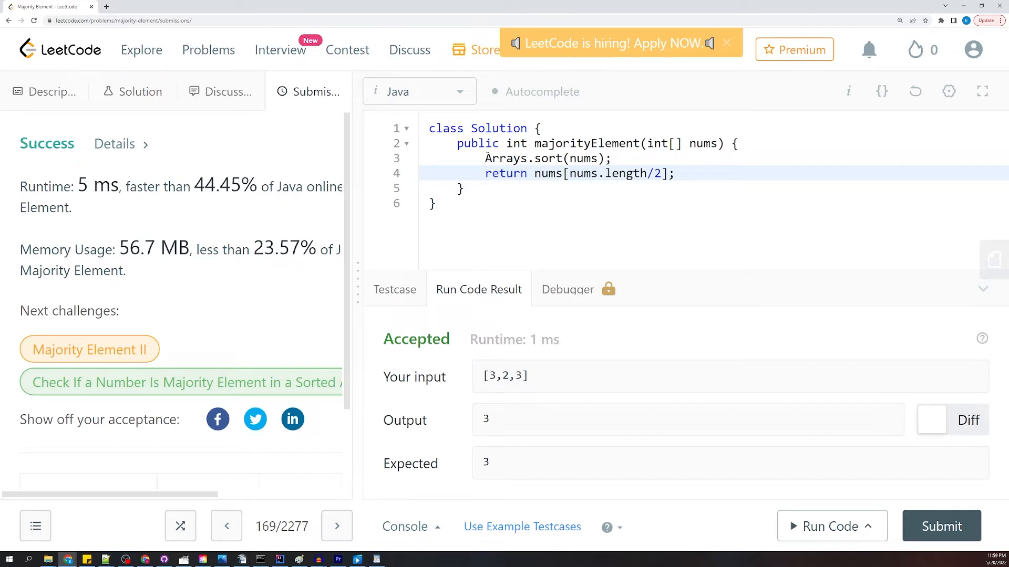
click(611, 158)
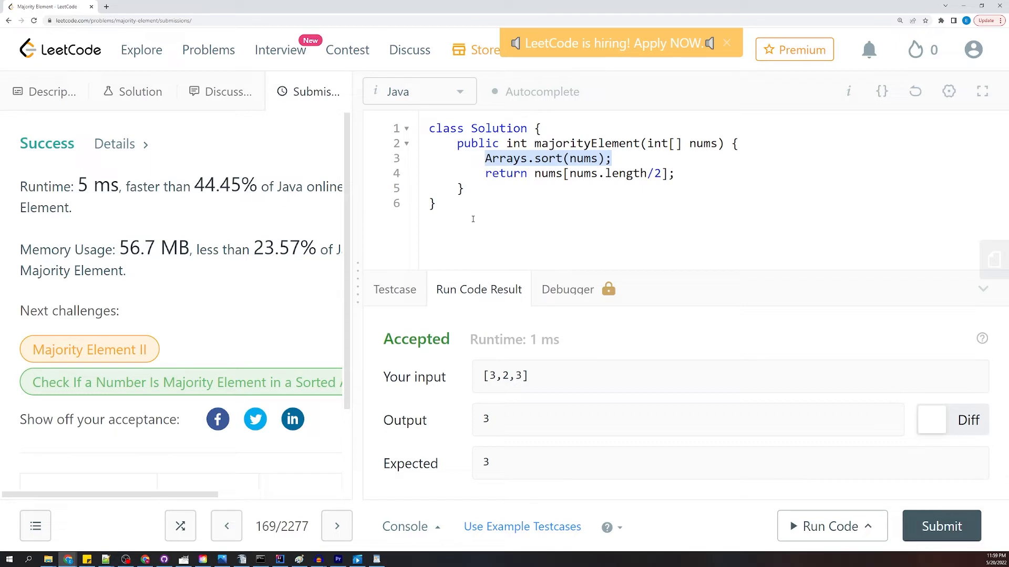
mouse_move(703, 313)
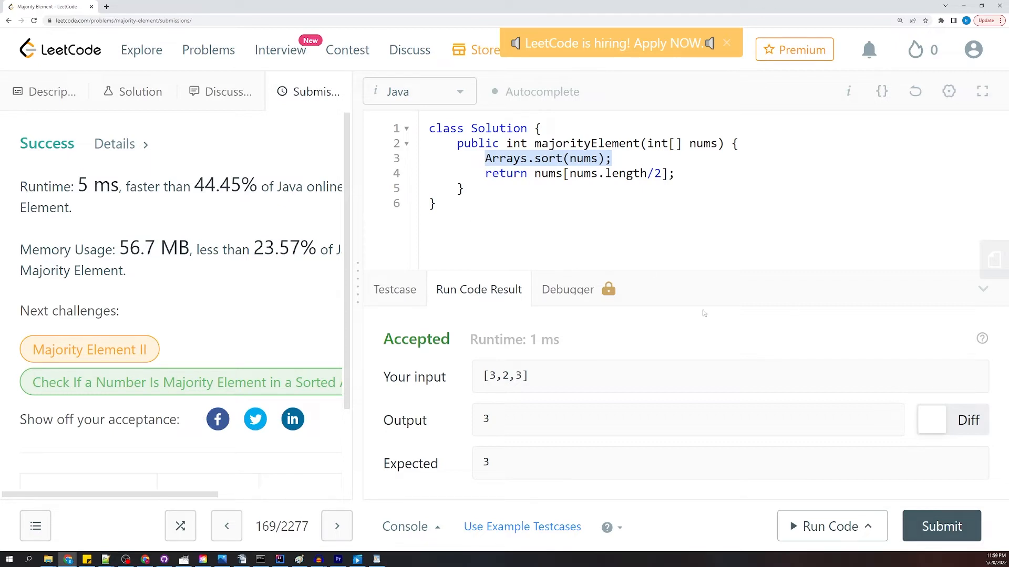
click(571, 158)
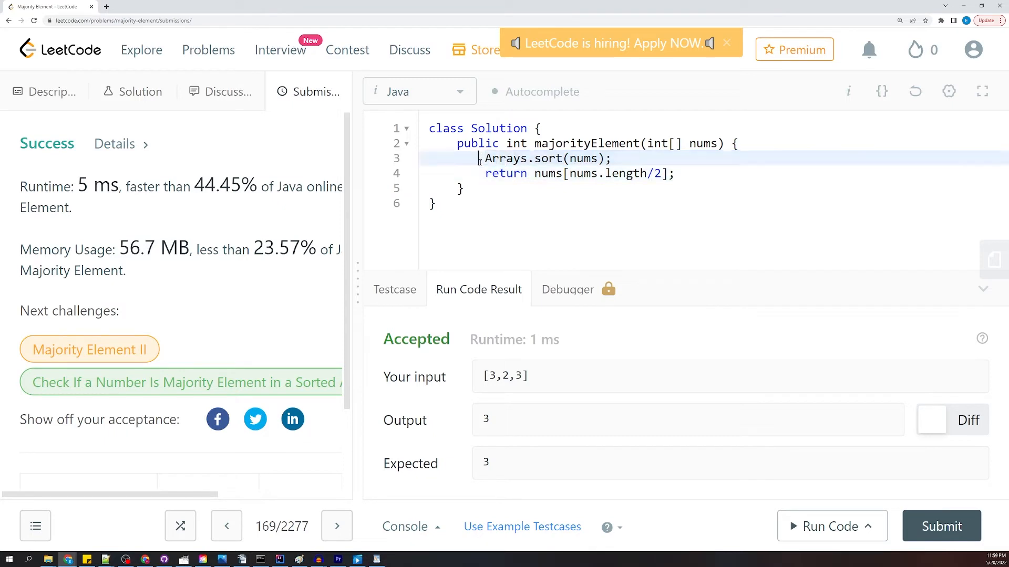
mouse_move(480, 190)
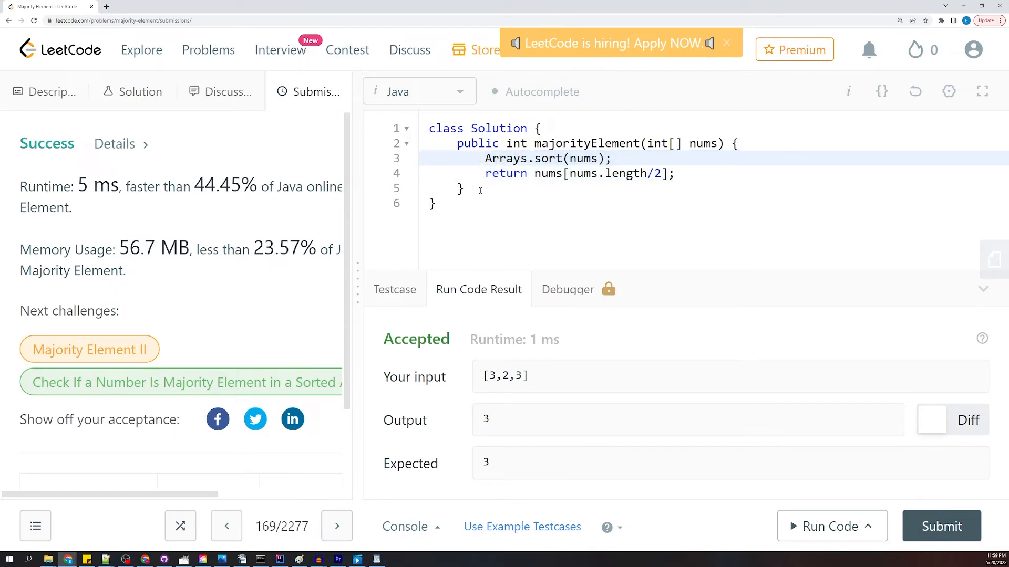
mouse_move(685, 104)
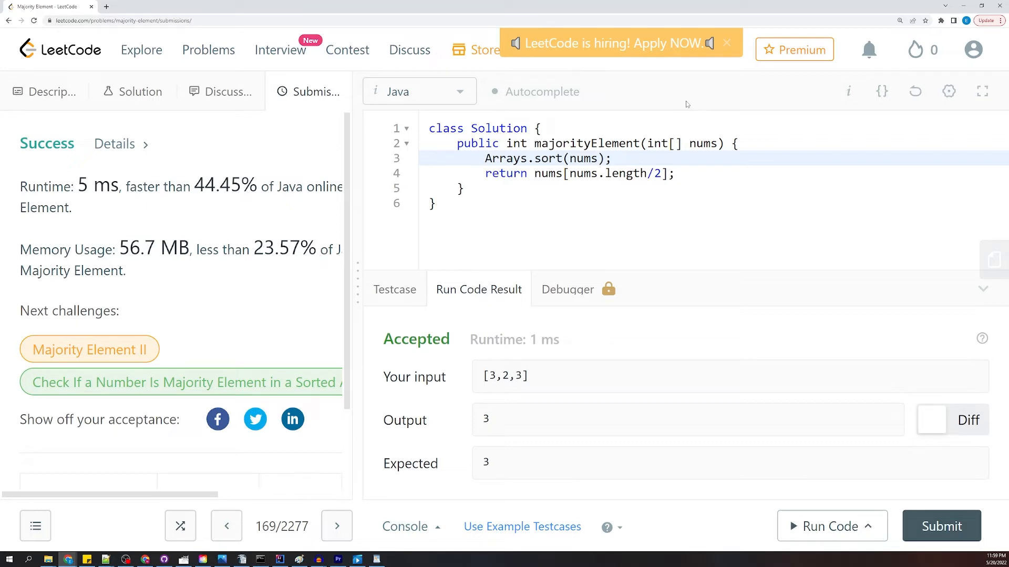
mouse_move(493, 187)
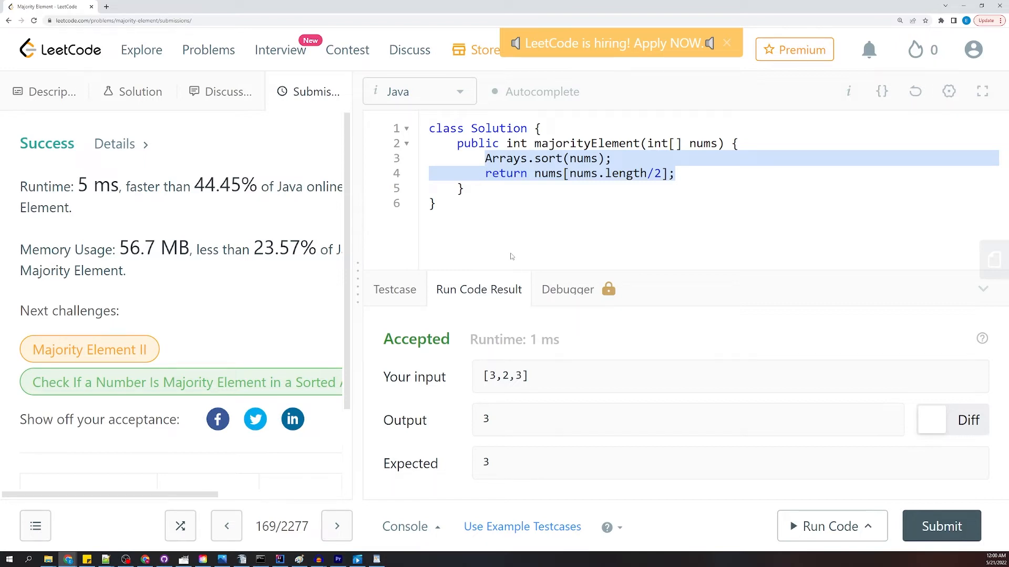
Step: Replace the sort-based body with HashMap<Integer, Integer> map = new HashMap<>();
key(Delete)
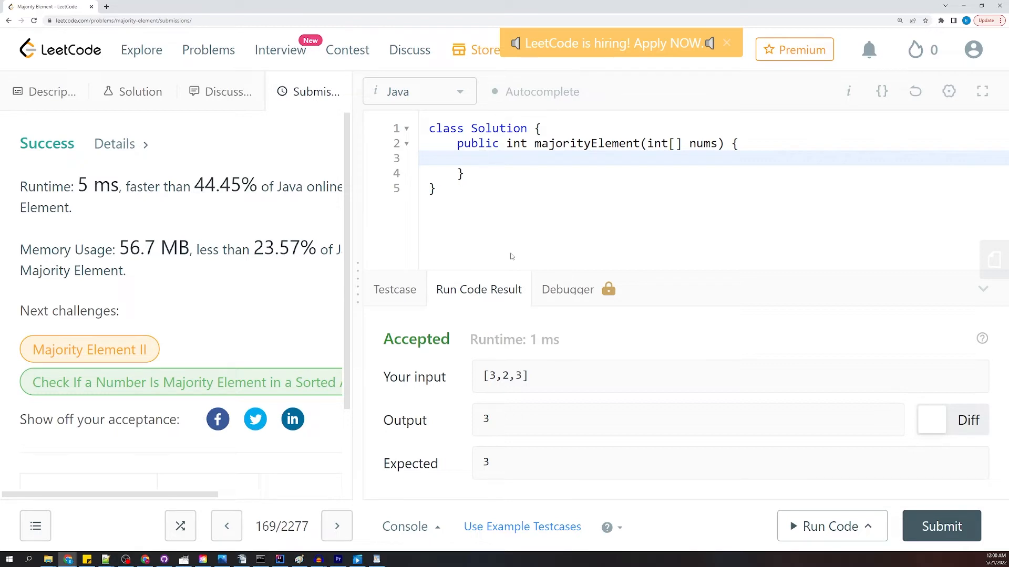
text(Haspma)
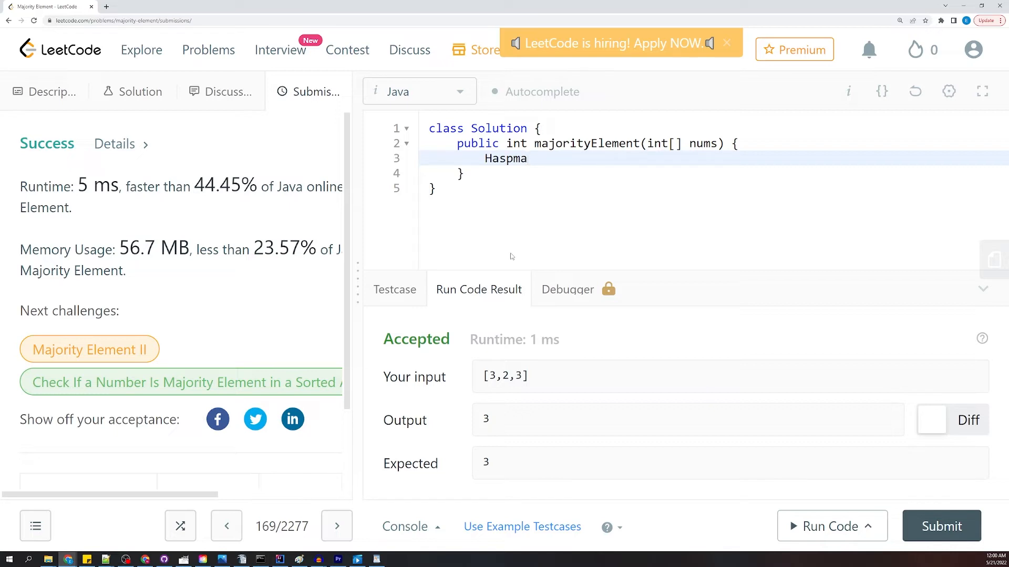
key(Backspace)
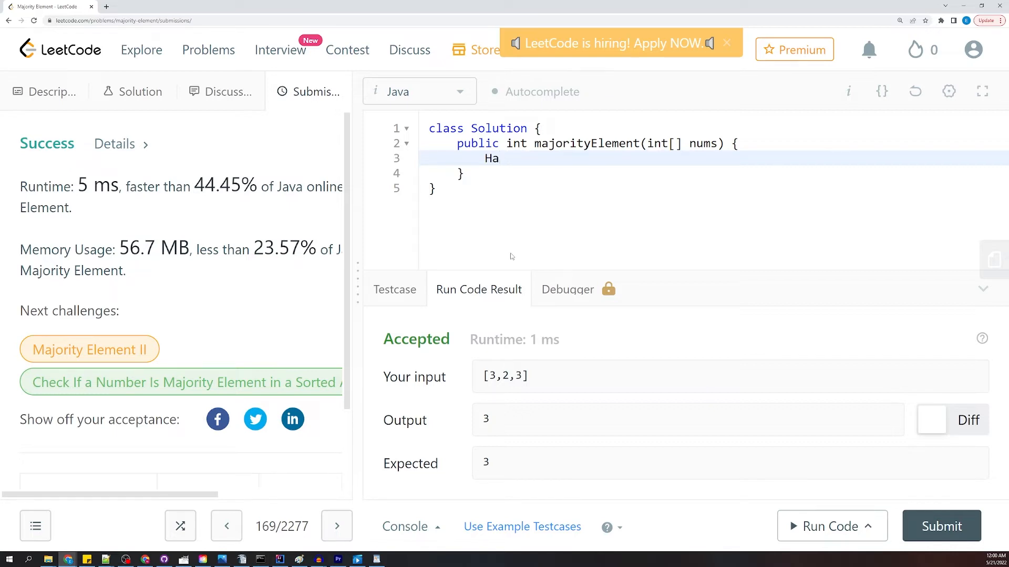
text(shMap)
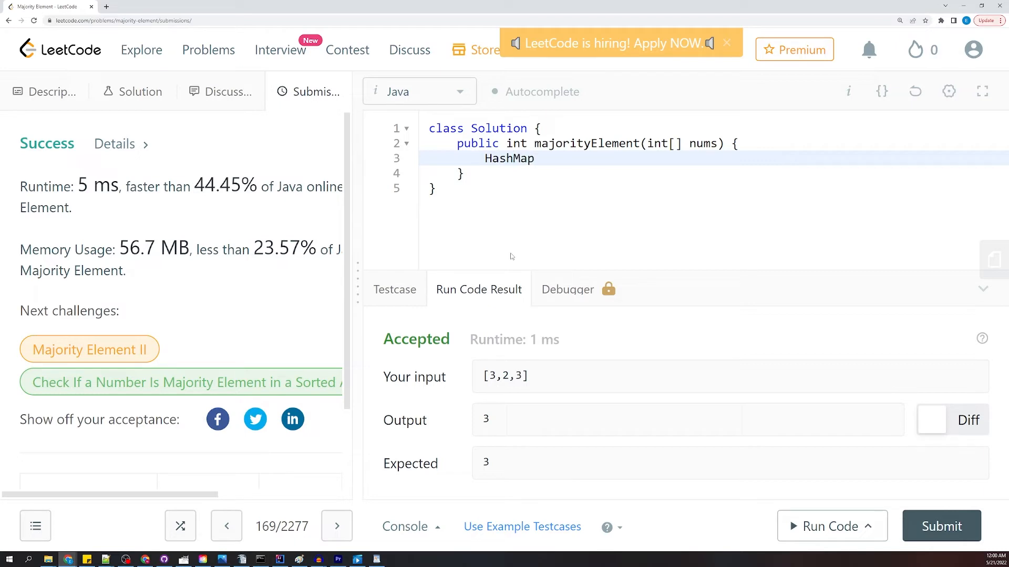
text(<)
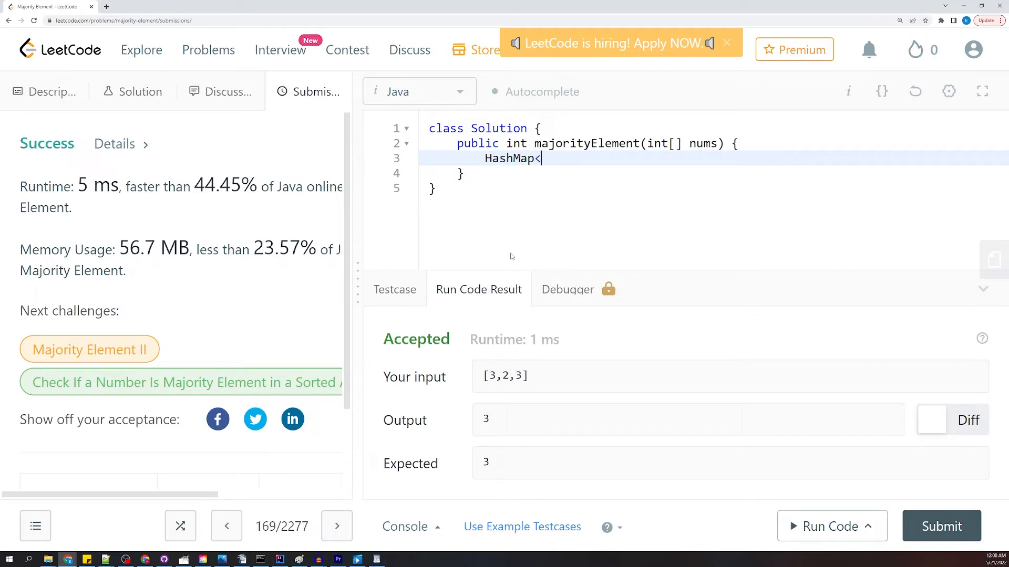
text(Intge)
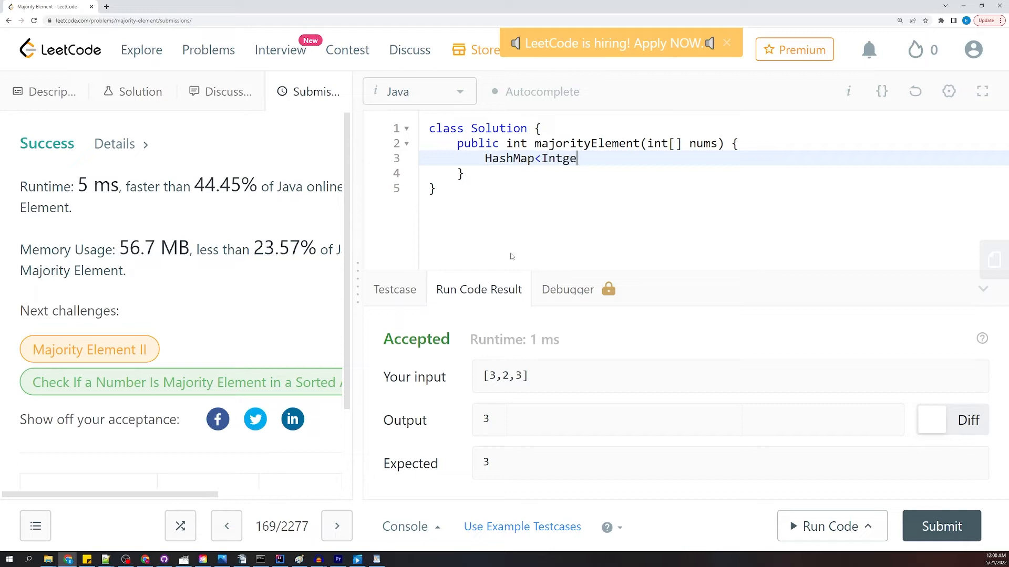
text(er,)
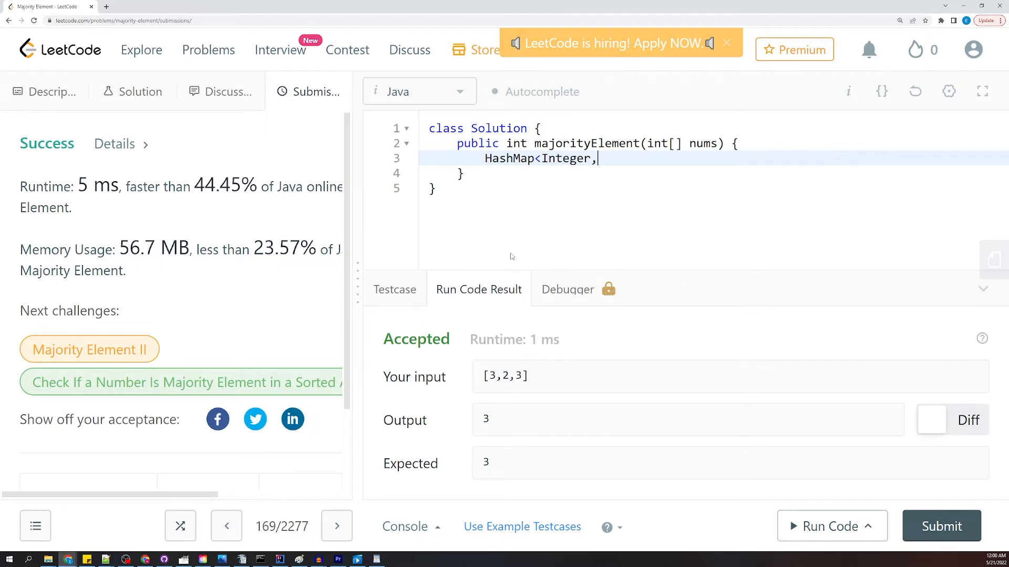
text(Intege)
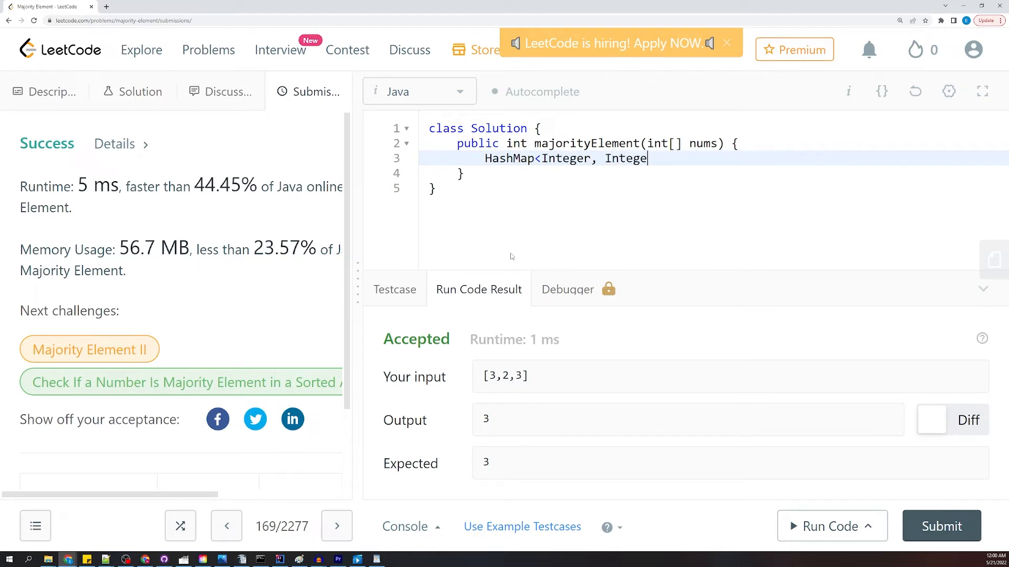
text(r> map)
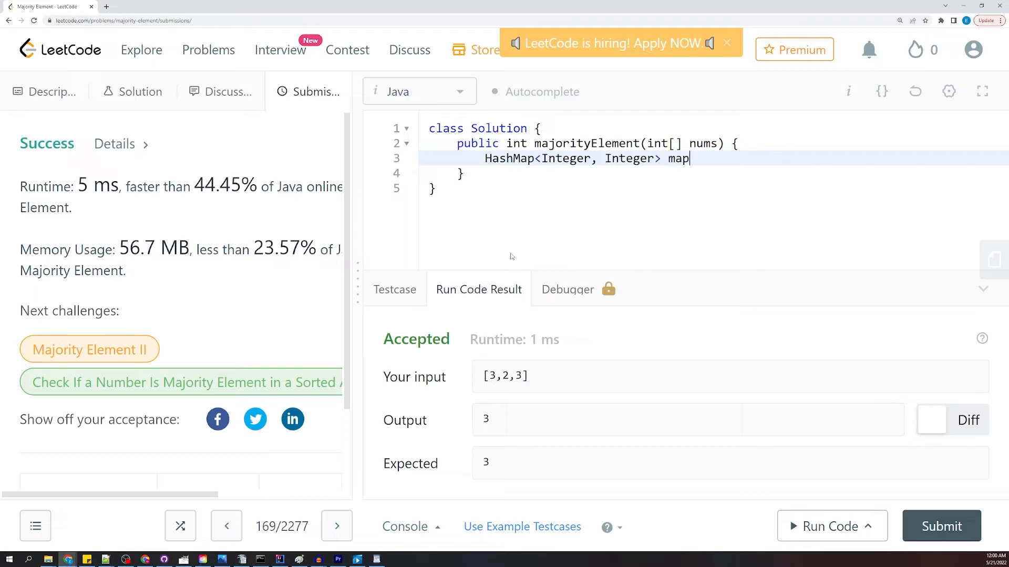
text(= new HashM)
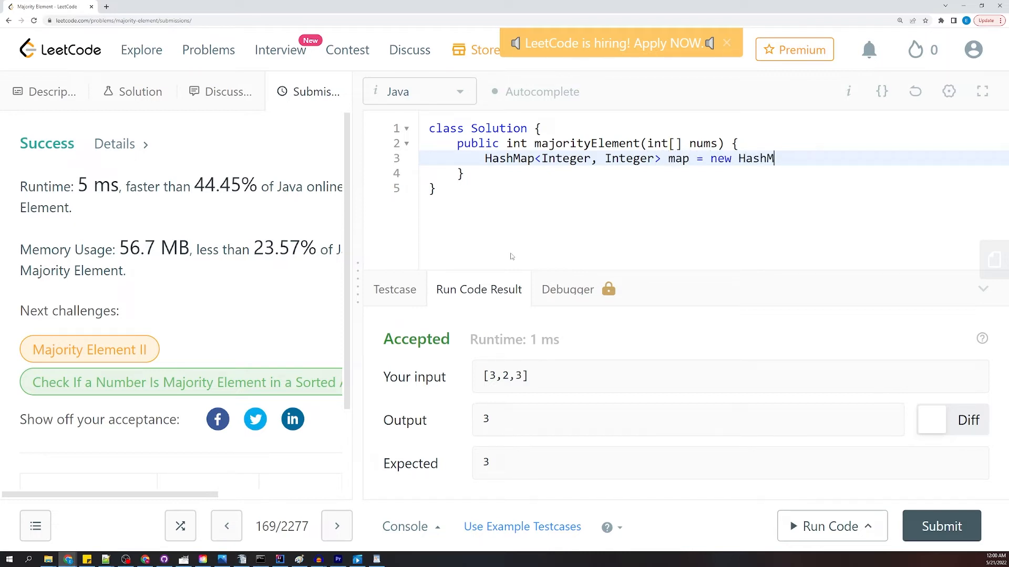
text(ap<>())
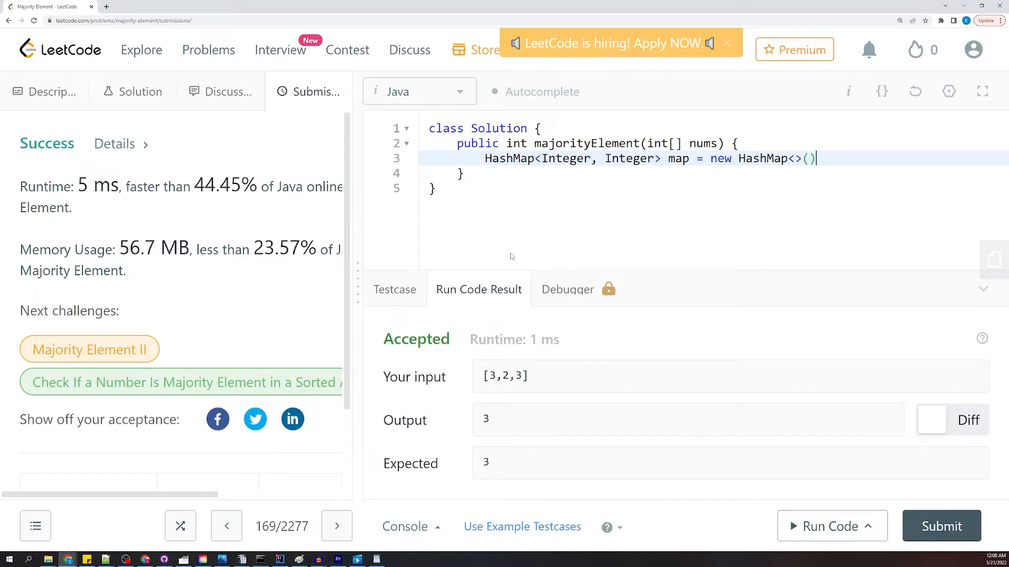
text(;)
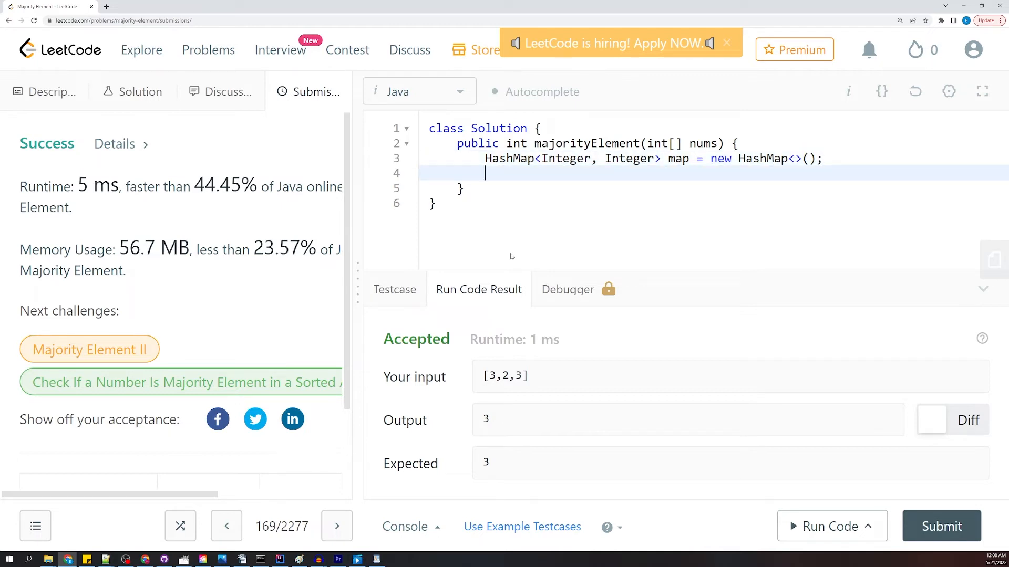
Step: Open a for-each loop over nums with variable n
text(for()
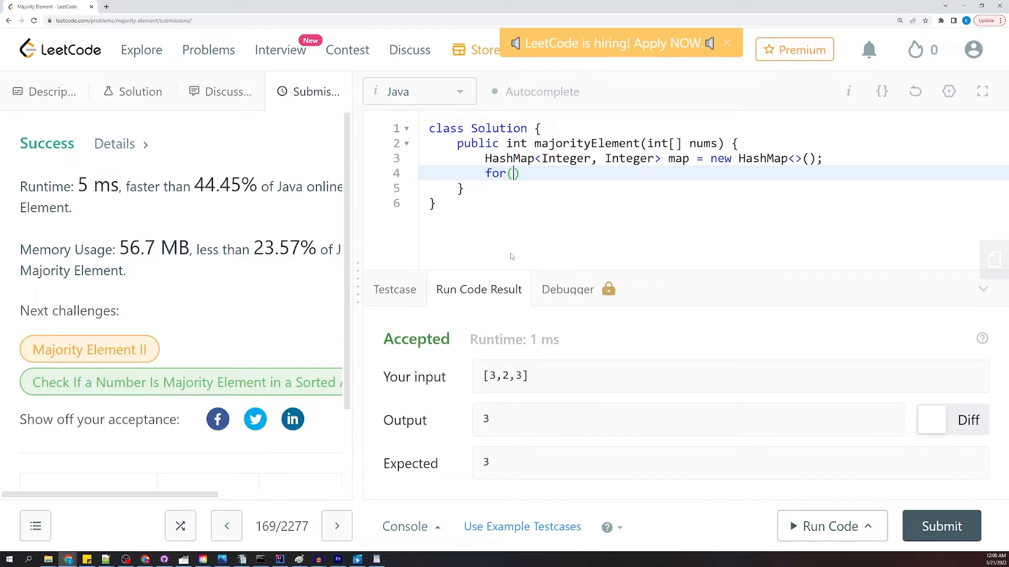
text(int)
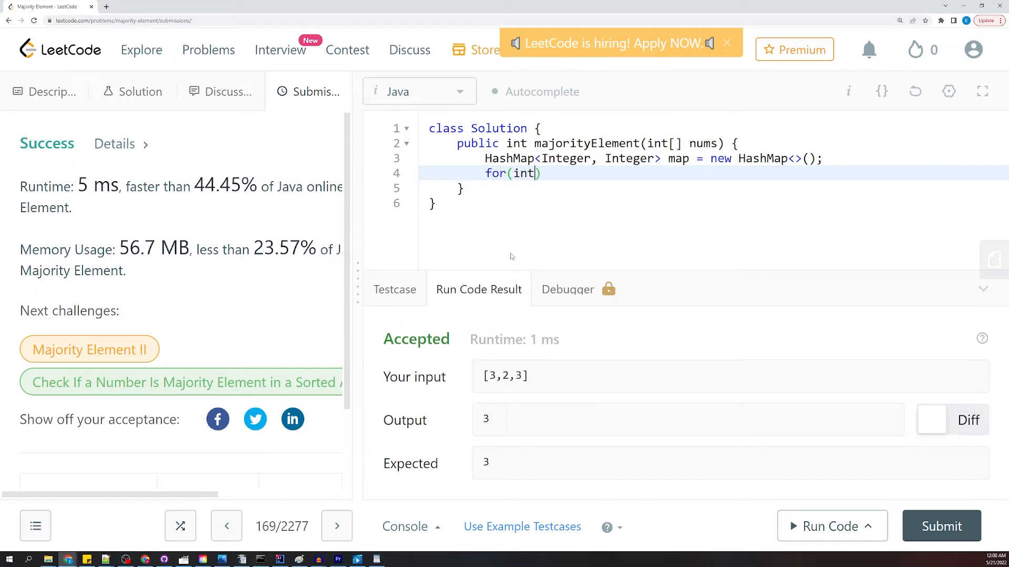
text(n : nu)
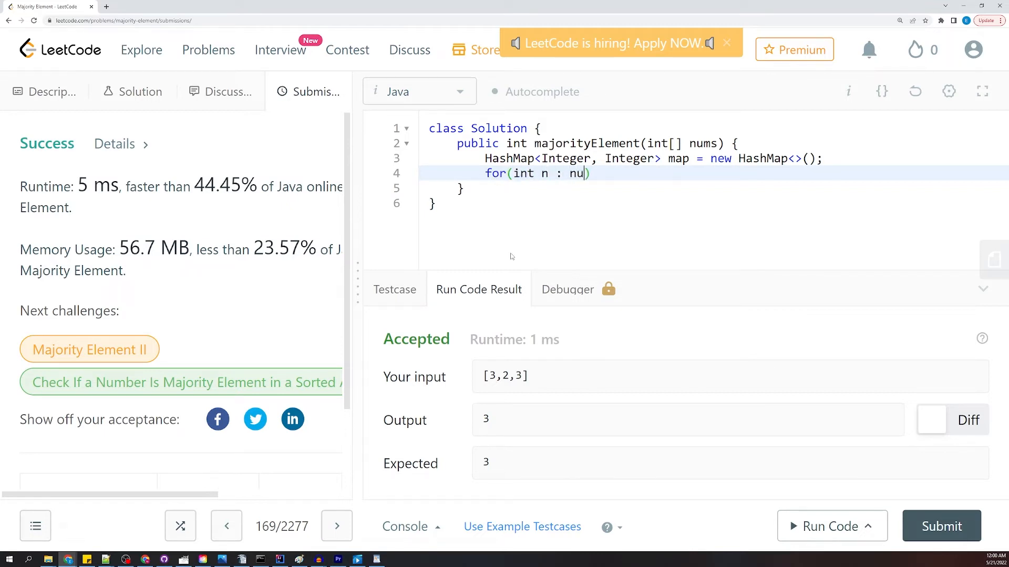
text(ms) {)
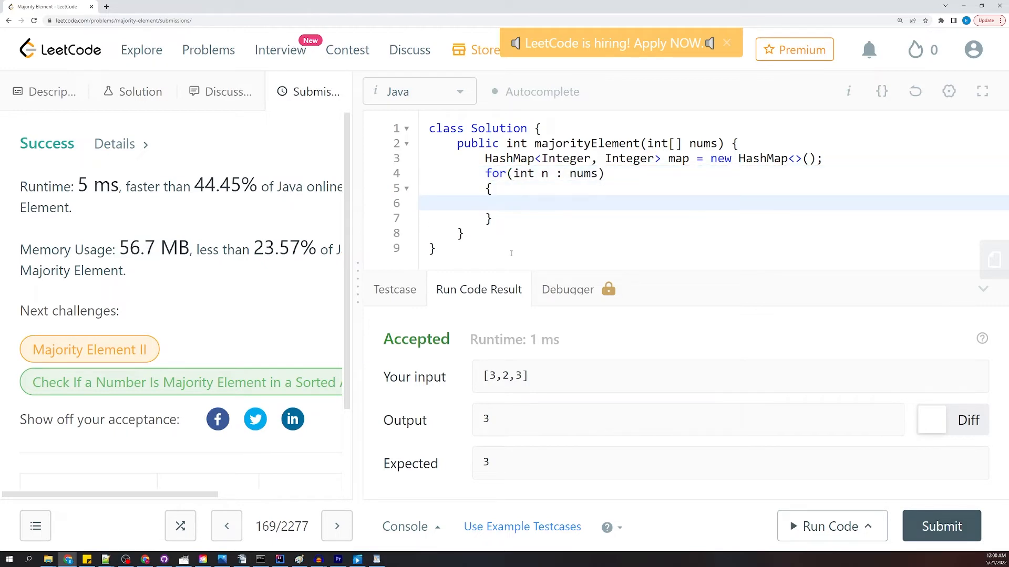
Step: Inside the loop, start an if (!map.containsKey(num)) check
text(if()
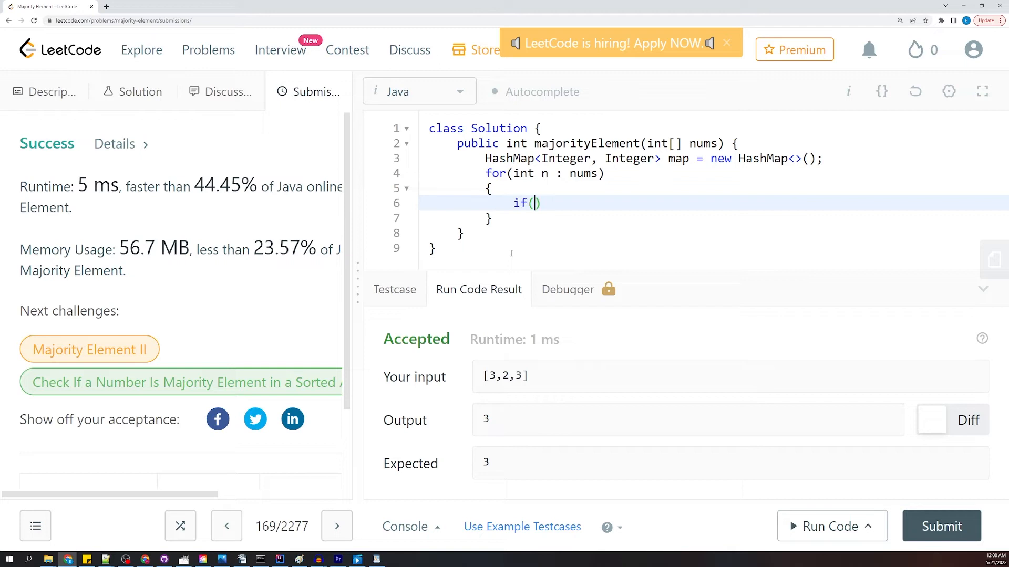
text(!)
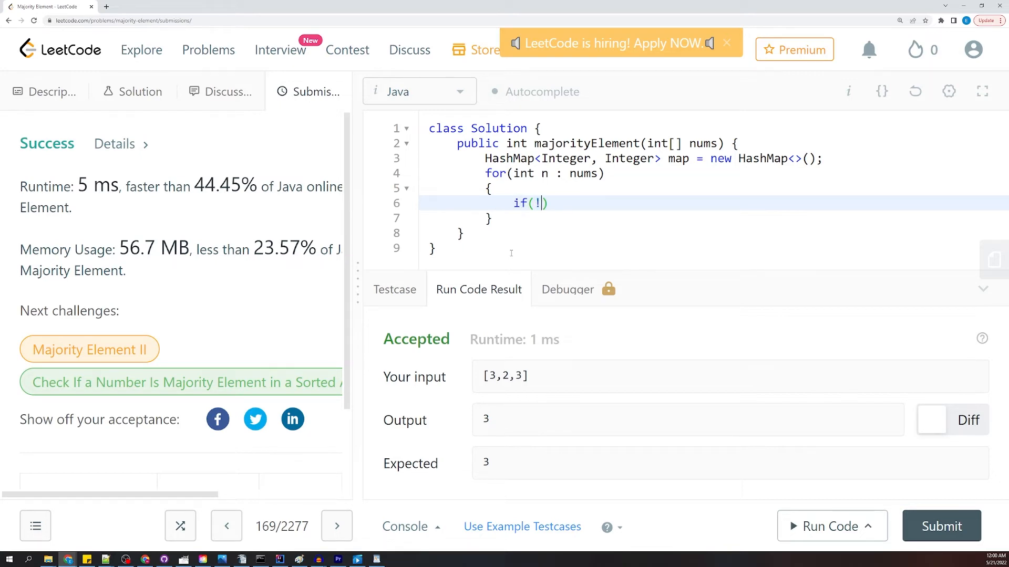
text(m)
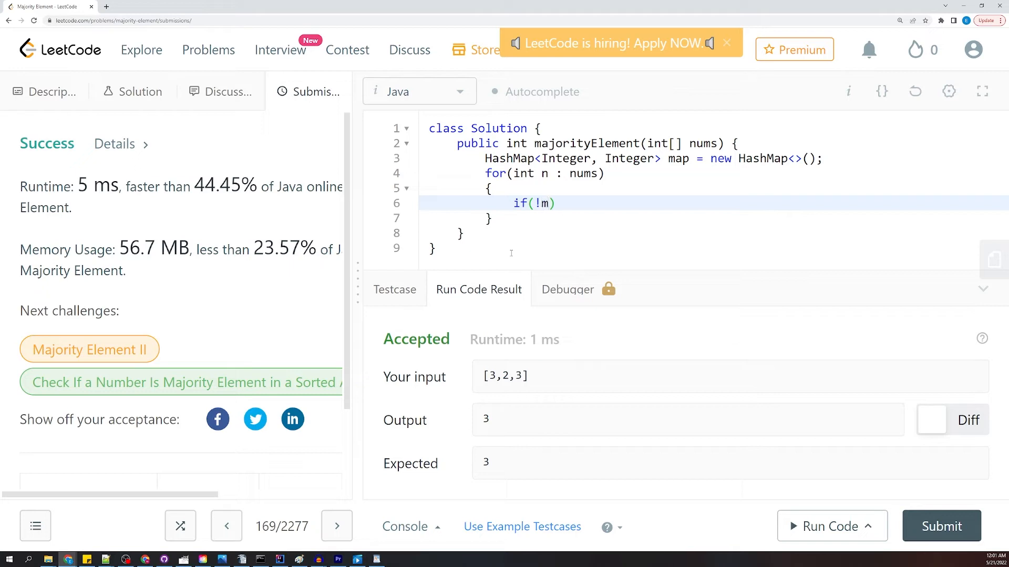
text(ap.cpmt)
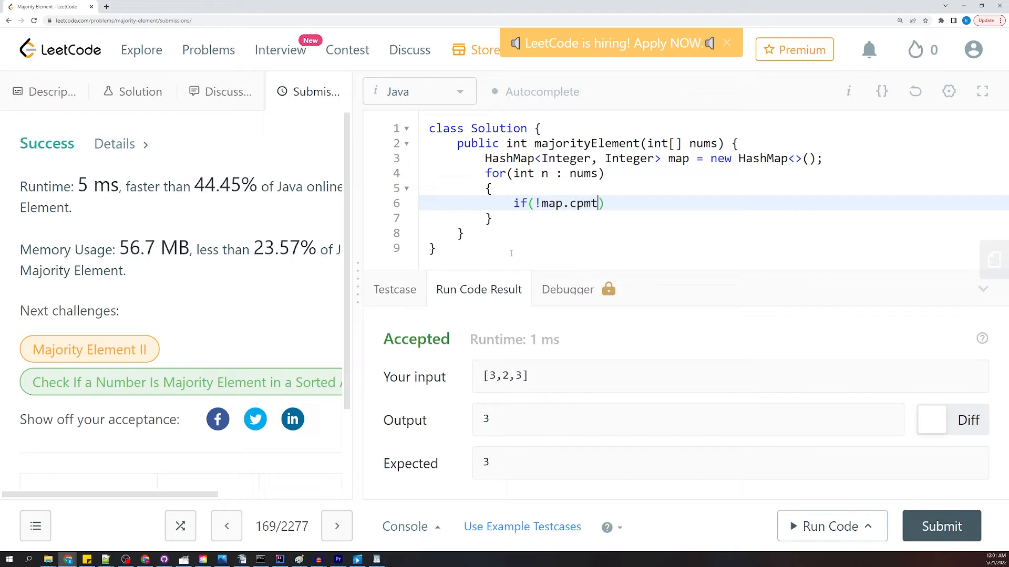
key(BackSpace)
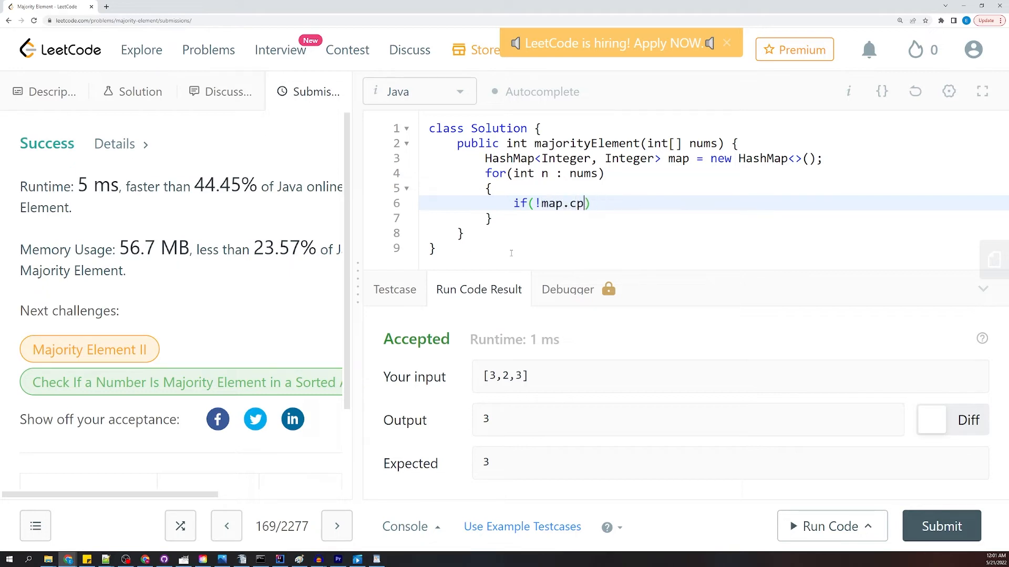
text(ontains)
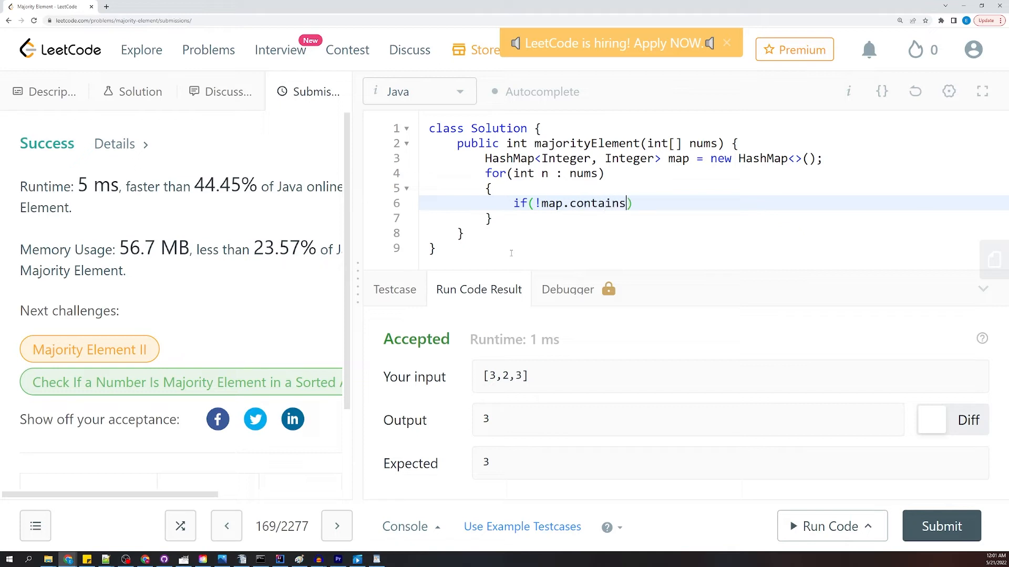
text(Key)
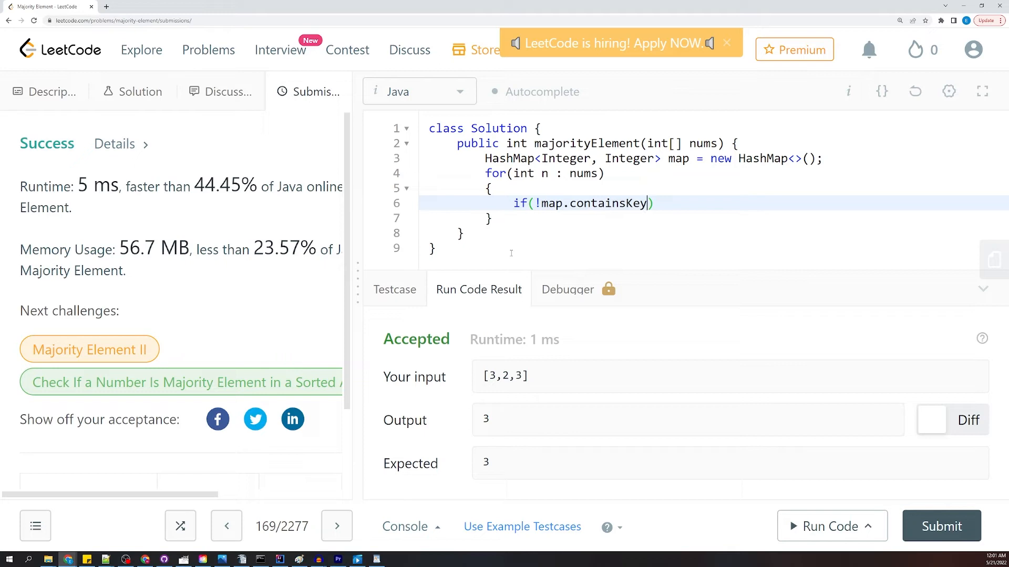
text(mi,)
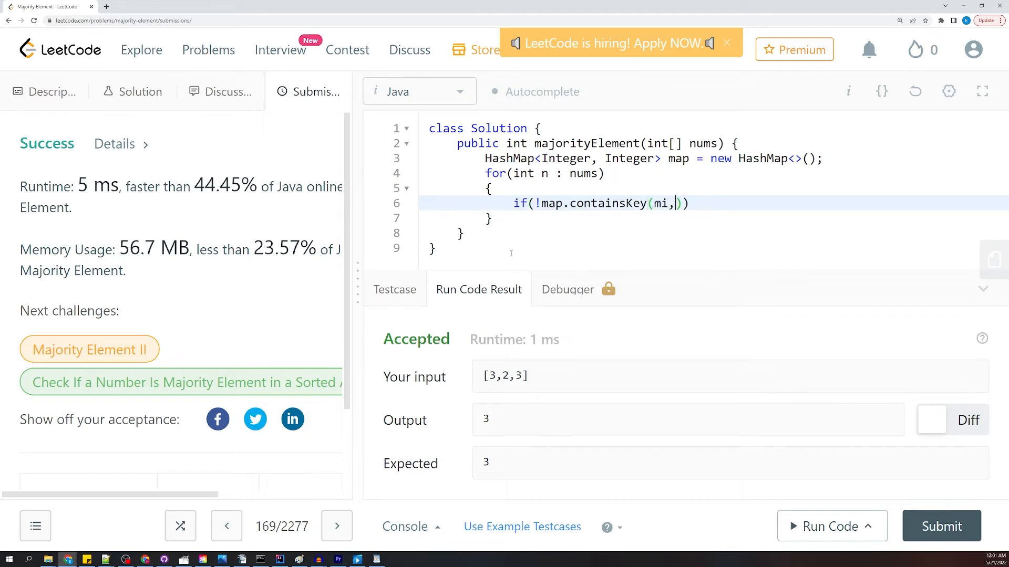
text(nu)
text({)
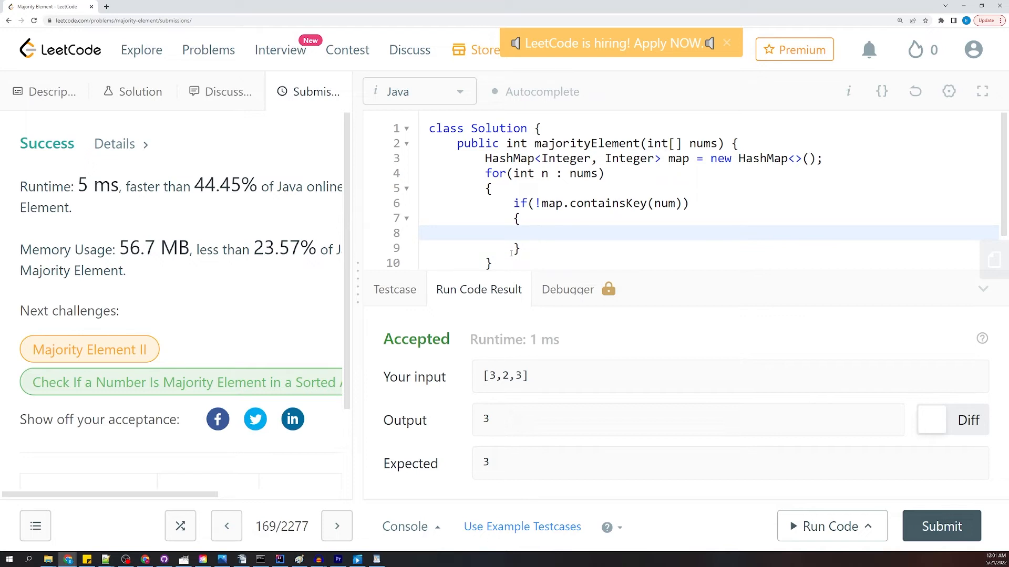
Step: Put num with count 1 when absent, and begin an else branch
text(map.p)
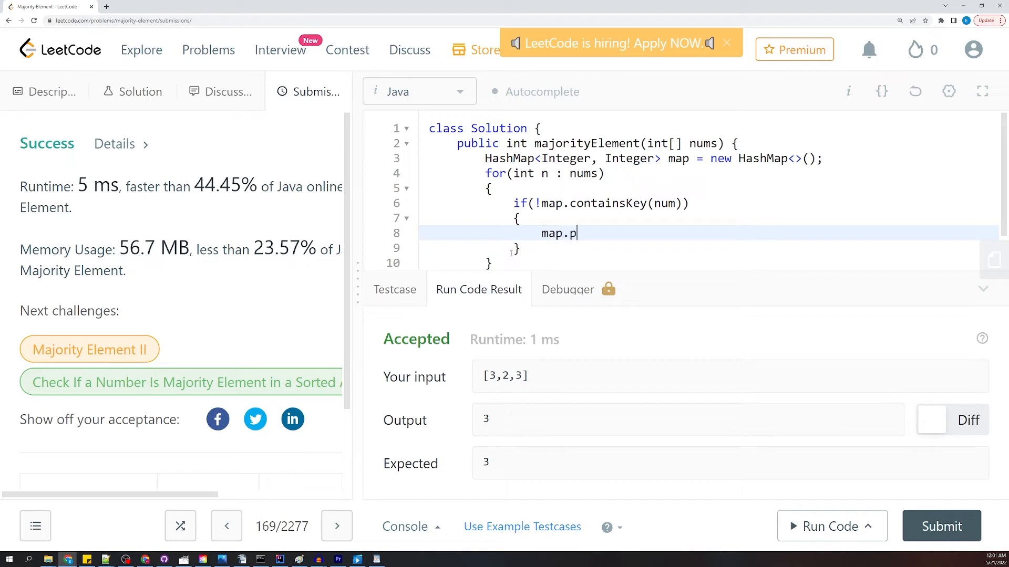
text(ut(n)
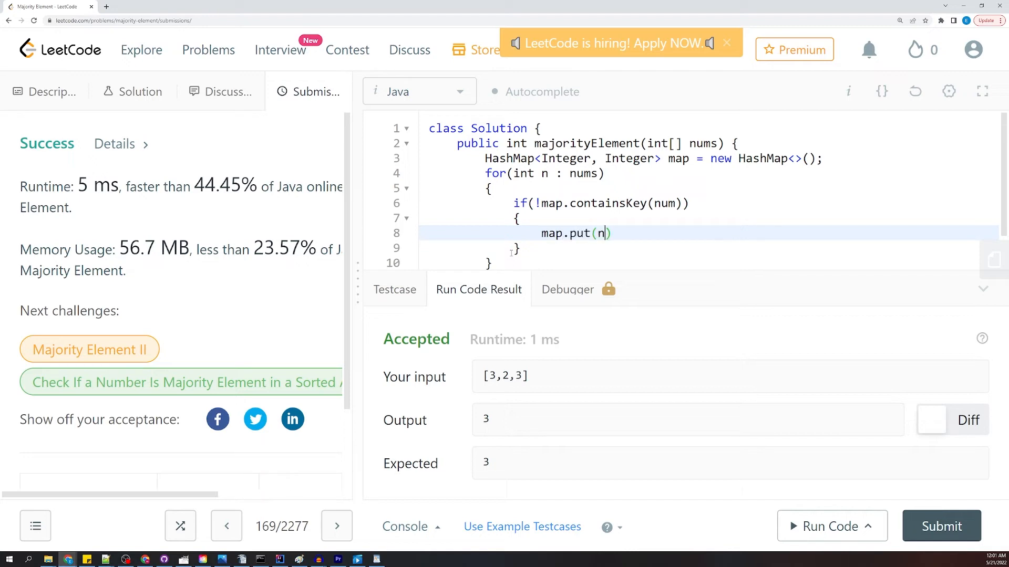
text(um)
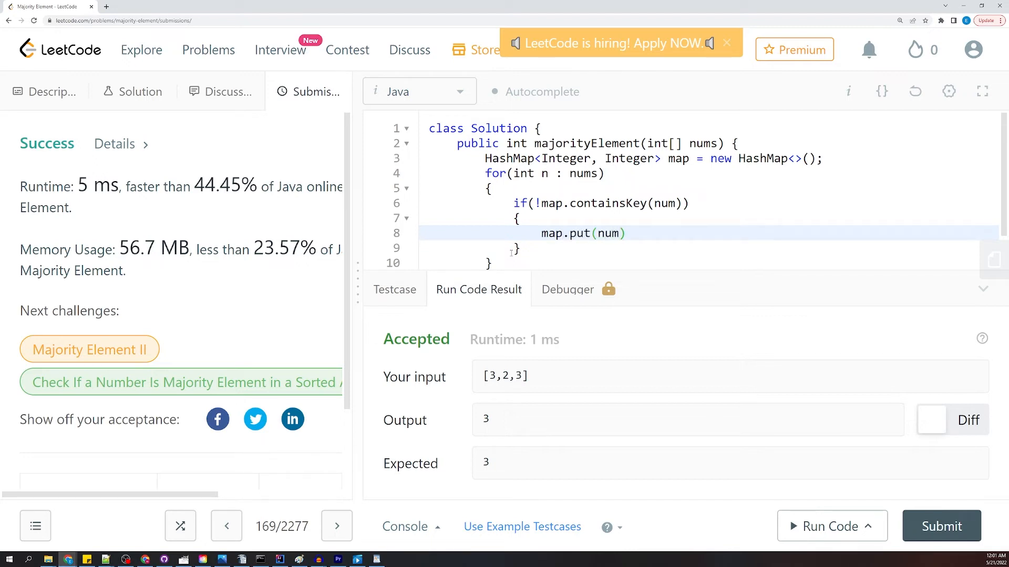
text(, 1)
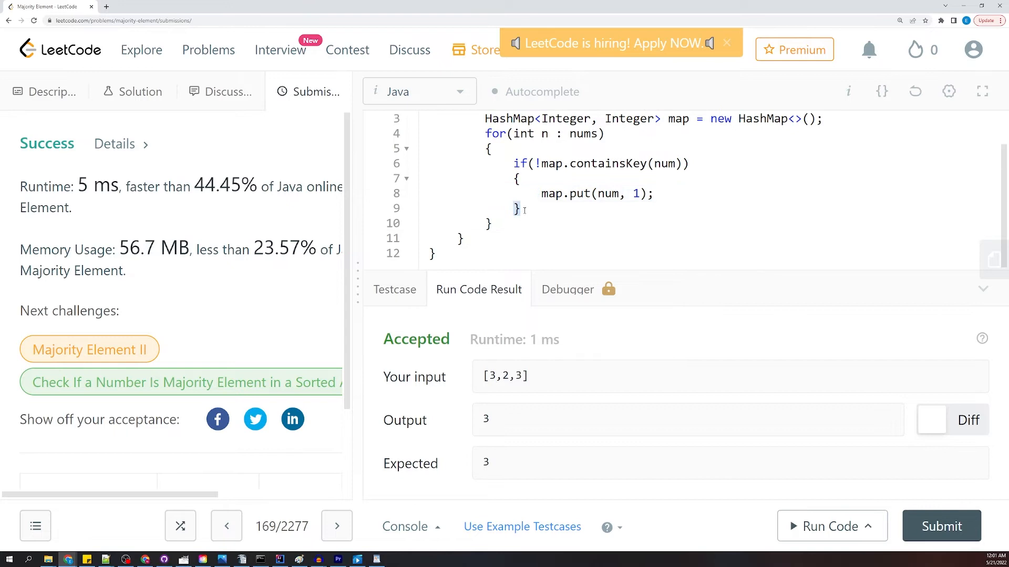
text(else)
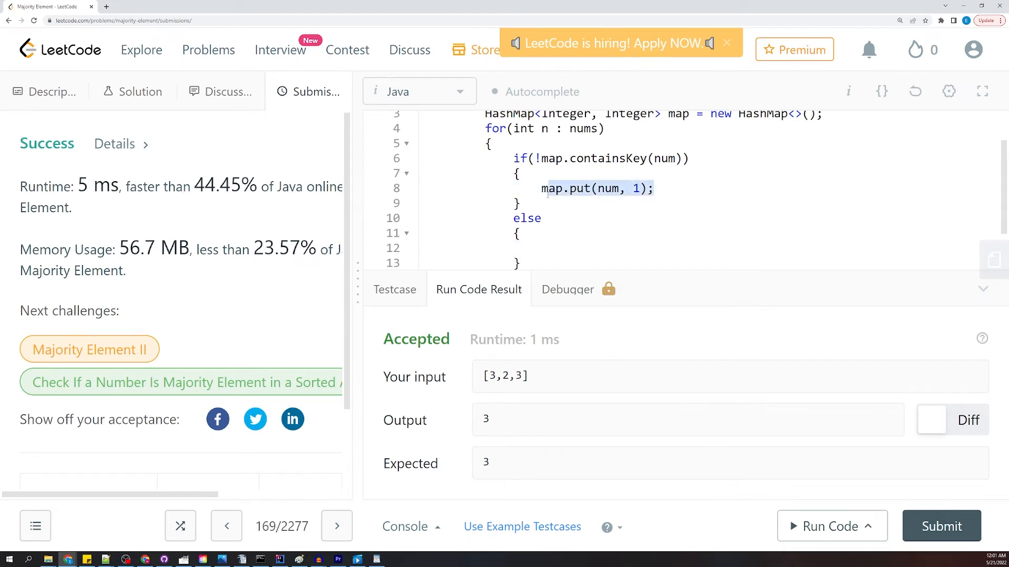
Step: In the else block, store map.get(num) + 1 for num
click(542, 249)
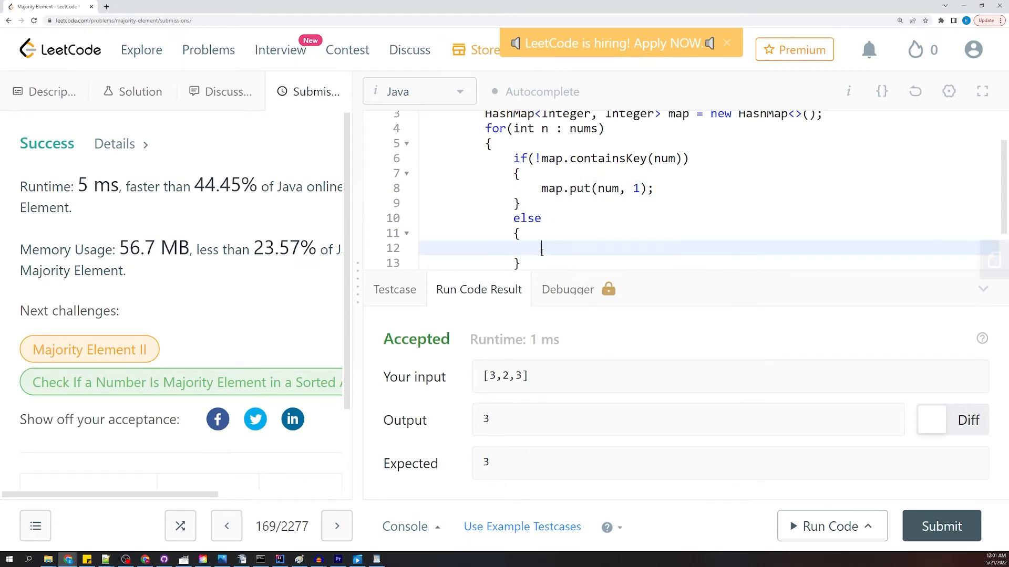
text(map.put(num, 1);)
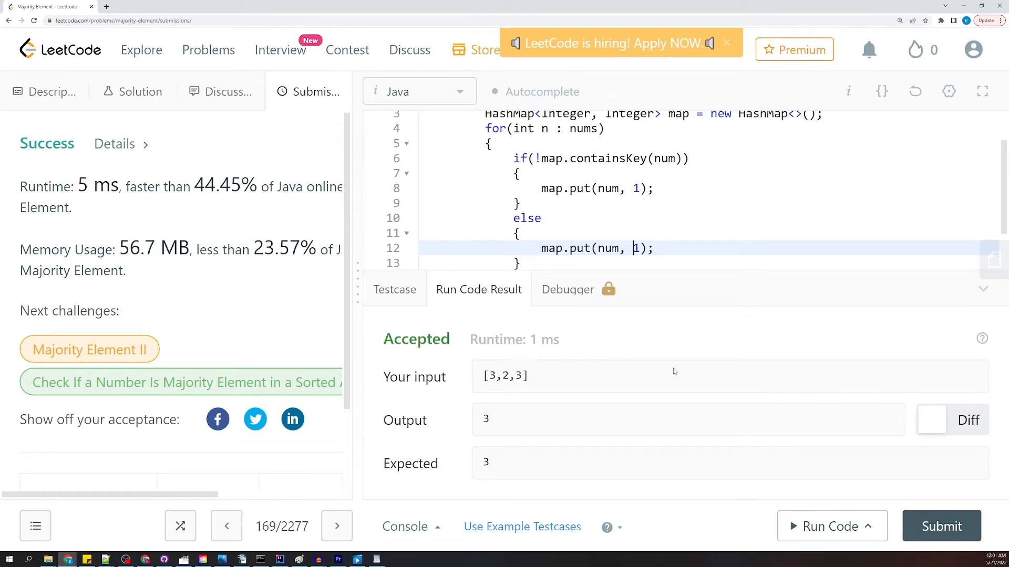
text(map.)
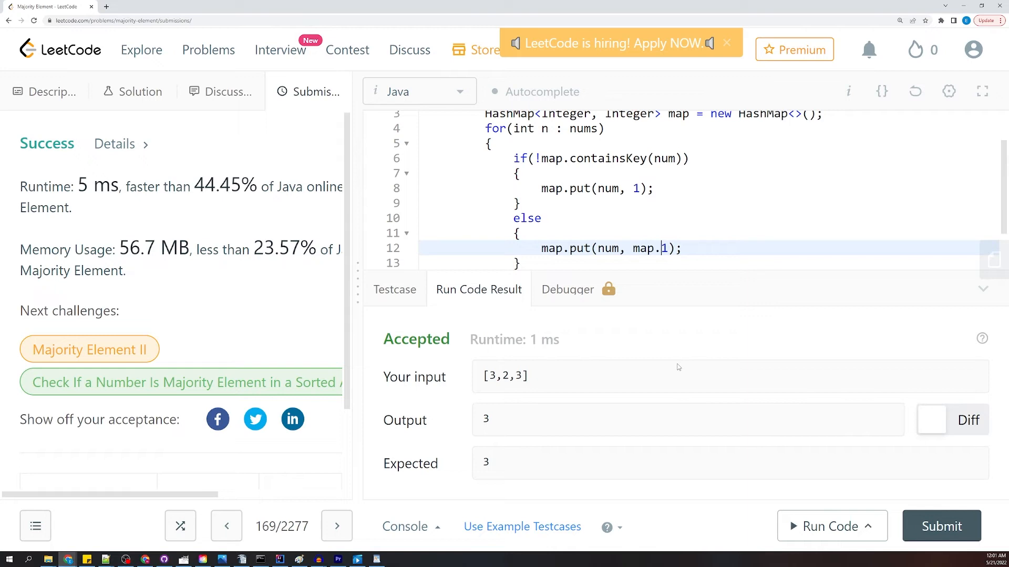
text(get(num)
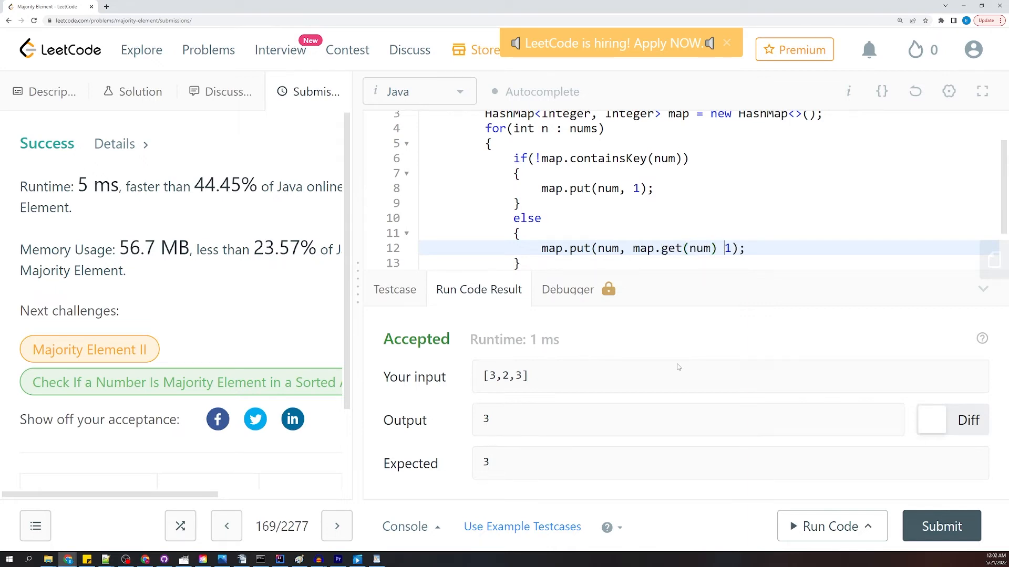
text(+)
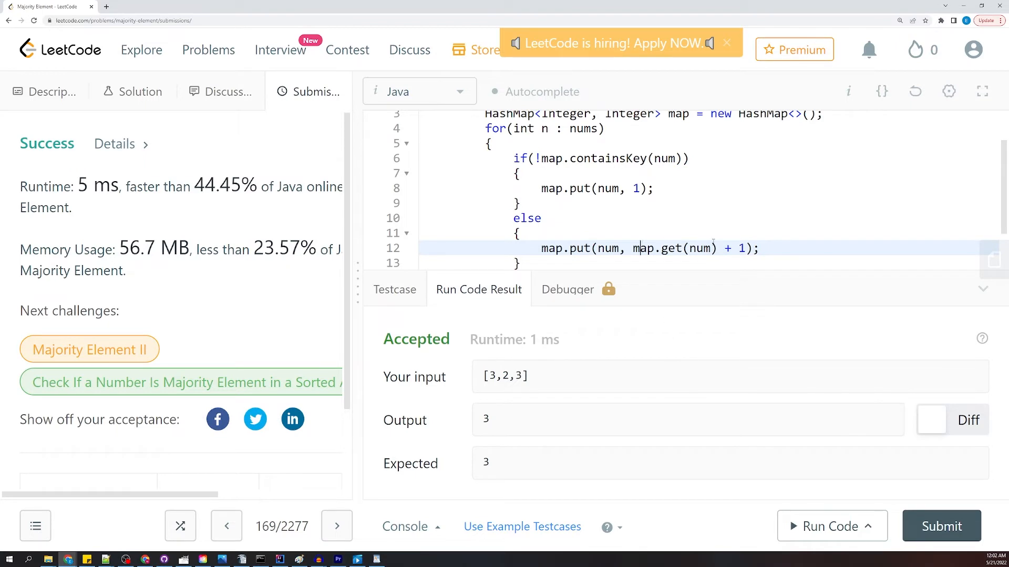
double_click(731, 248)
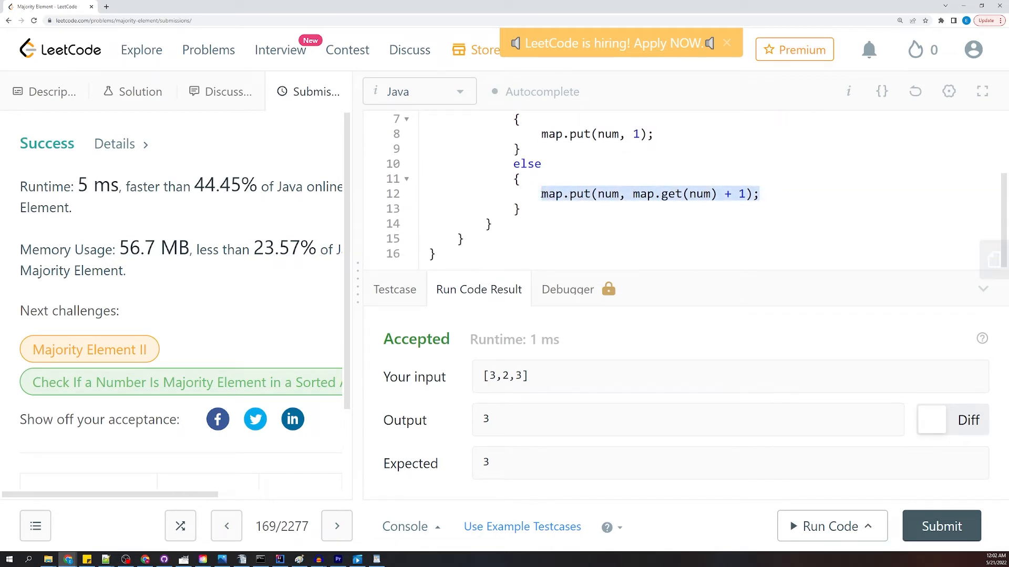
scroll(up, 3)
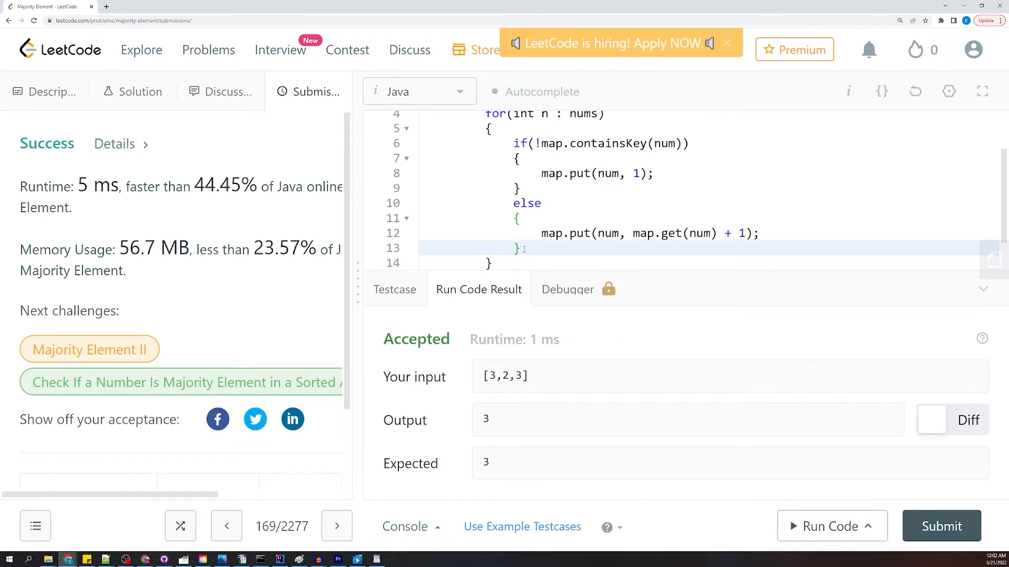
Step: Add an if (map.get(num) > nums.length/2) check inside the loop
text(if)
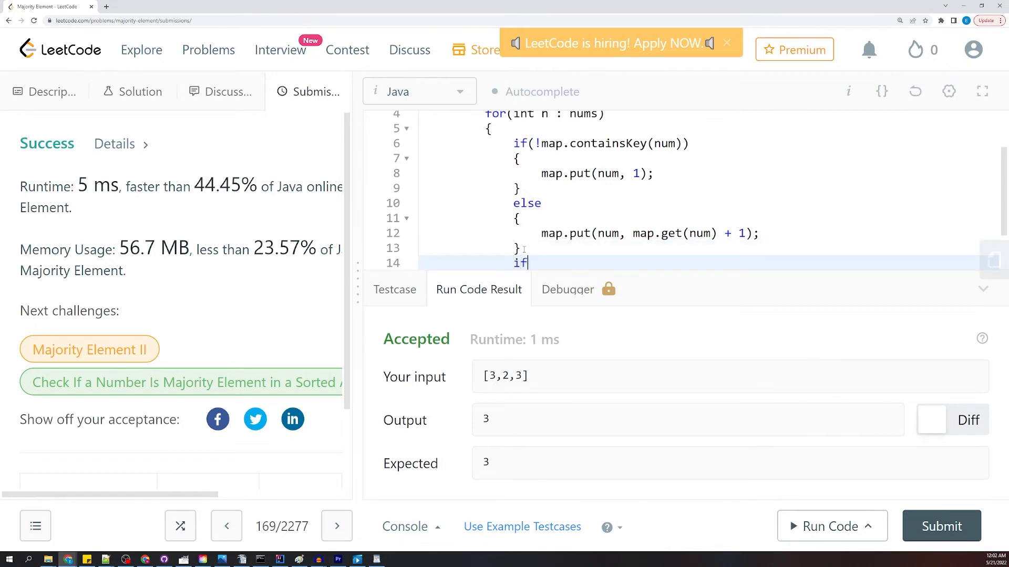
text(())
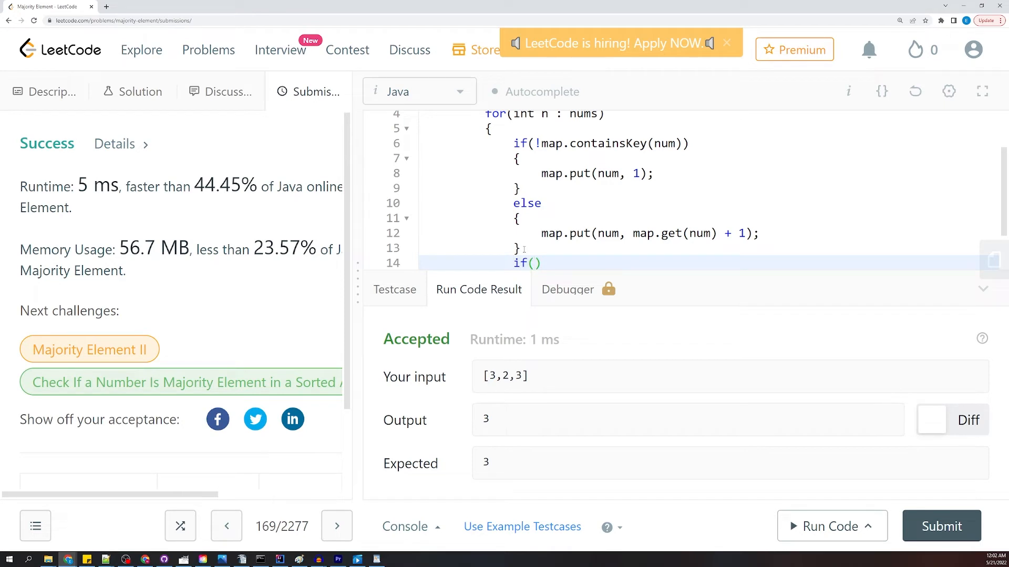
text(map.get)
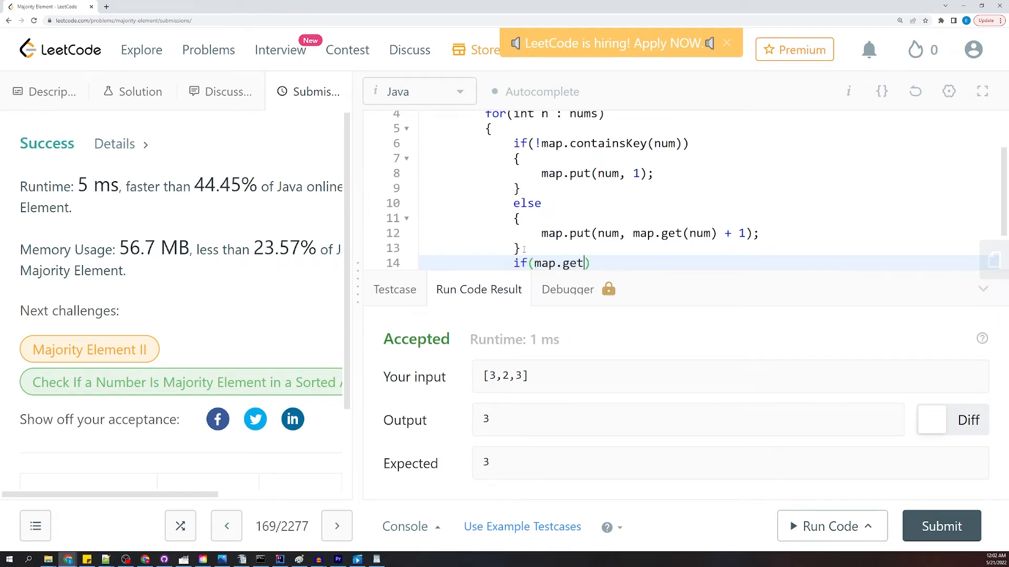
text(Num)
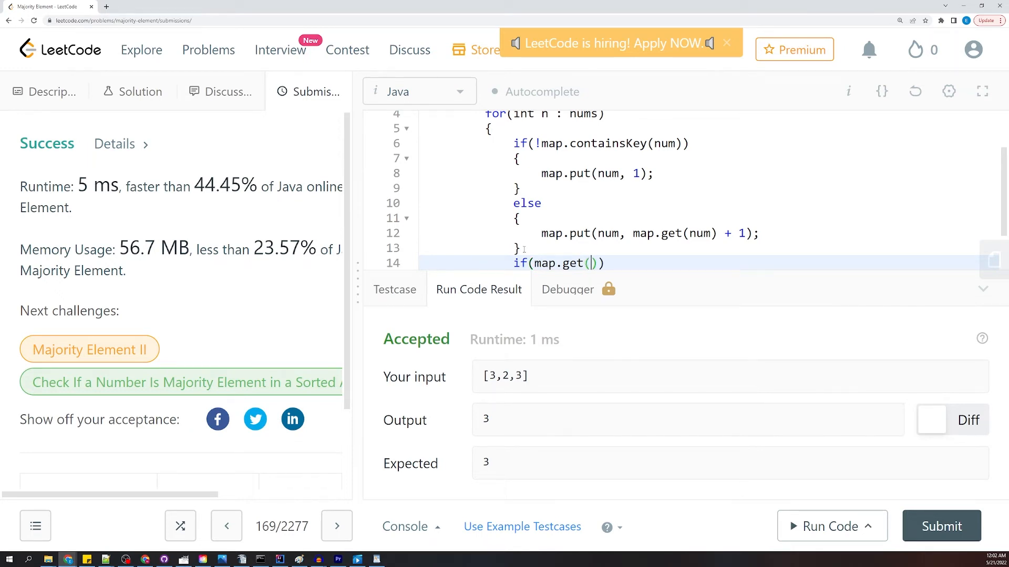
text(num)
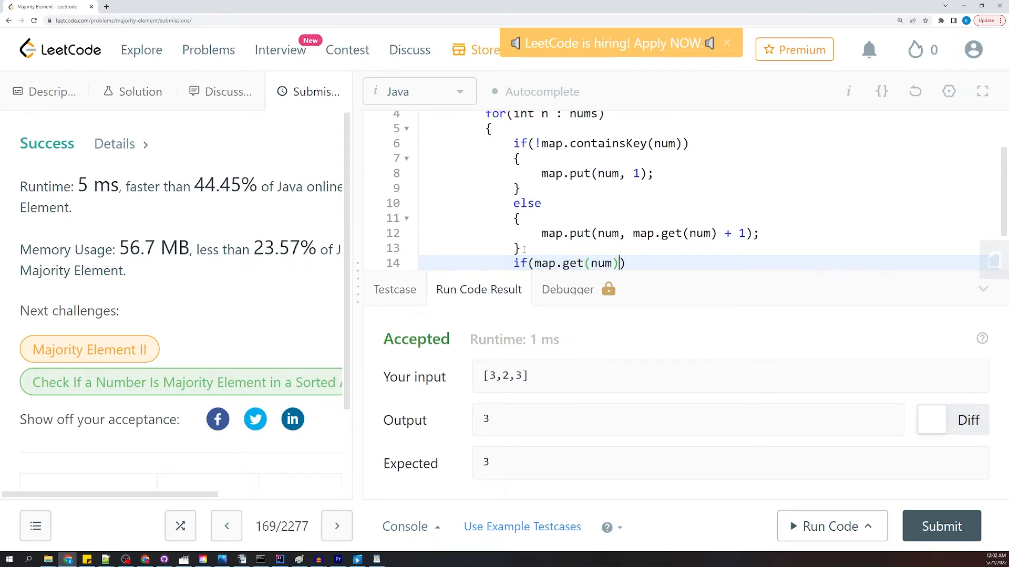
text(> nu)
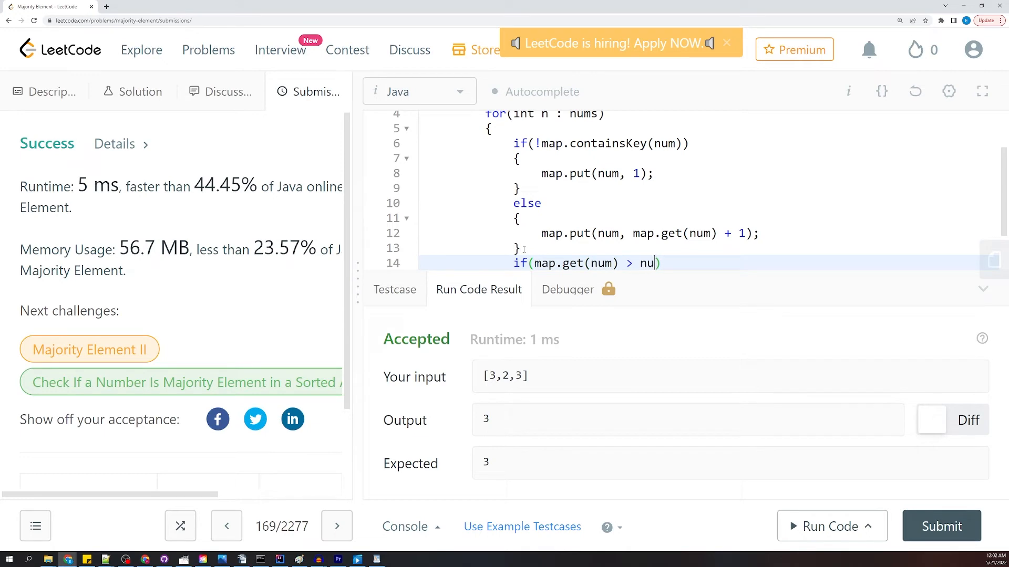
text(ms.length)
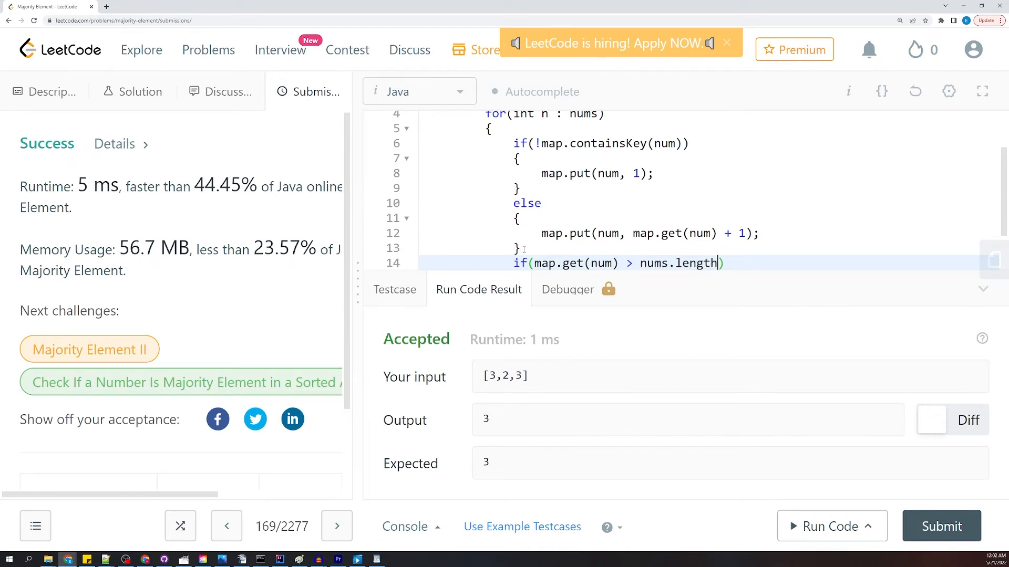
text(/2)
text({)
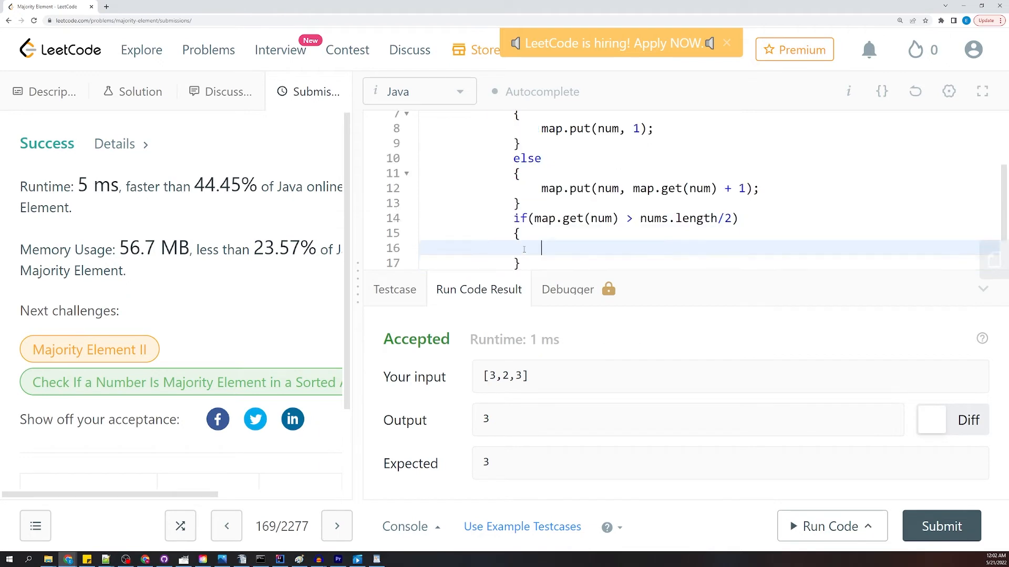
Step: Return num from that check and return 0 after the loop
text(re)
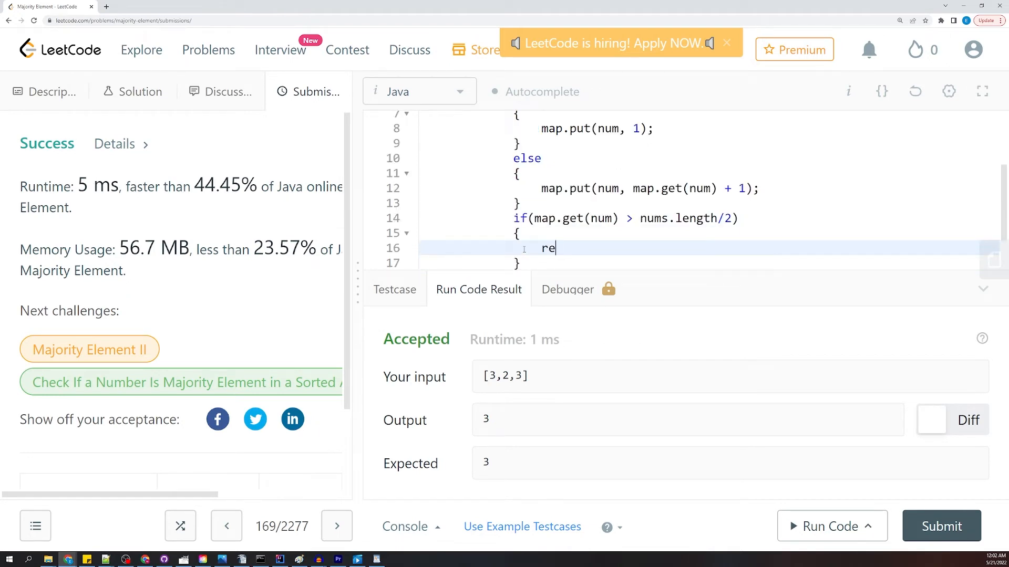
text(urn)
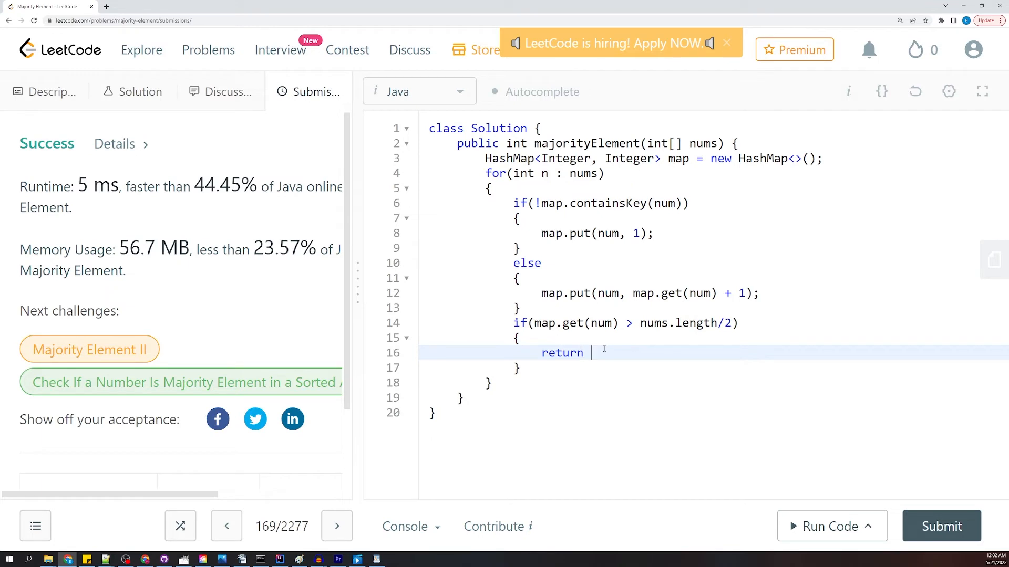
text(num;)
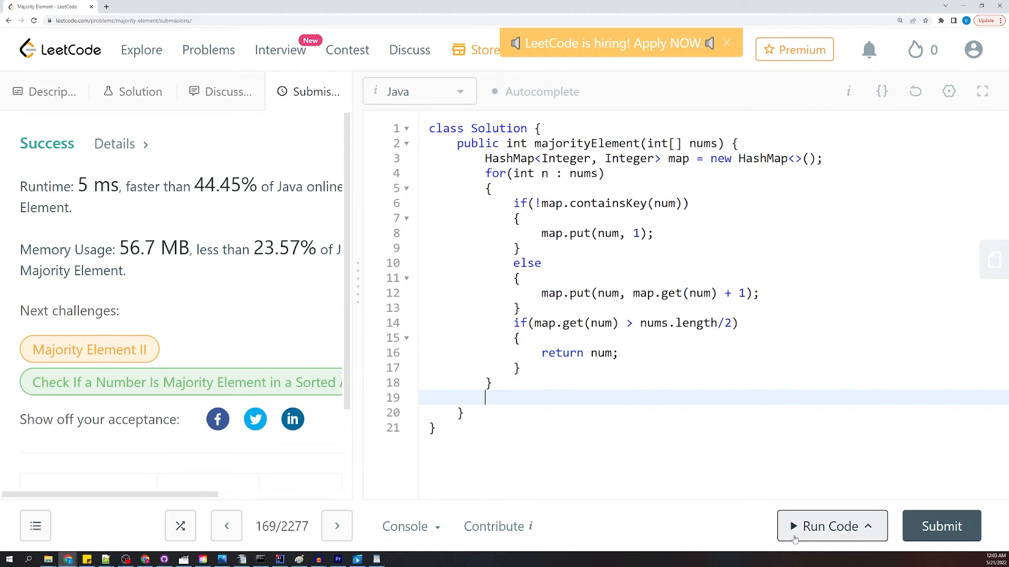
text(re)
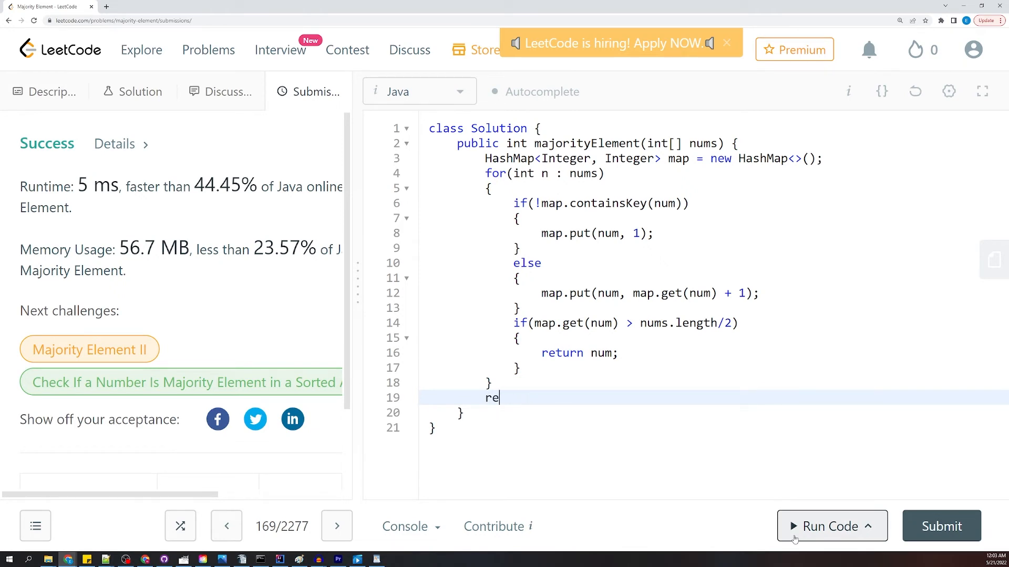
text(turn 0;)
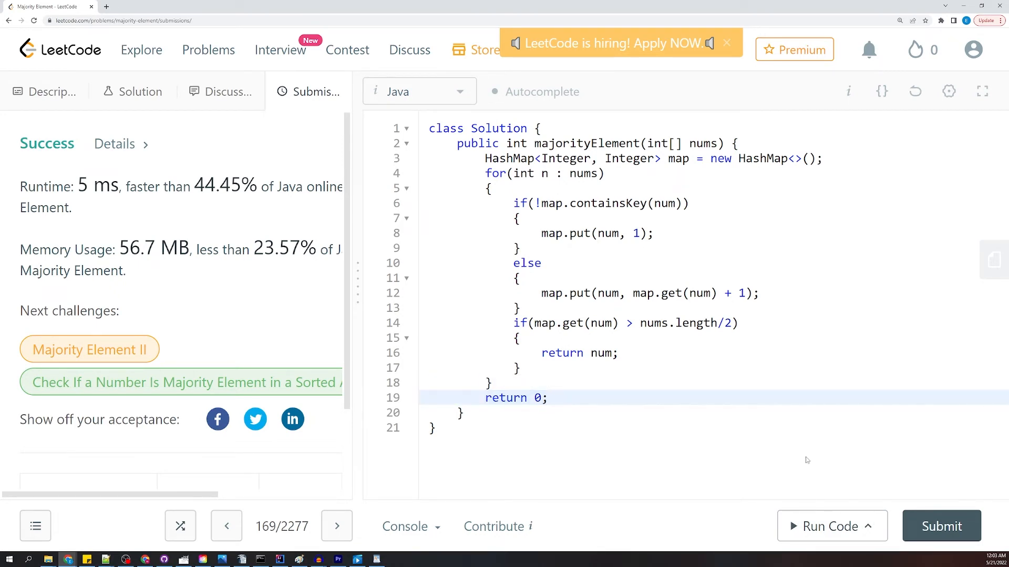
double_click(575, 353)
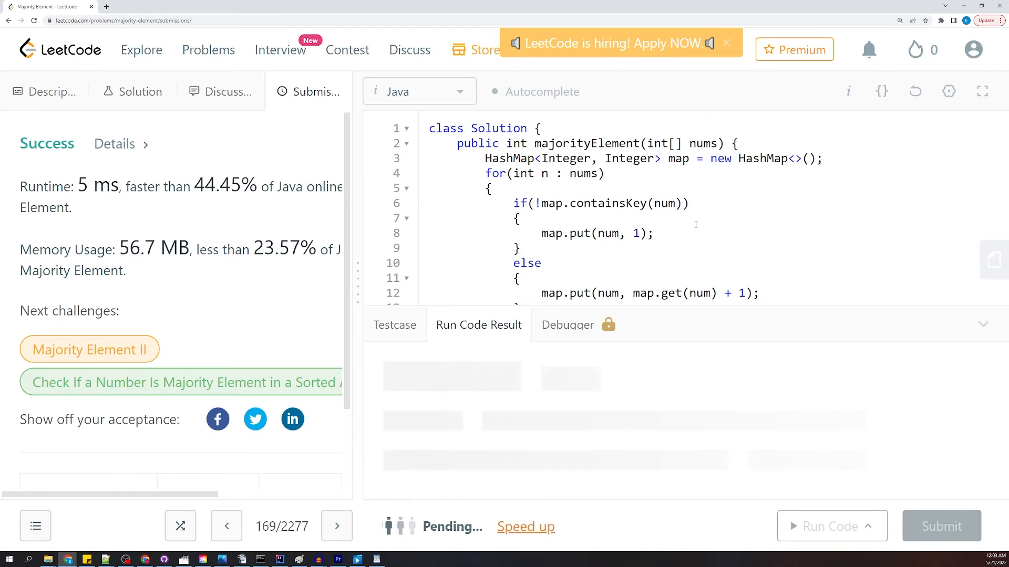
Step: Fix the undefined num compile error by renaming it to n, then rerun
click(830, 526)
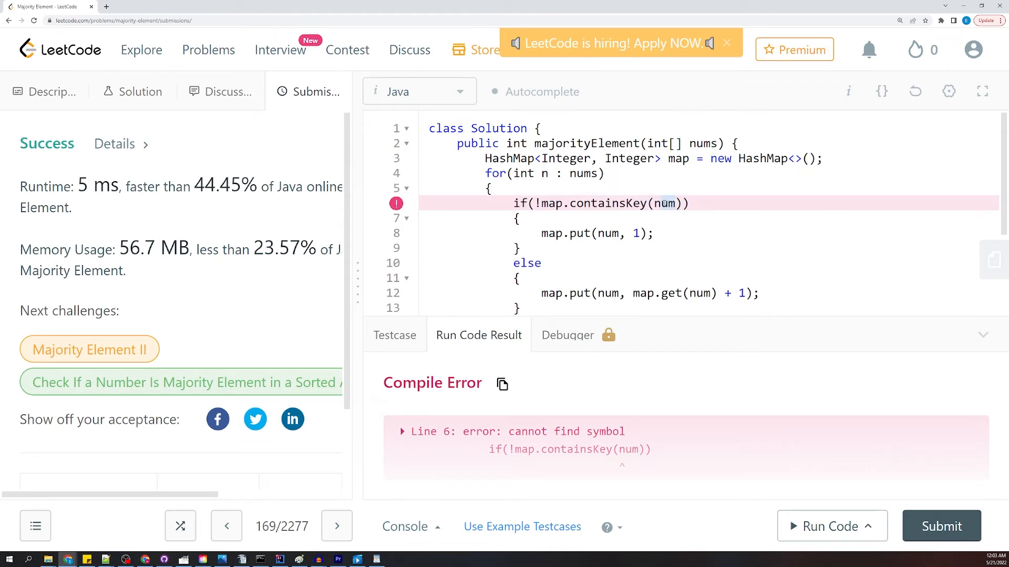
text(n)
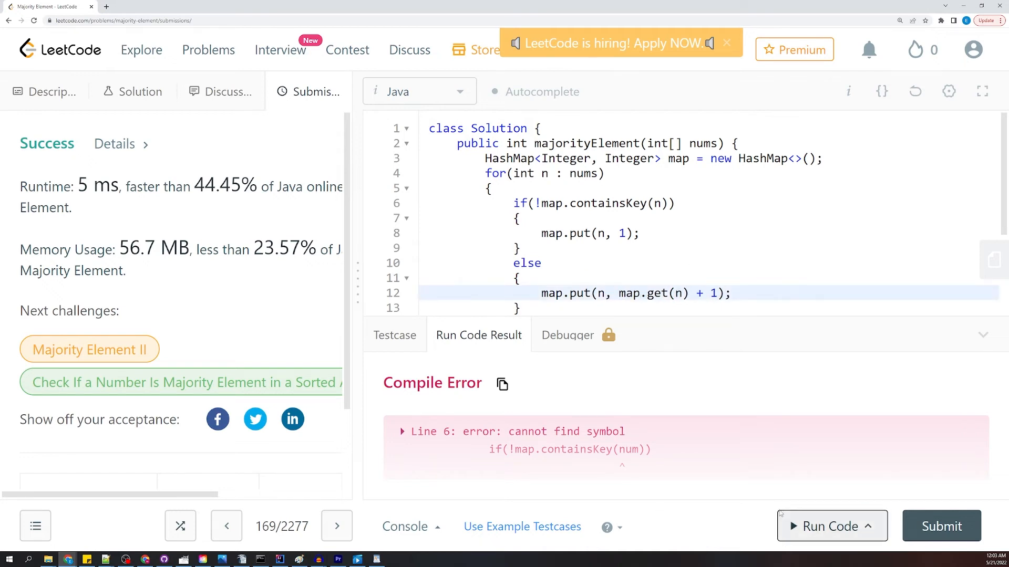
click(940, 525)
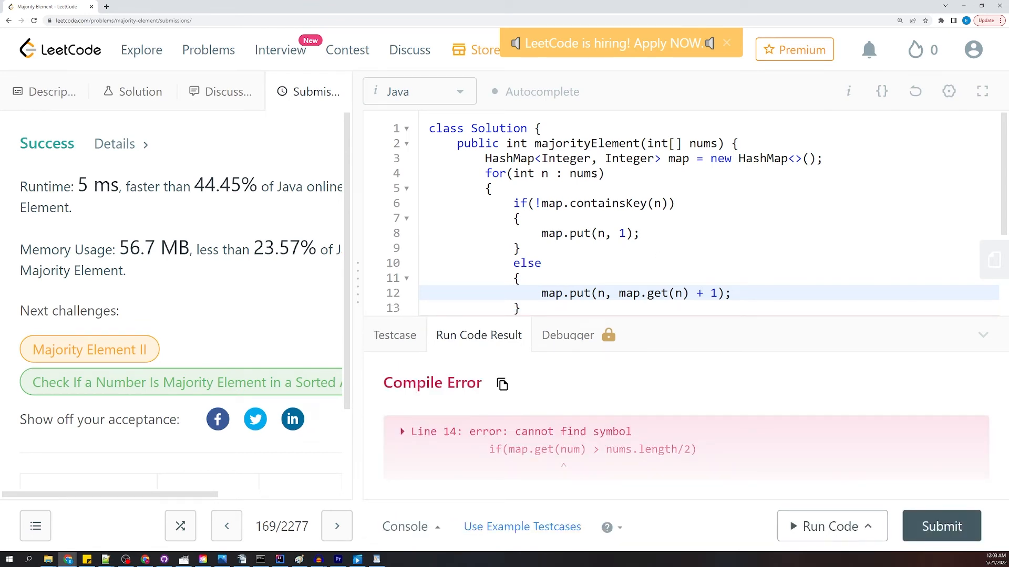
scroll(down, 3)
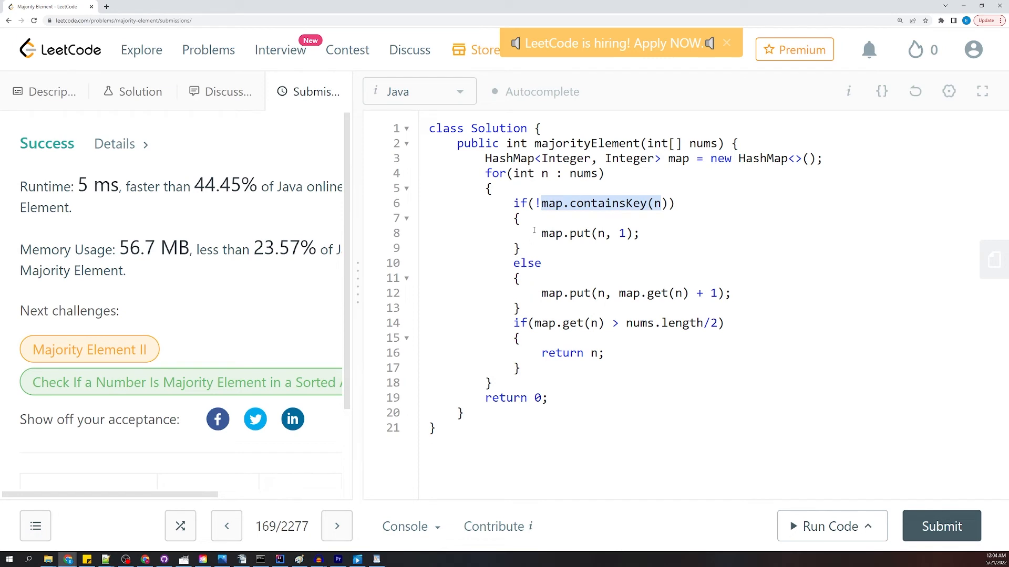
mouse_move(595, 296)
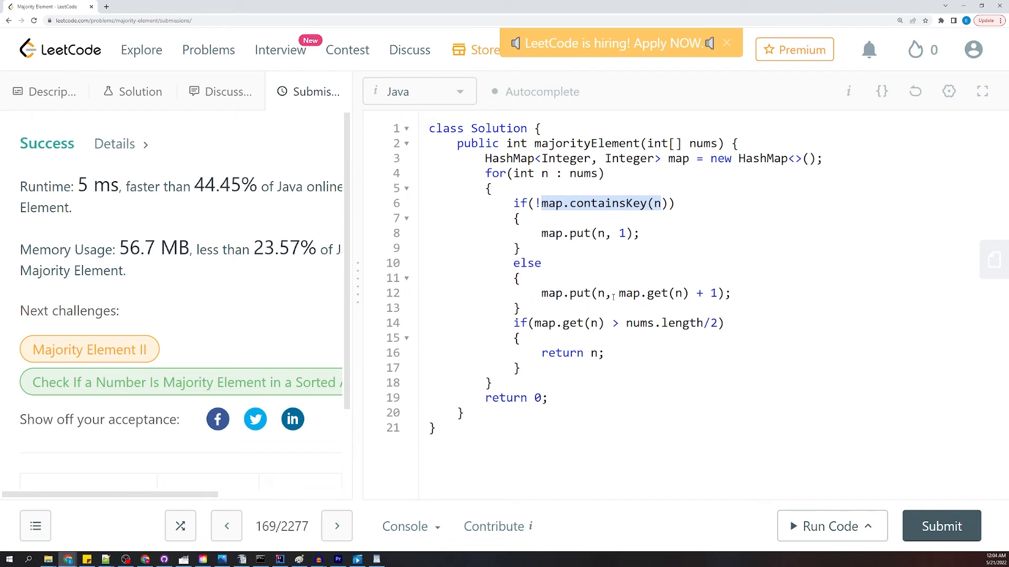
double_click(634, 294)
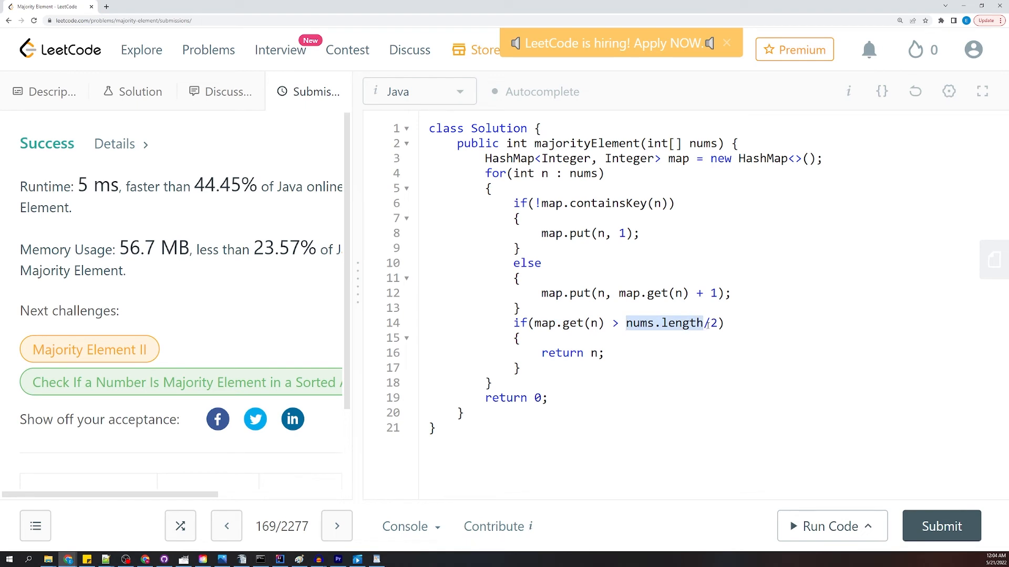
mouse_move(782, 499)
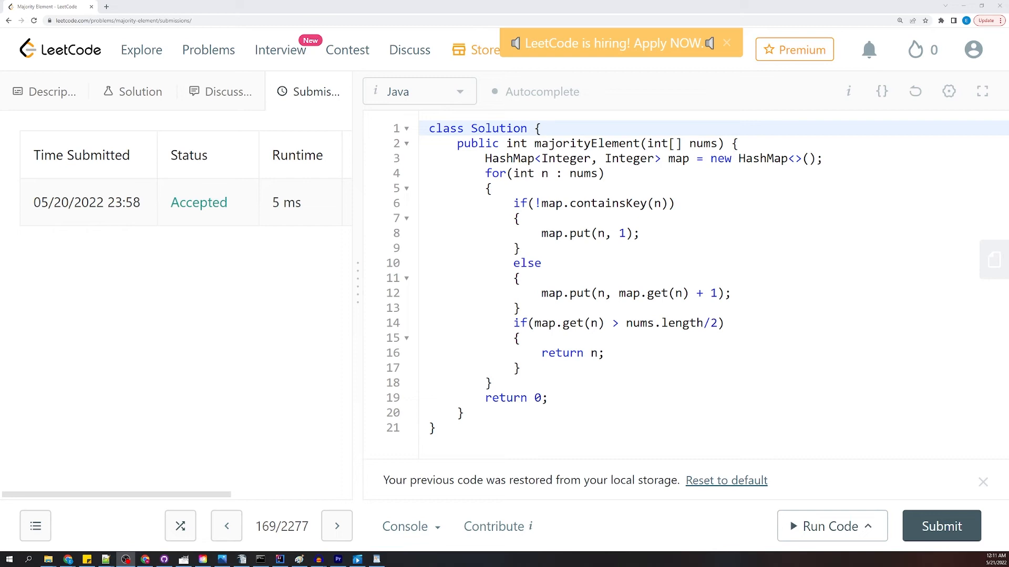
mouse_move(732, 482)
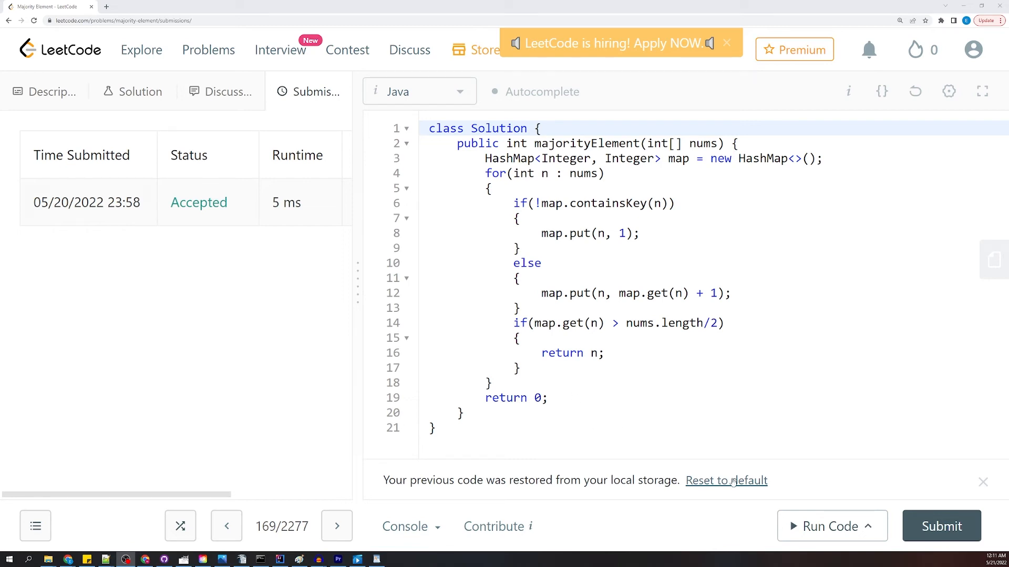
Step: Run the HashMap solution on [3,2,3], then resubmit until accepted at 17 ms
click(824, 526)
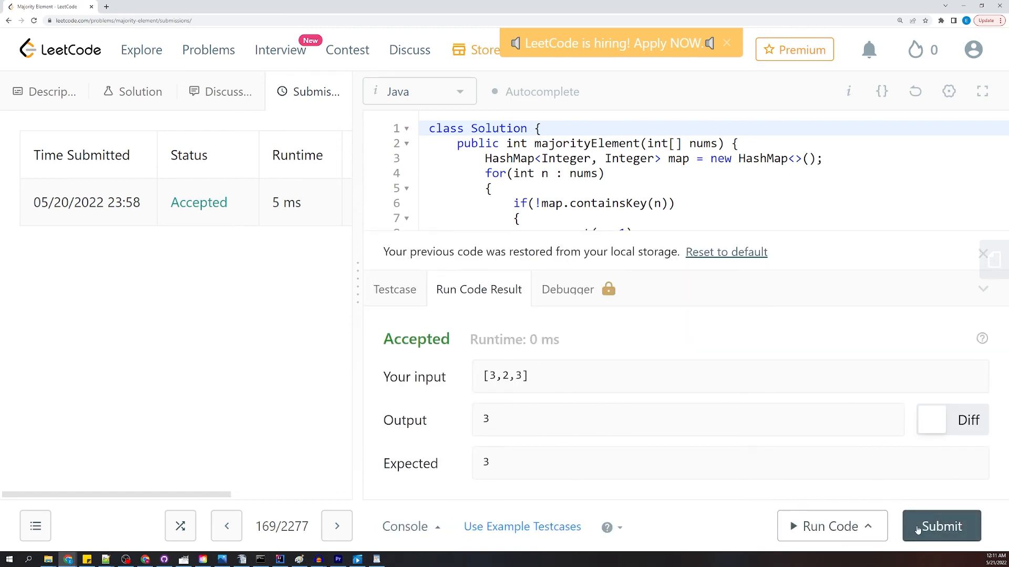
click(940, 527)
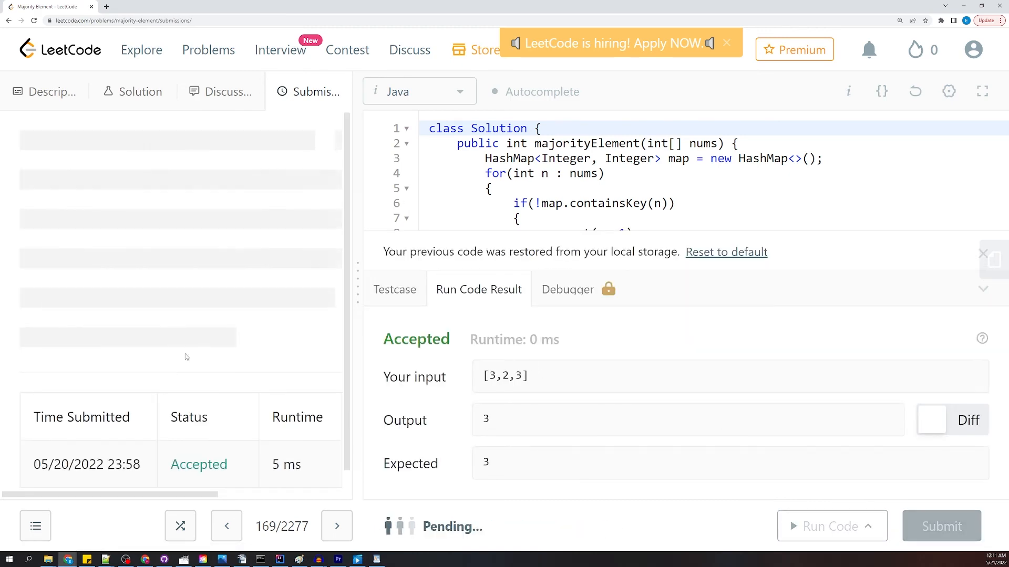
click(940, 526)
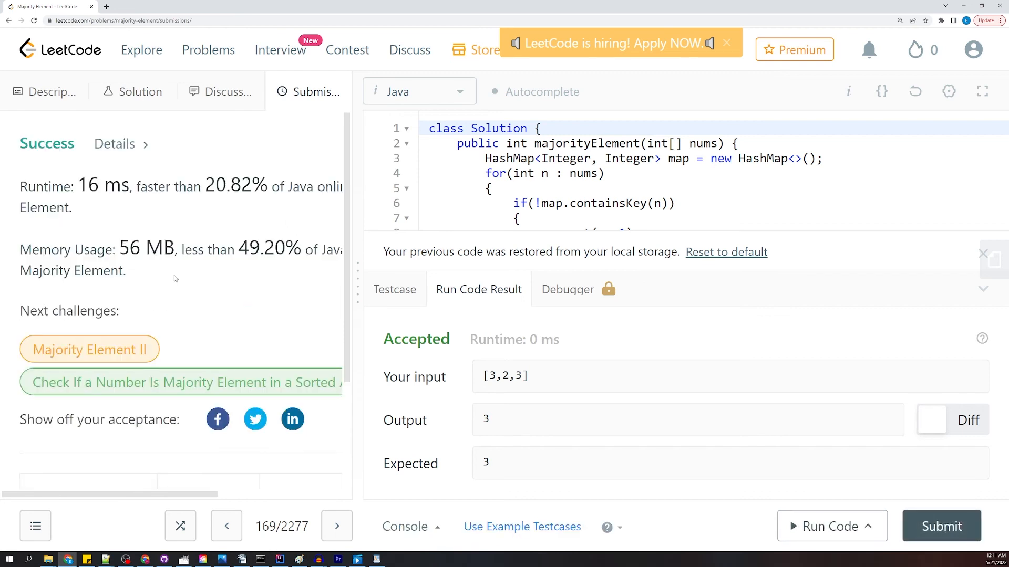
mouse_move(395, 232)
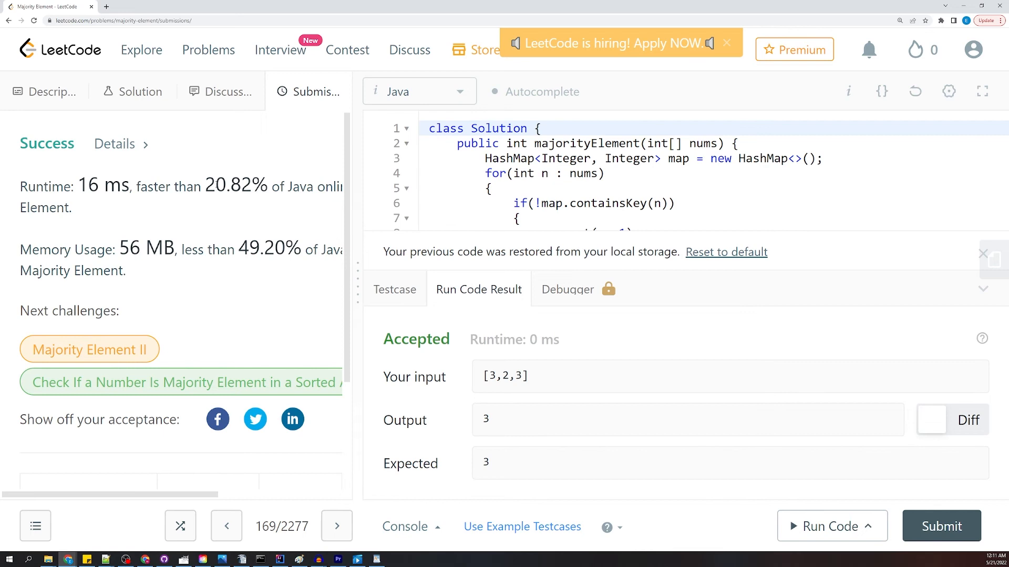
double_click(235, 184)
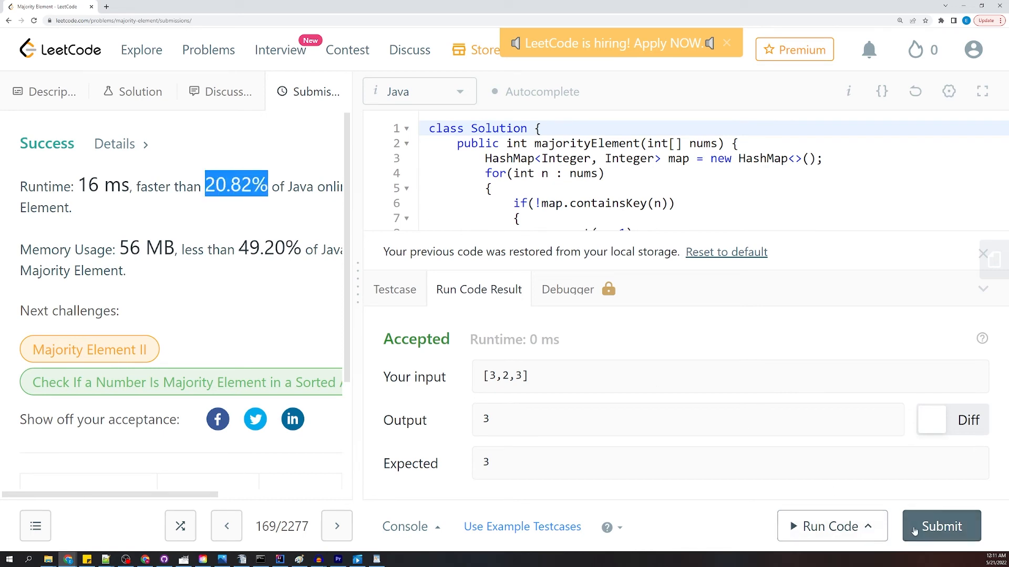
click(939, 526)
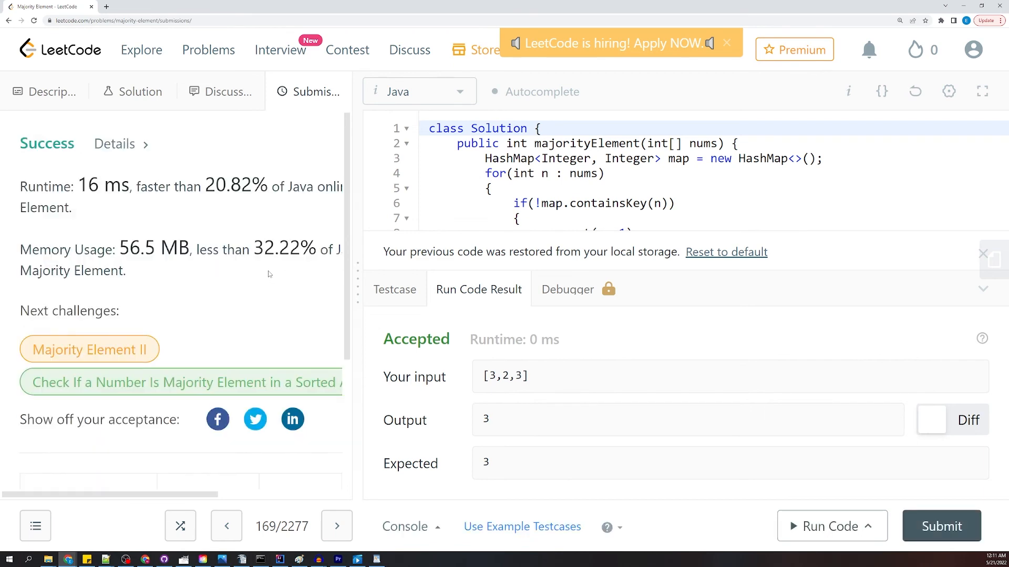
click(940, 526)
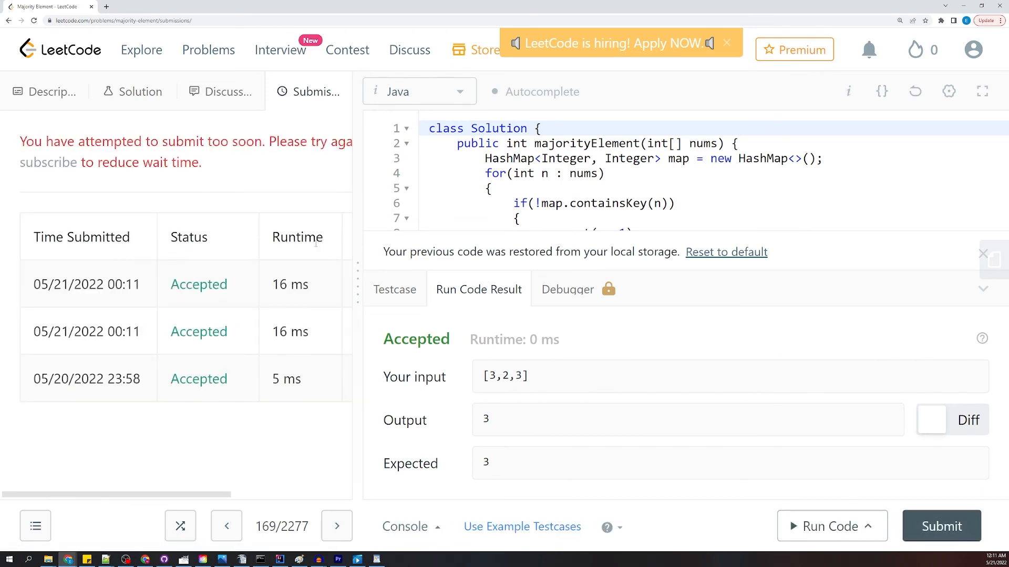
mouse_move(769, 510)
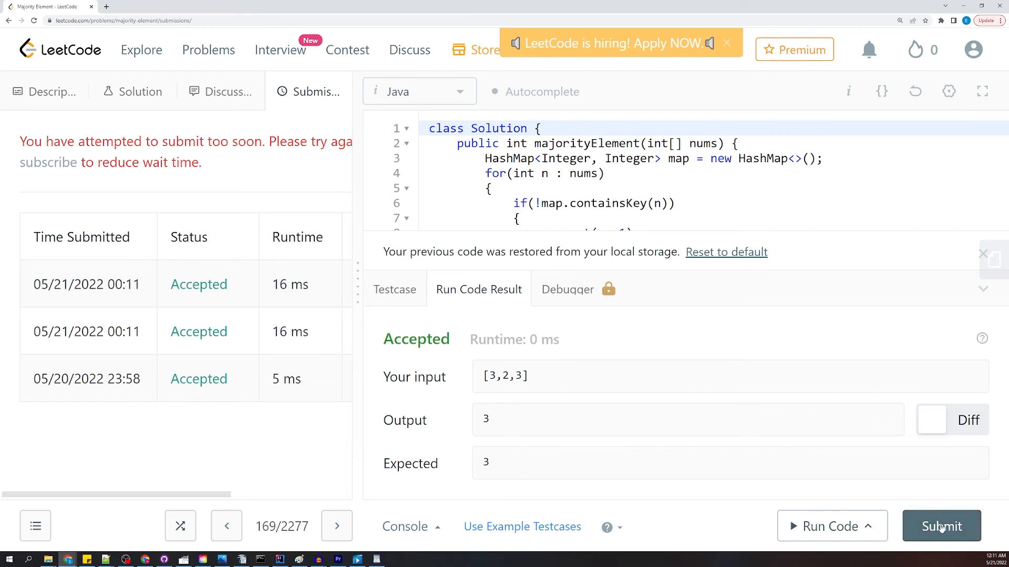
click(940, 525)
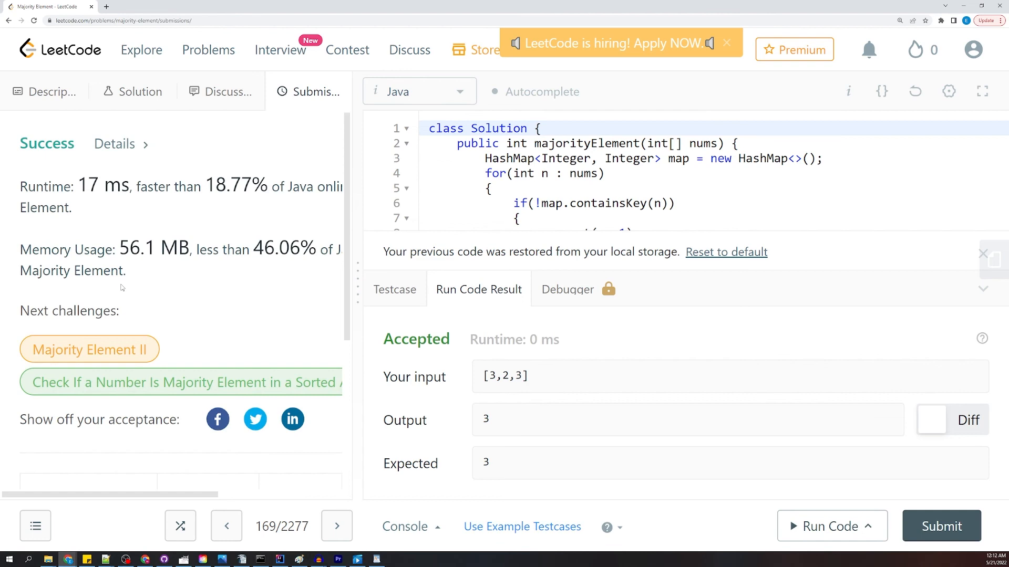
mouse_move(132, 270)
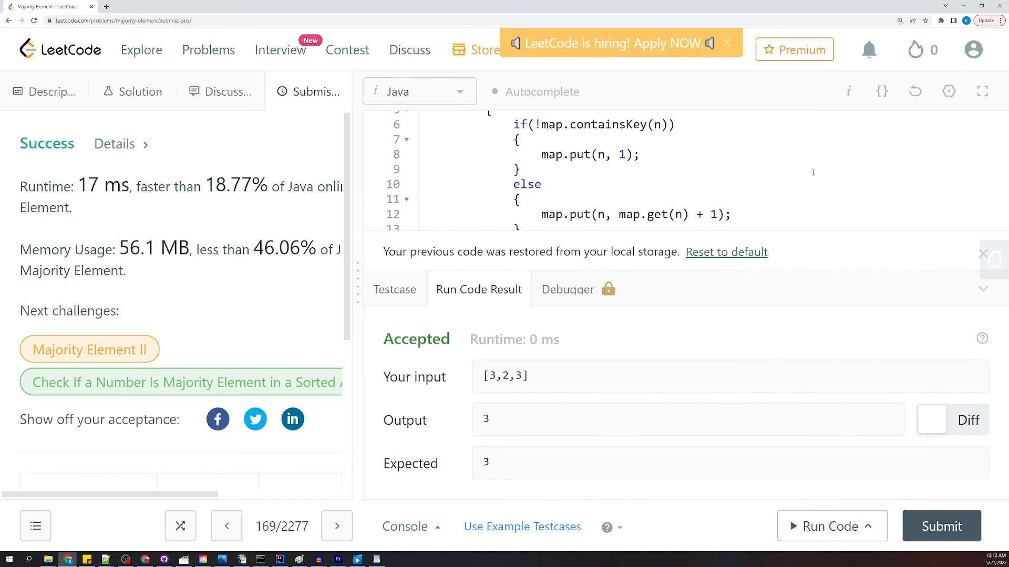
Step: Compare the 17 ms and 16 ms submissions with the earlier 5 ms one, then close the console
scroll(up, 3)
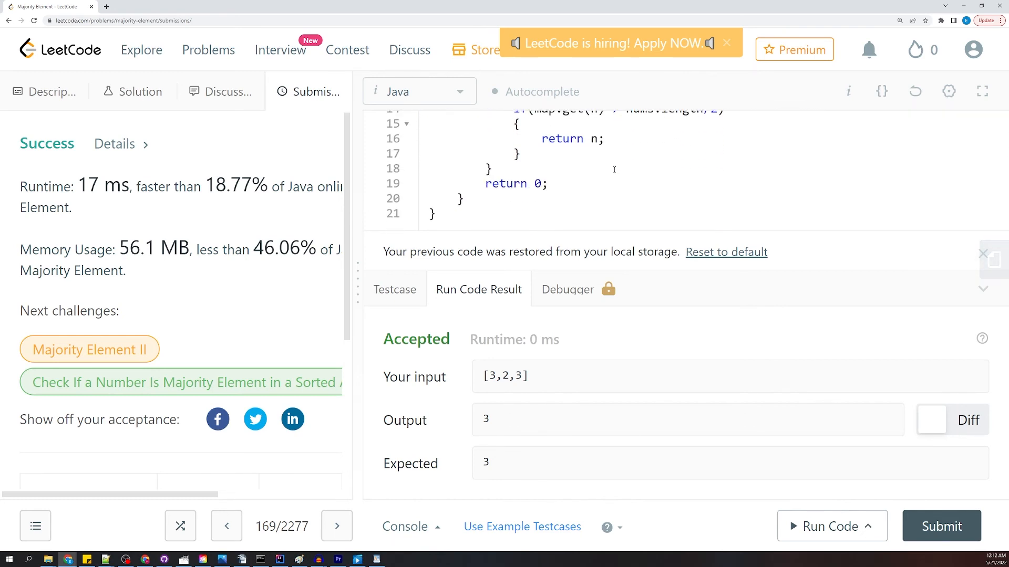
scroll(up, 3)
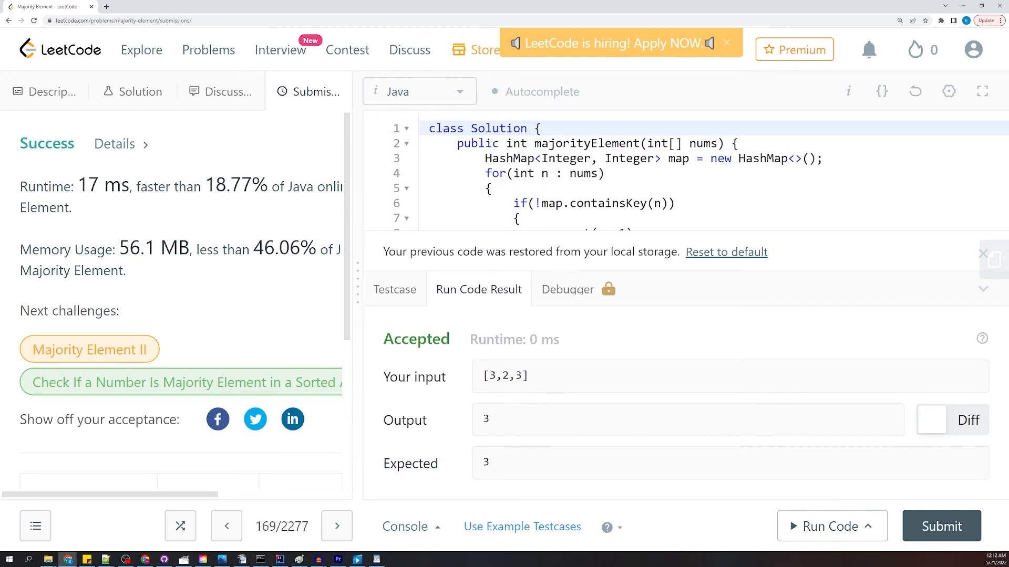
scroll(down, 3)
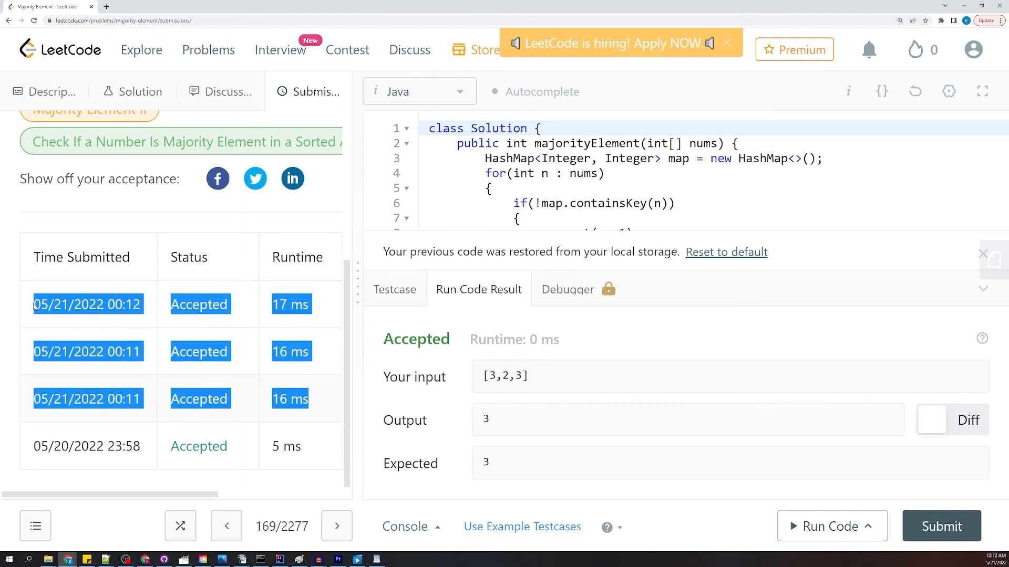
mouse_move(326, 307)
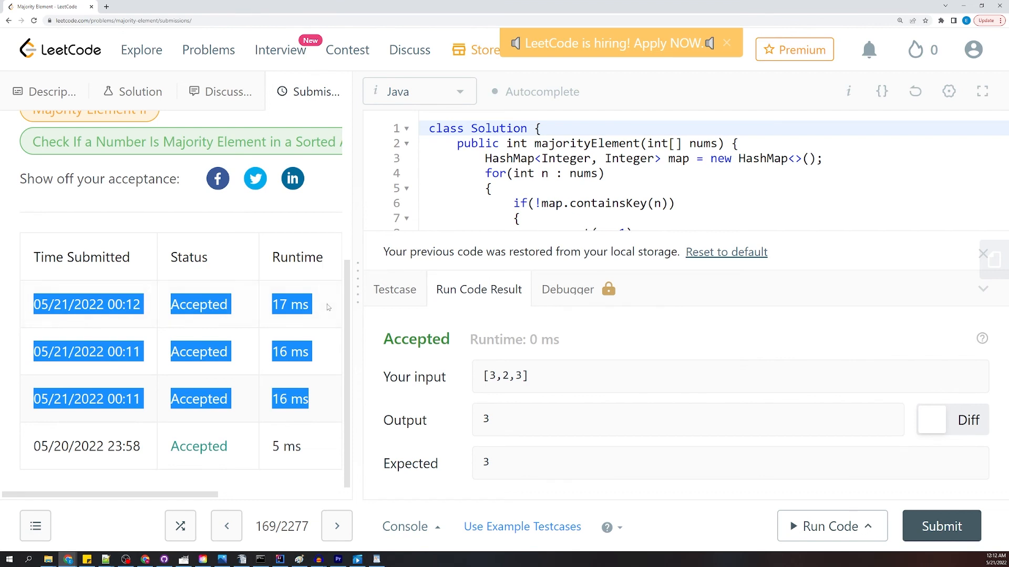
click(327, 307)
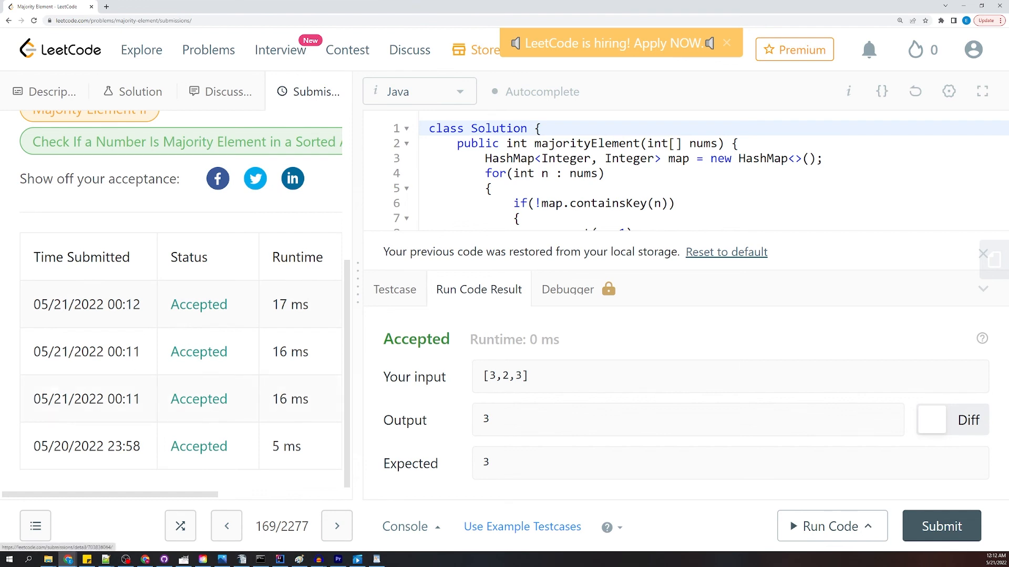
mouse_move(993, 259)
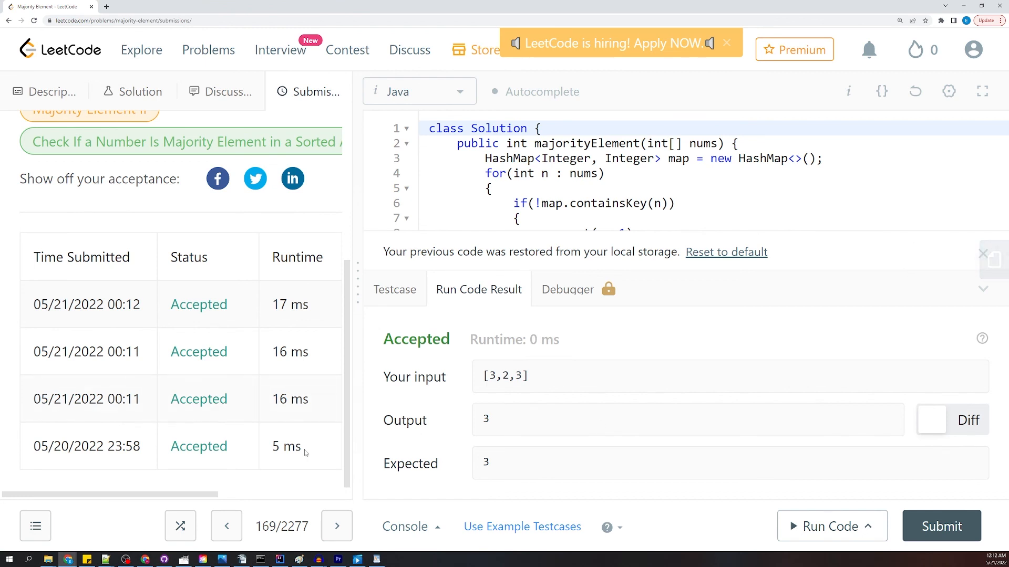
double_click(285, 446)
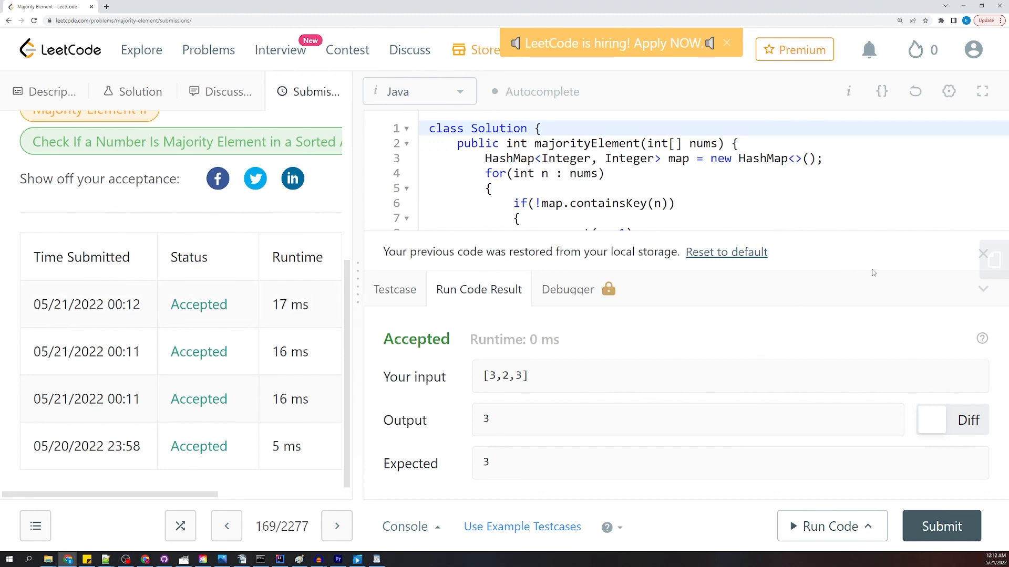
click(982, 289)
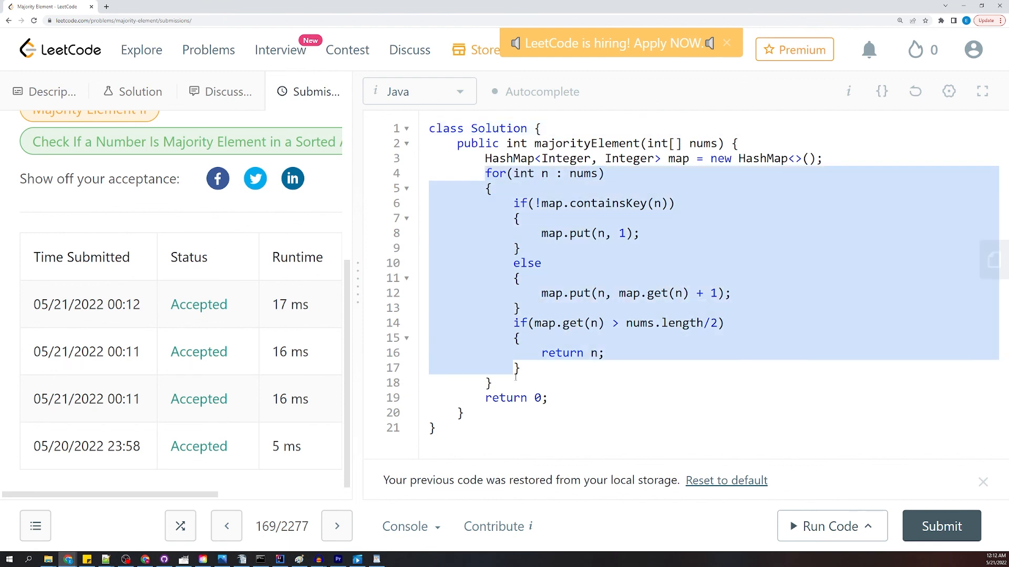
click(546, 398)
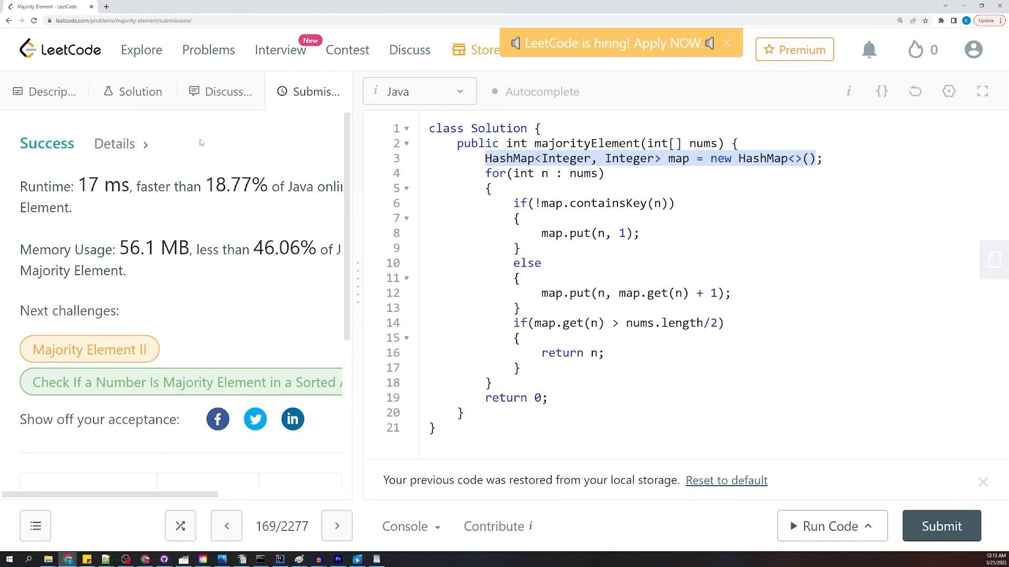
mouse_move(201, 143)
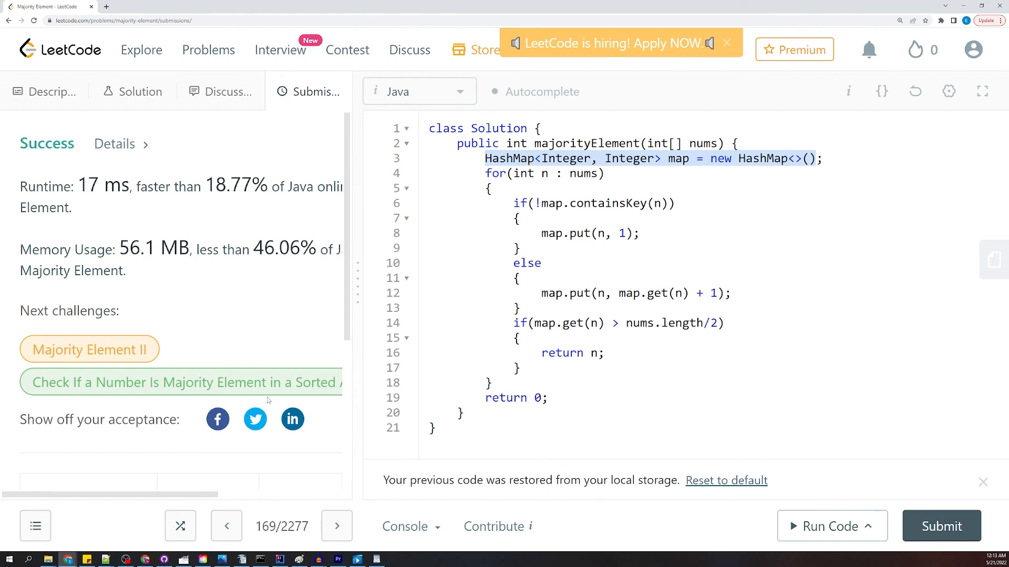
mouse_move(81, 229)
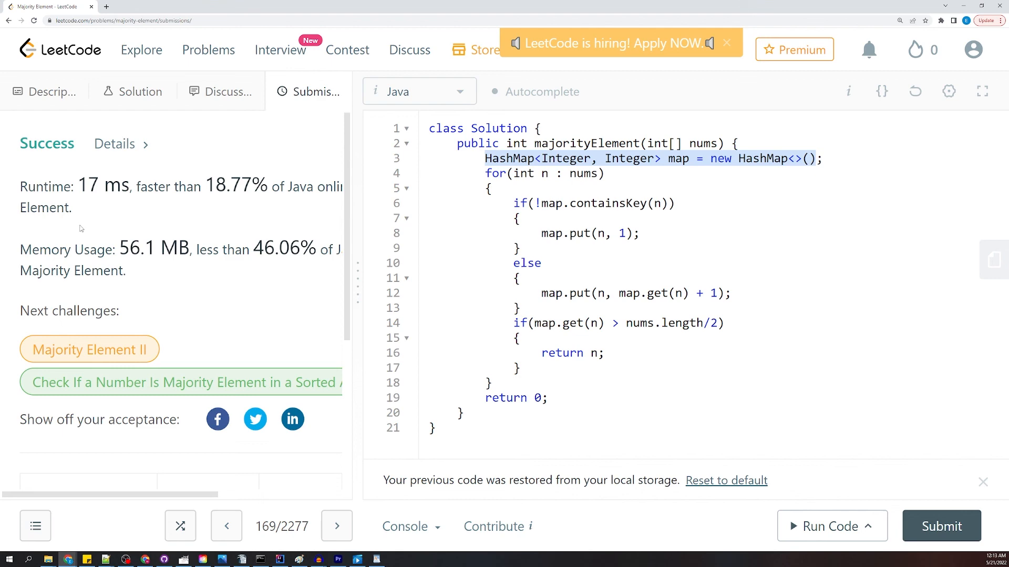
mouse_move(316, 295)
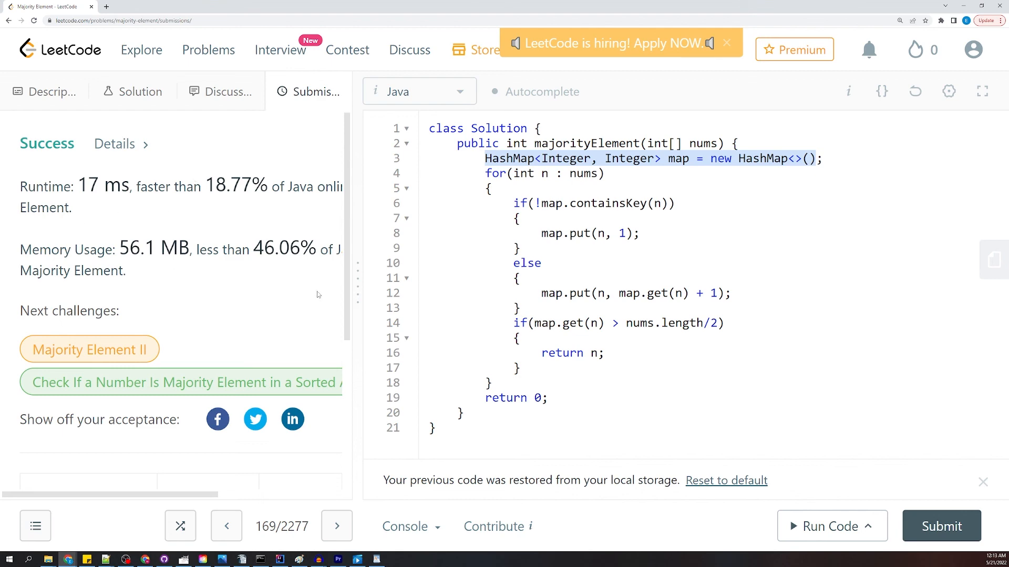
scroll(down, 3)
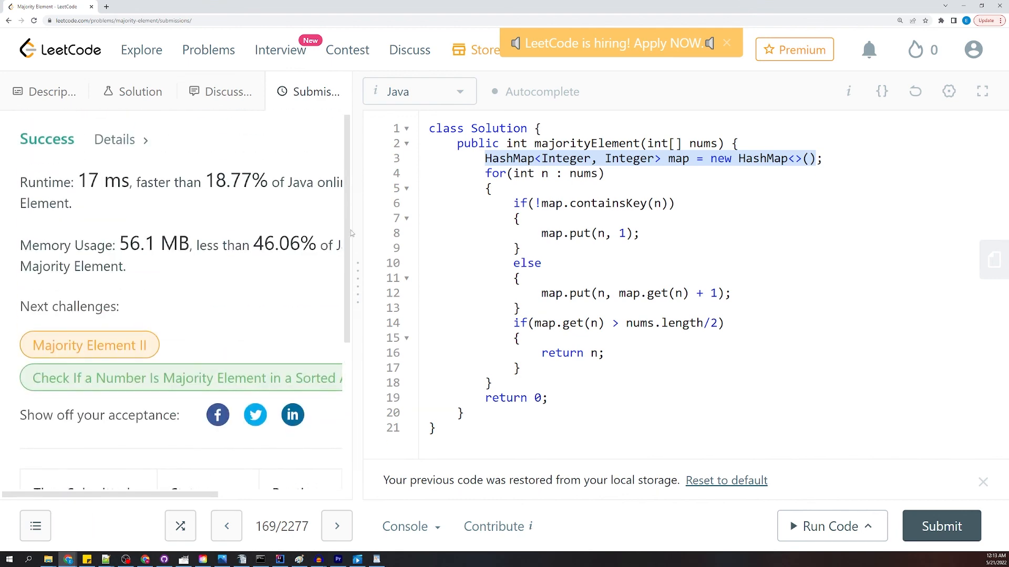